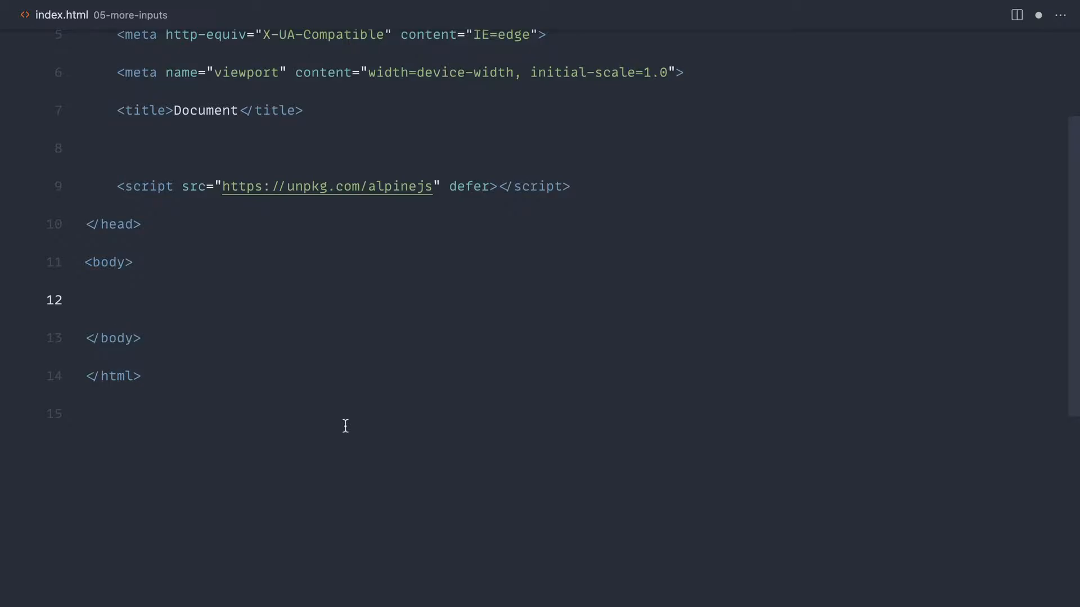
Add a div with an x-data object and a checkbox input inside the body.
text(<div>)
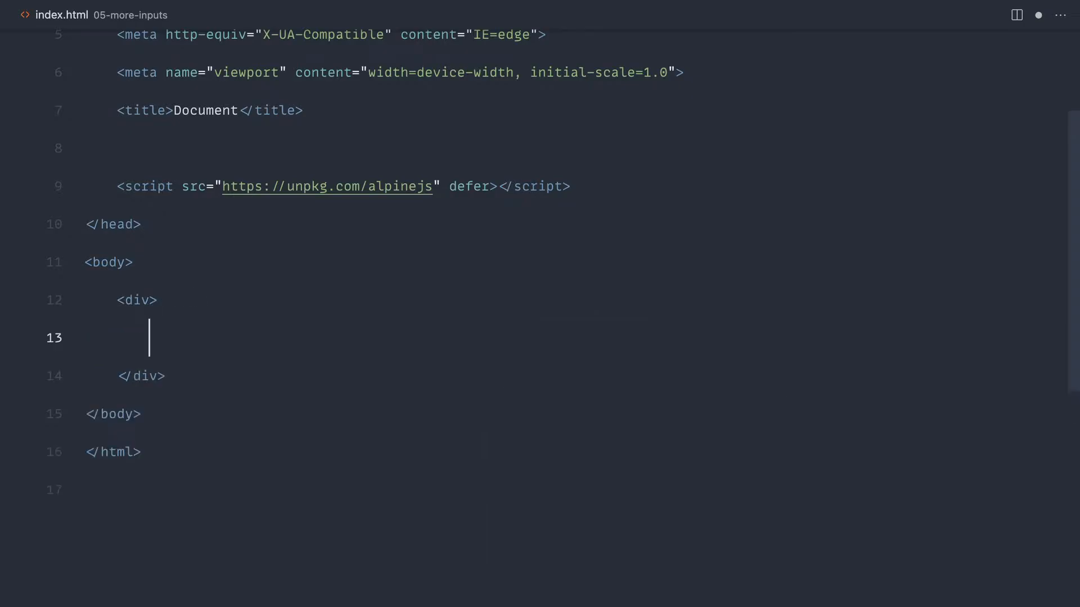
text(x)
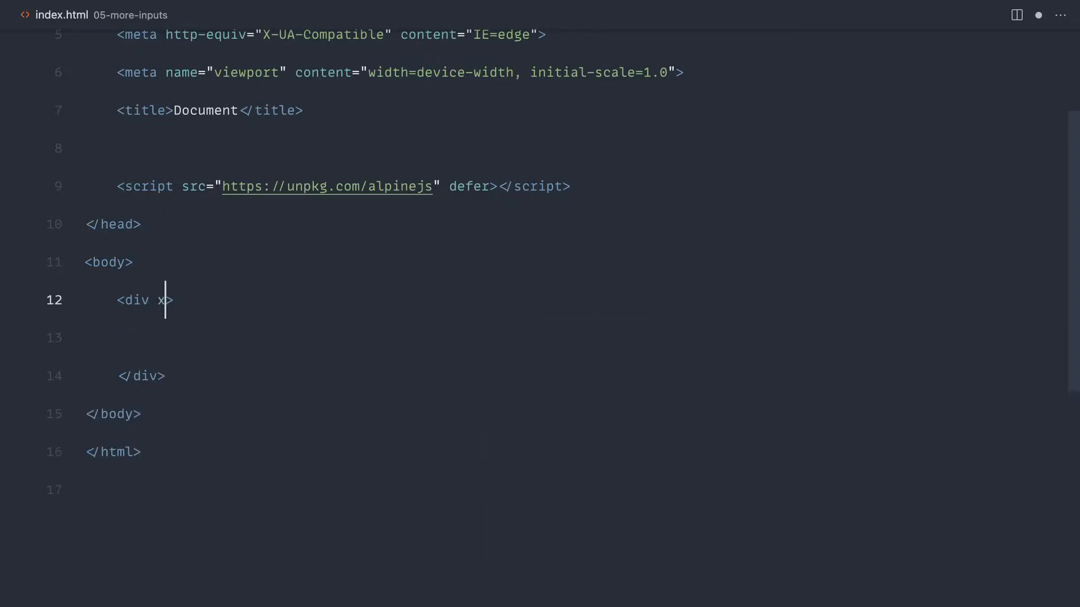
text(-data="")
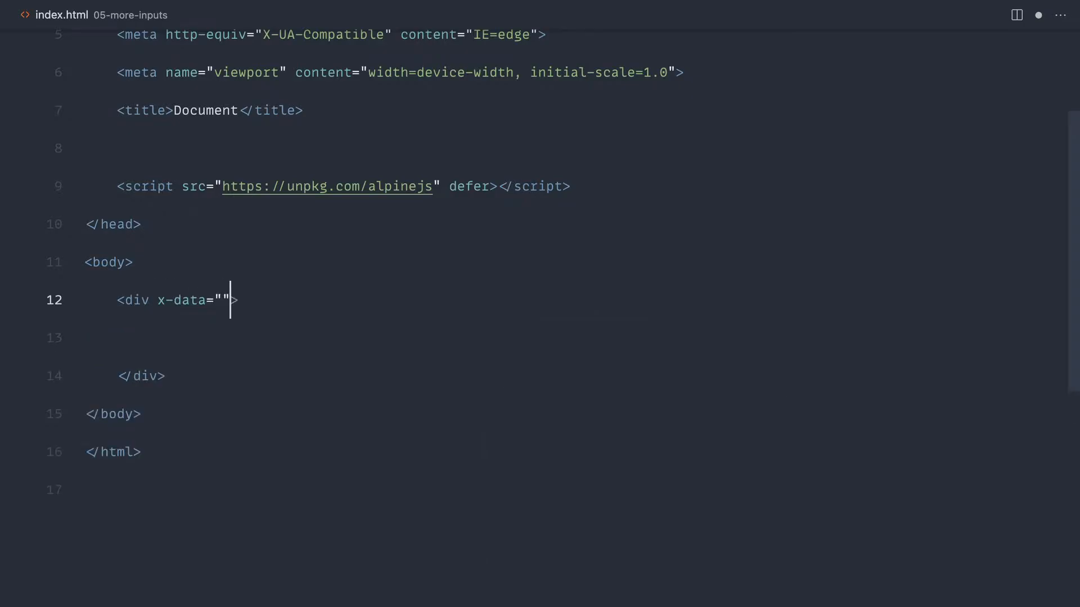
text({})
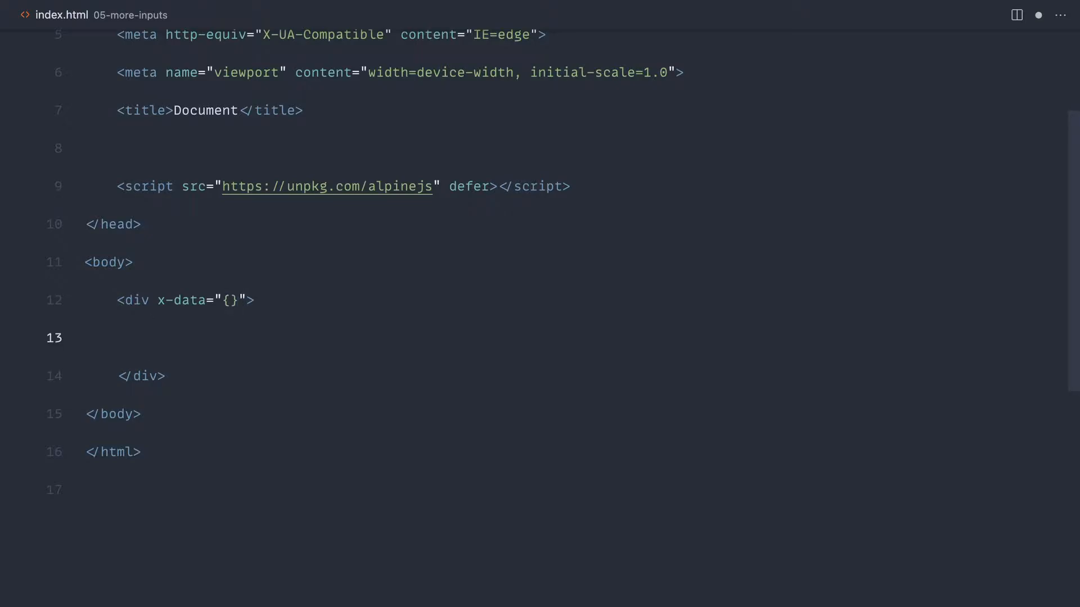
text(<input type="checkbox" name="" id="">)
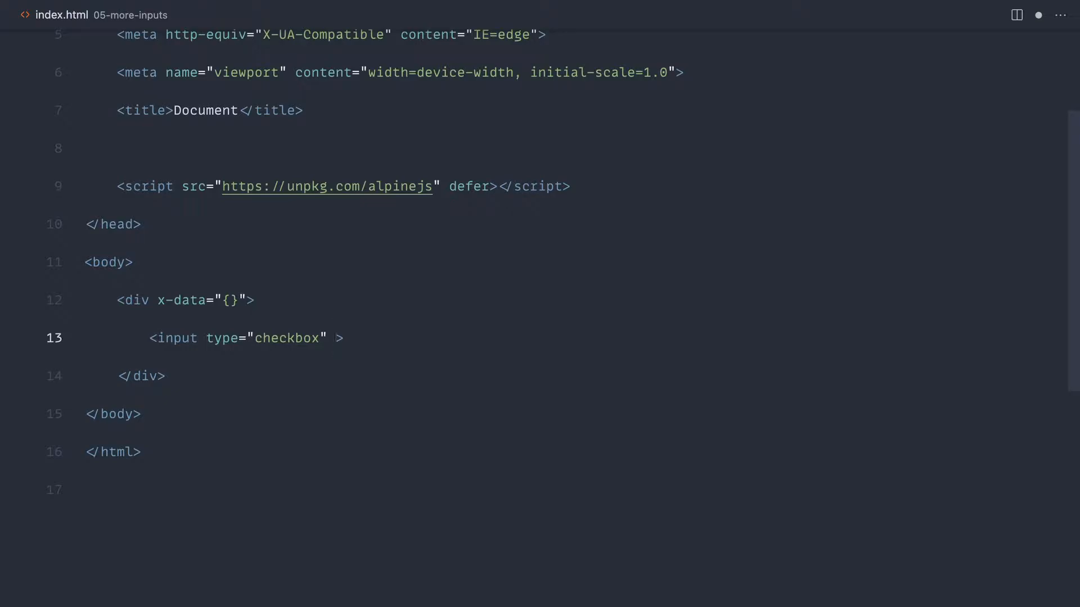
Bind the checkbox with x-model="agreed" and declare agreed: false in x-data.
text(x-m)
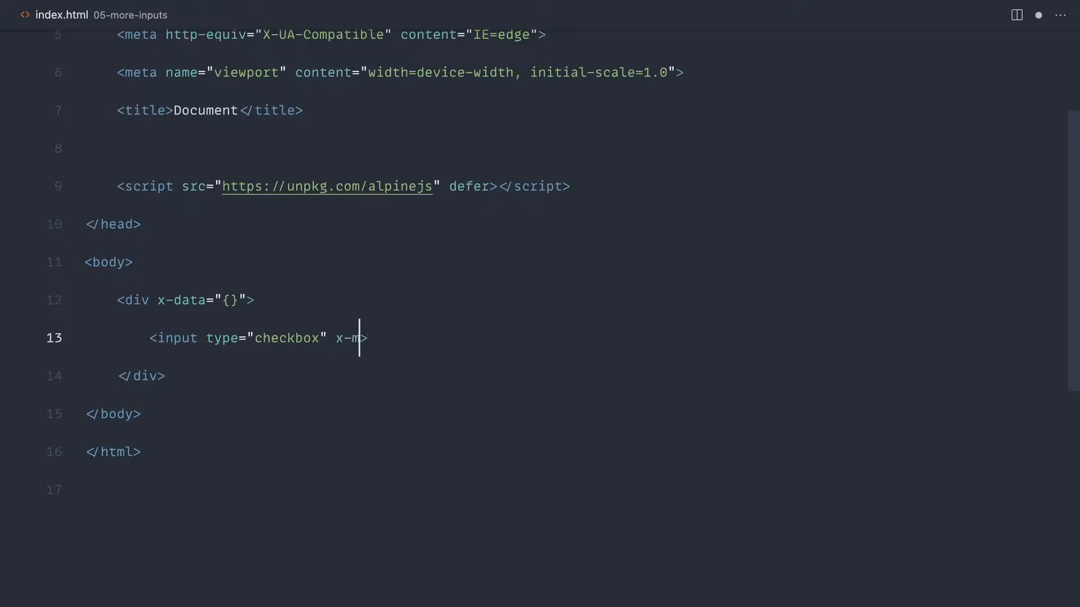
text(odel="agree")
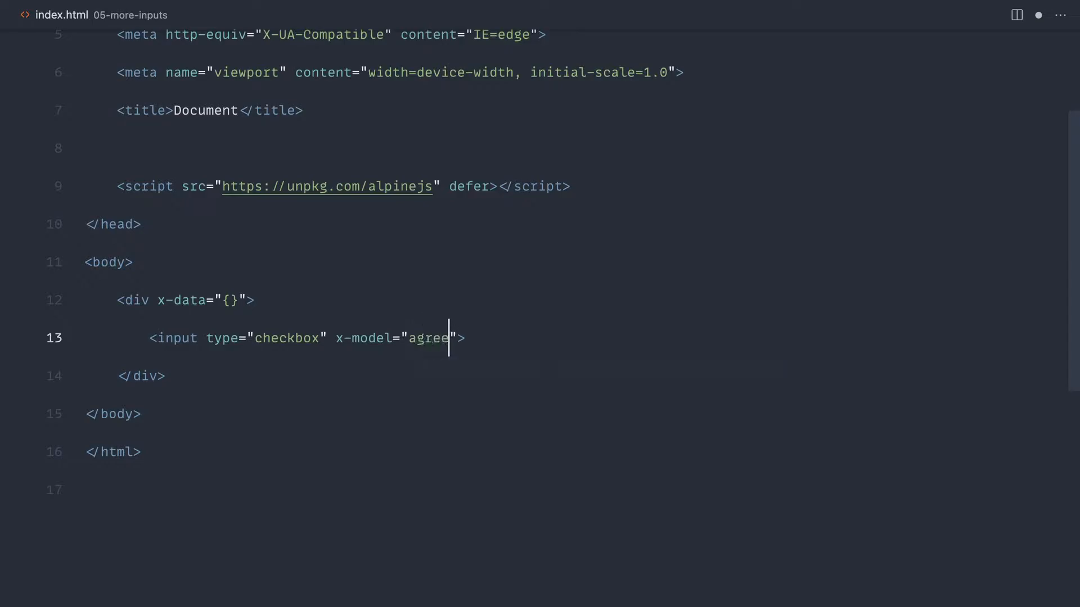
text(d)
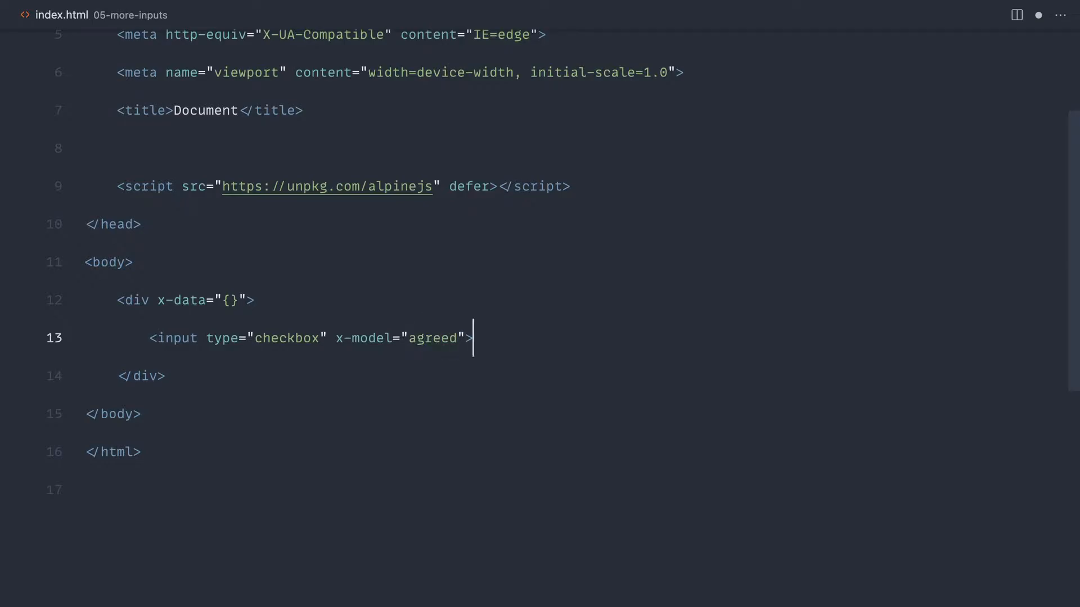
text(a)
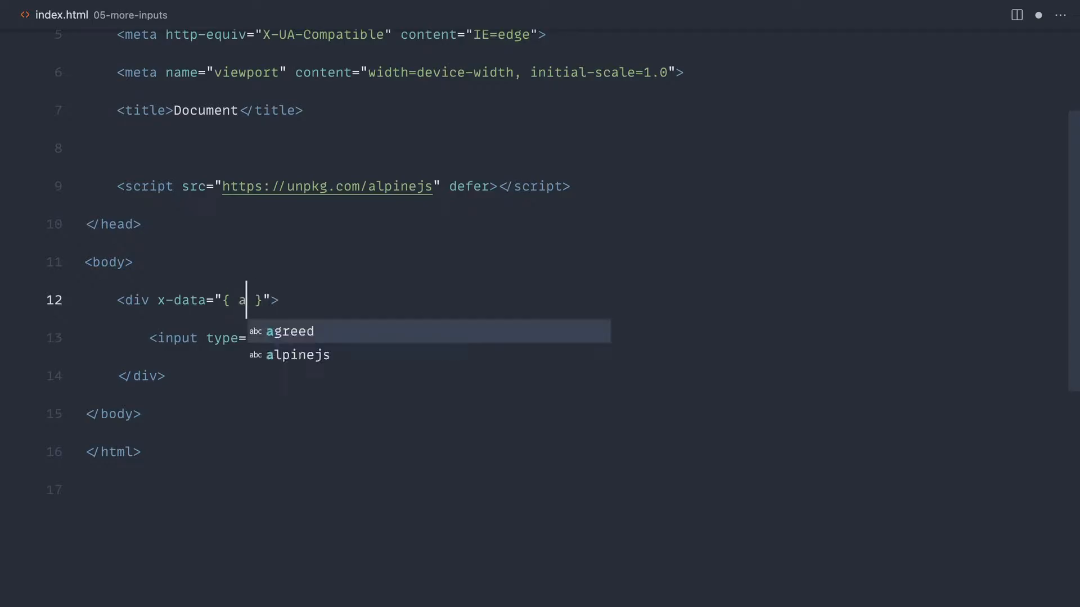
text(greed: false)
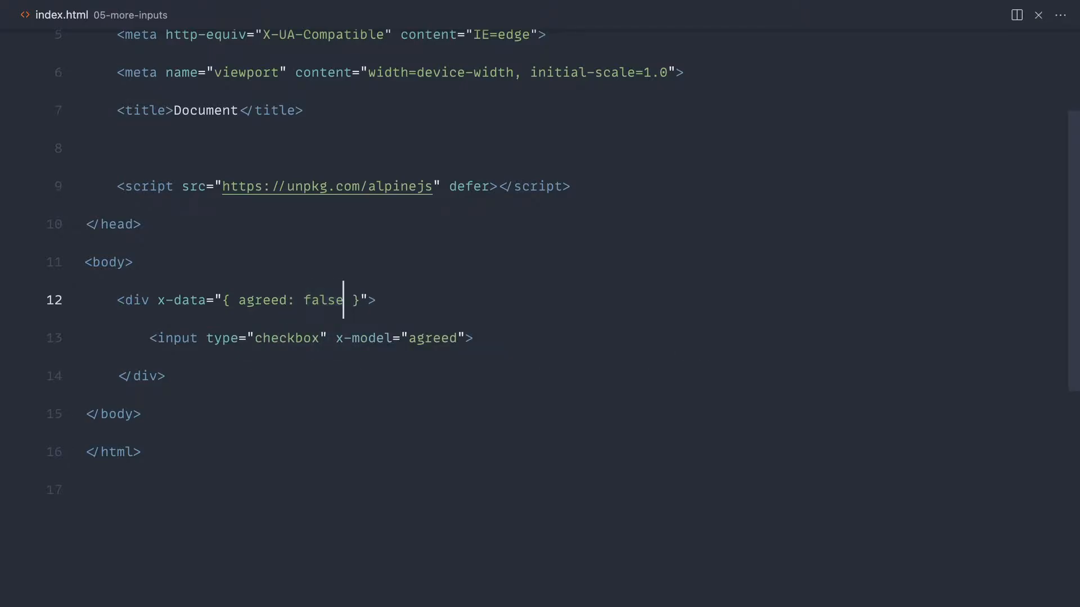
Add a plain form containing a checkbox named agreed and an Emmet-expanded submit button.
click(473, 10)
text(<form action=""></form>)
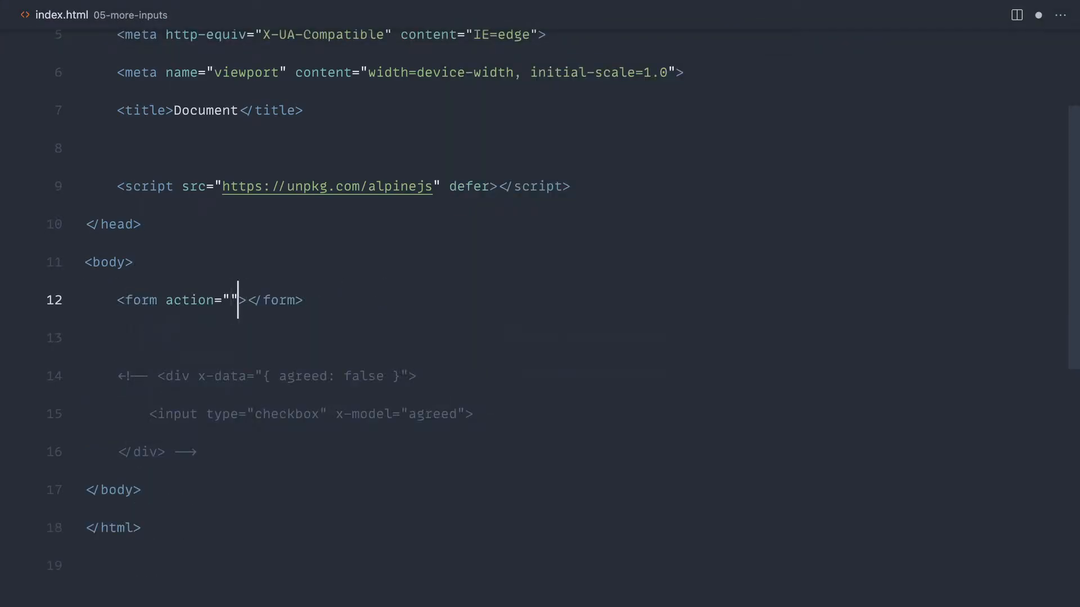
text(input type="checkbox" name="" id="">)
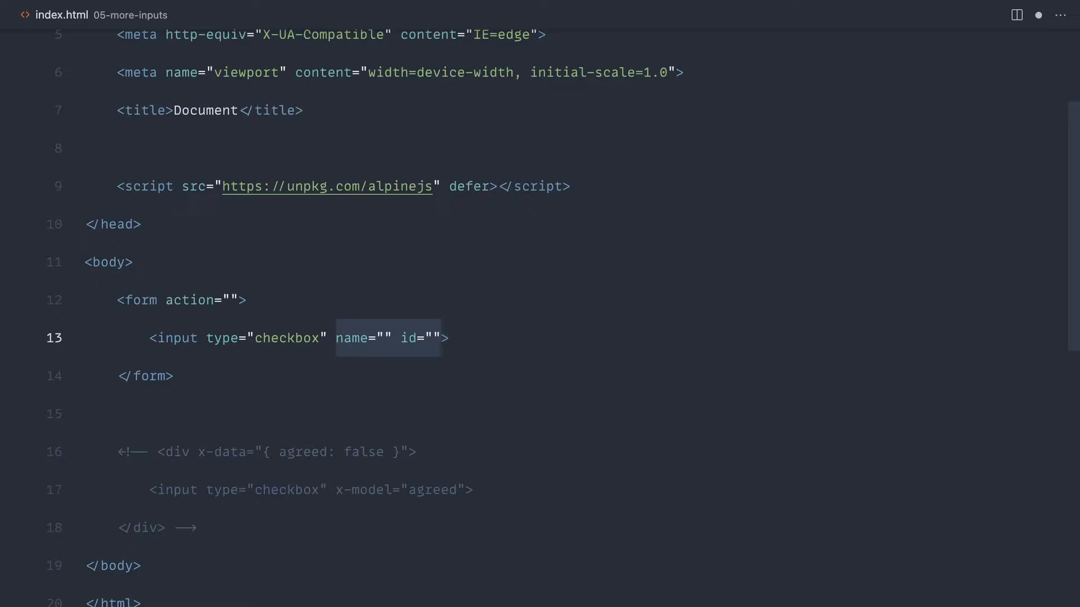
click(375, 339)
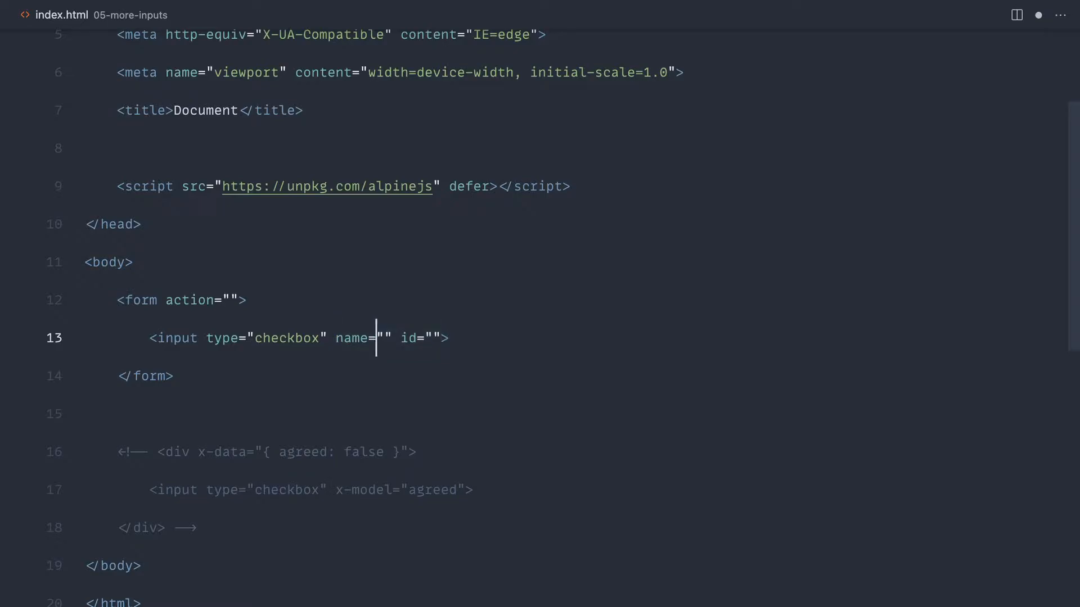
text(agreed)
text(submit)
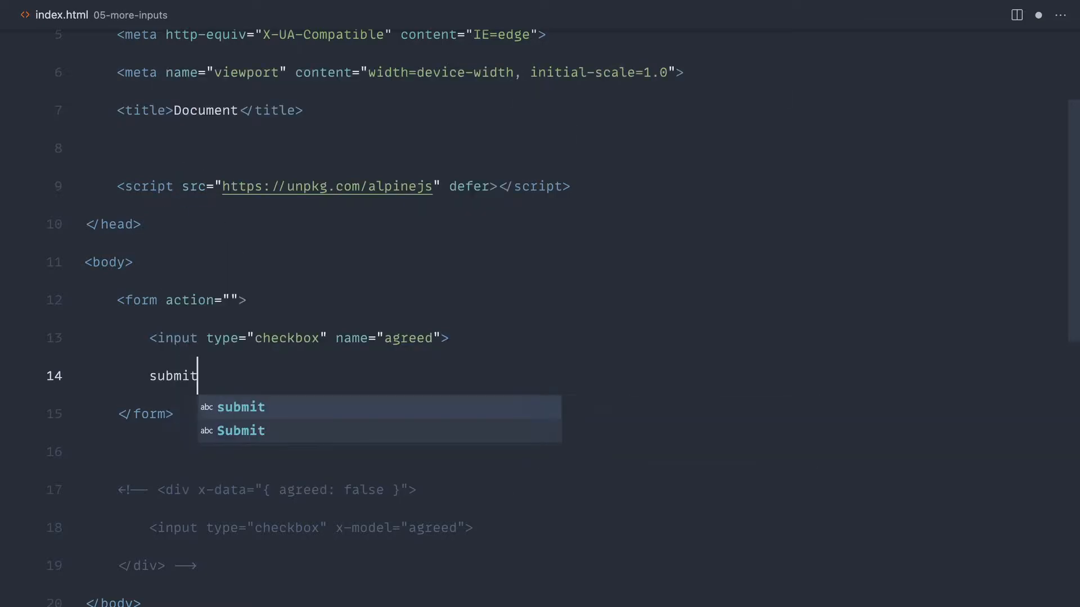
text(bu)
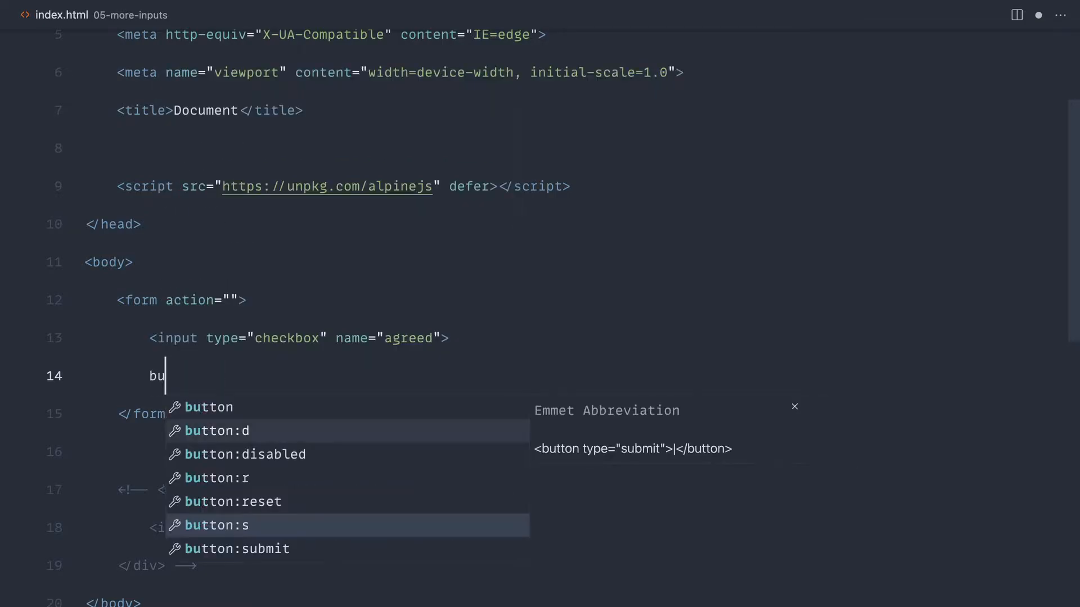
key(Tab)
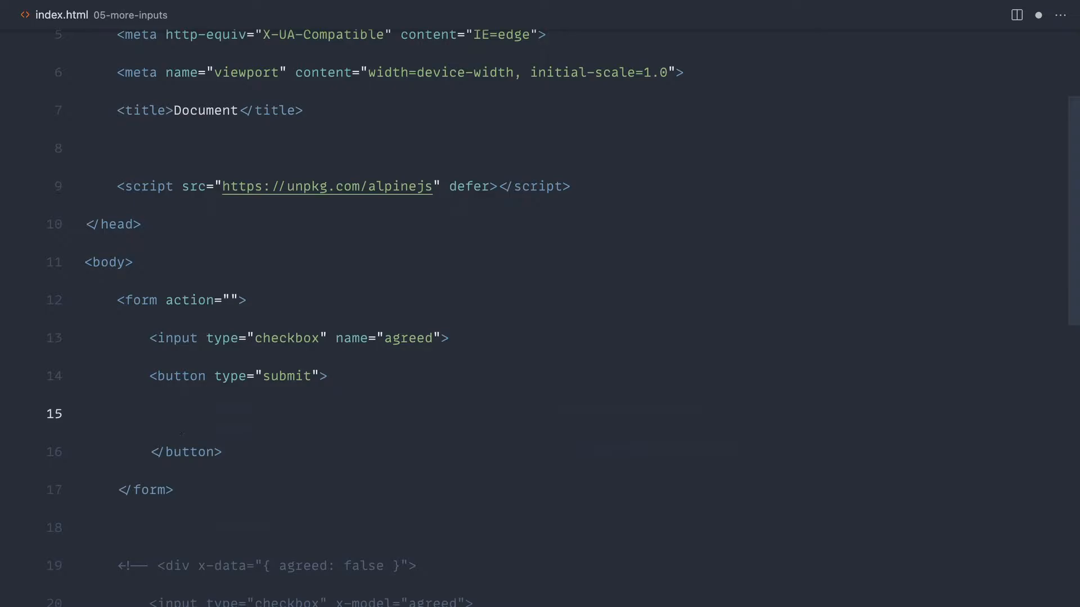
text(Submit)
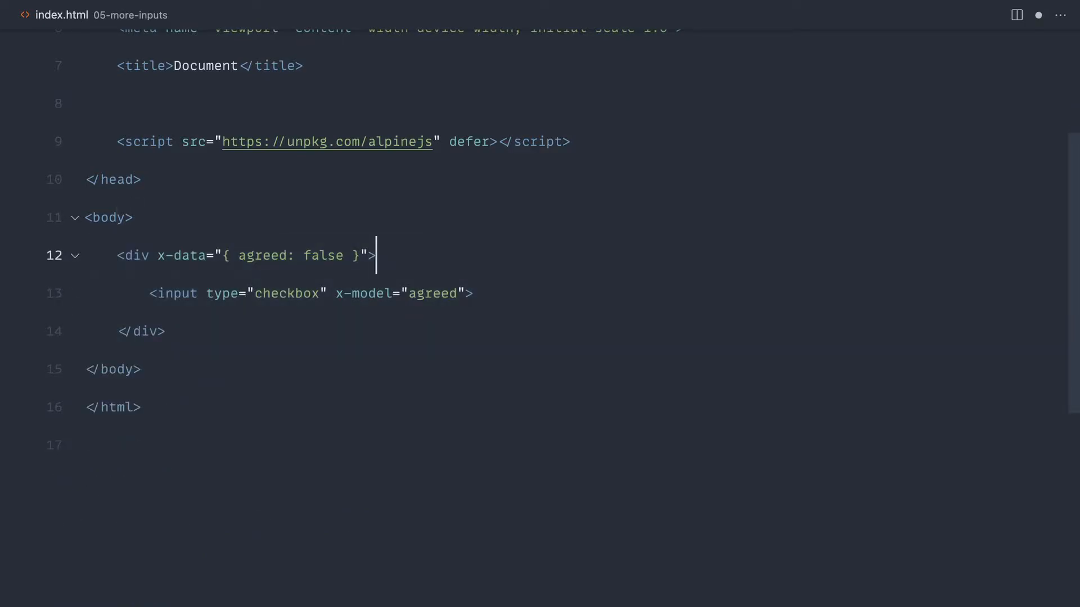
Add <span x-text="agreed"></span> after the checkbox and check it renders false.
text(<span></span>)
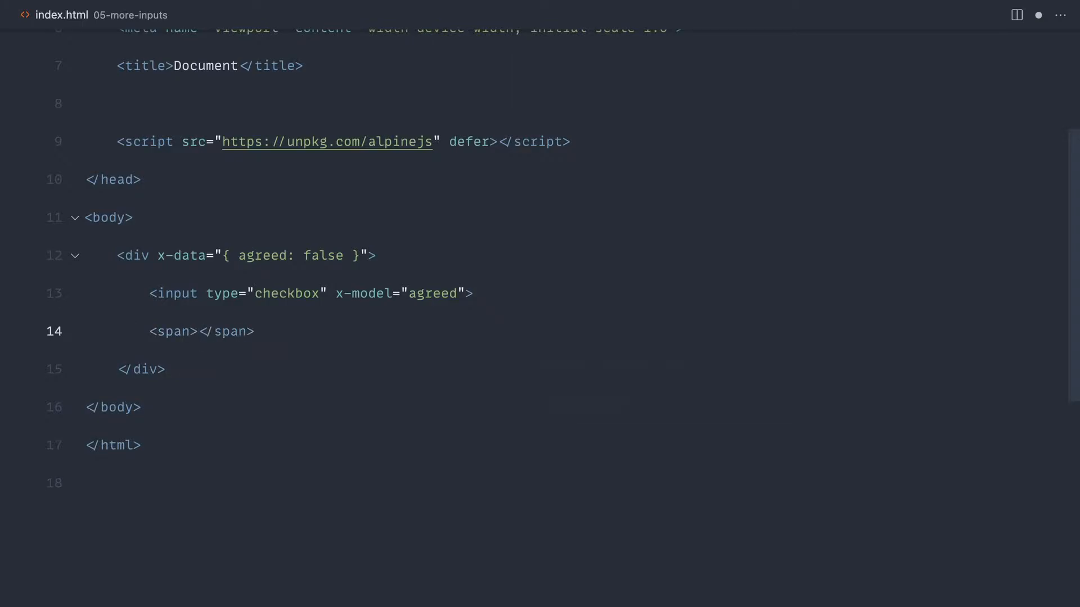
text(x-text="")
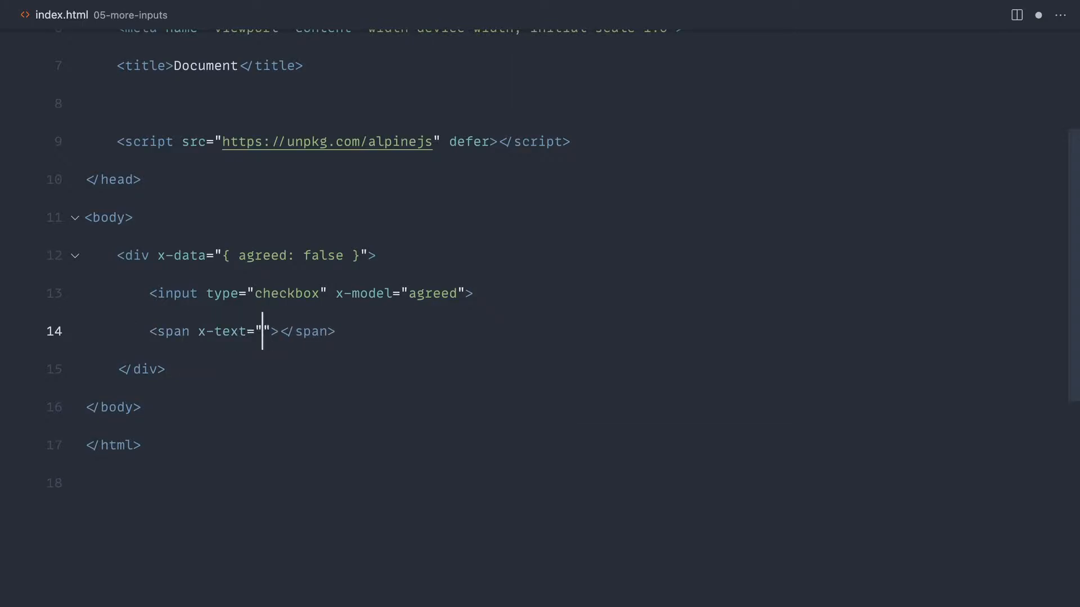
text(agreed)
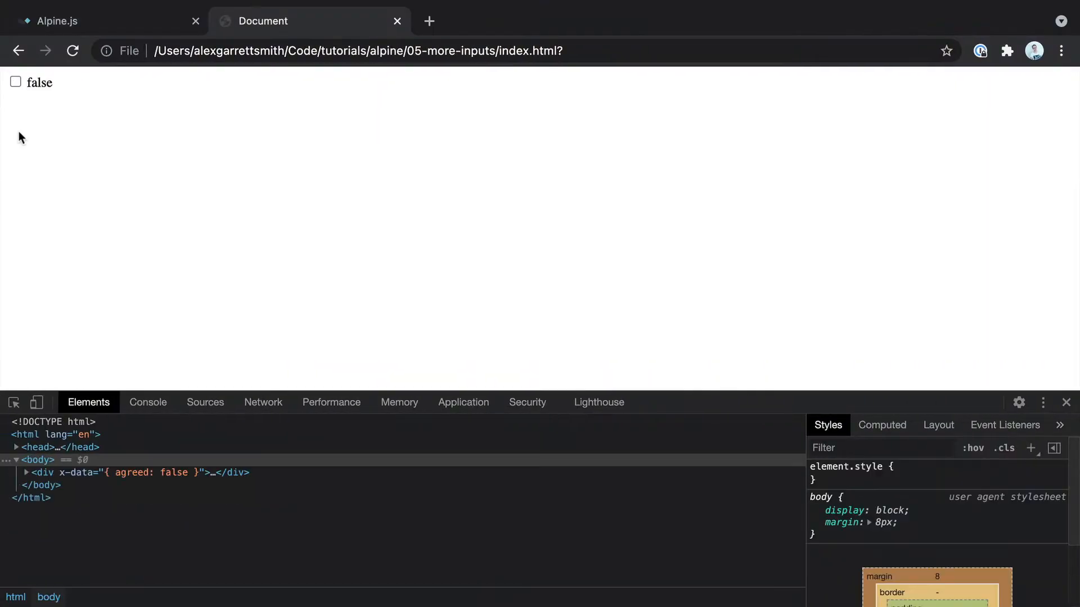
double_click(39, 83)
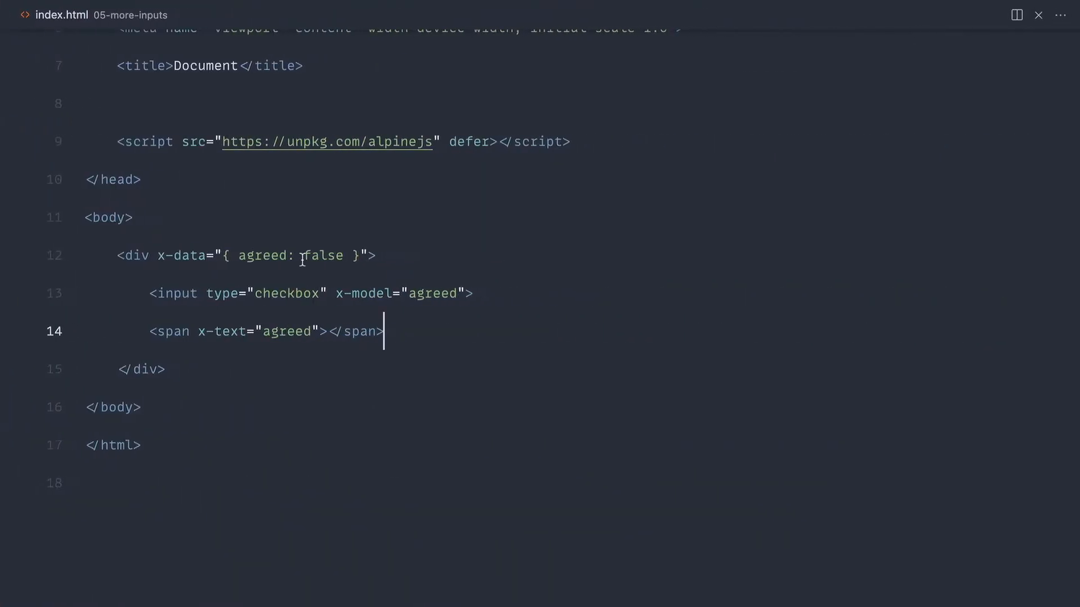
Switch the span to x-show="agreed" with the text "You have agreed".
triple_click(266, 331)
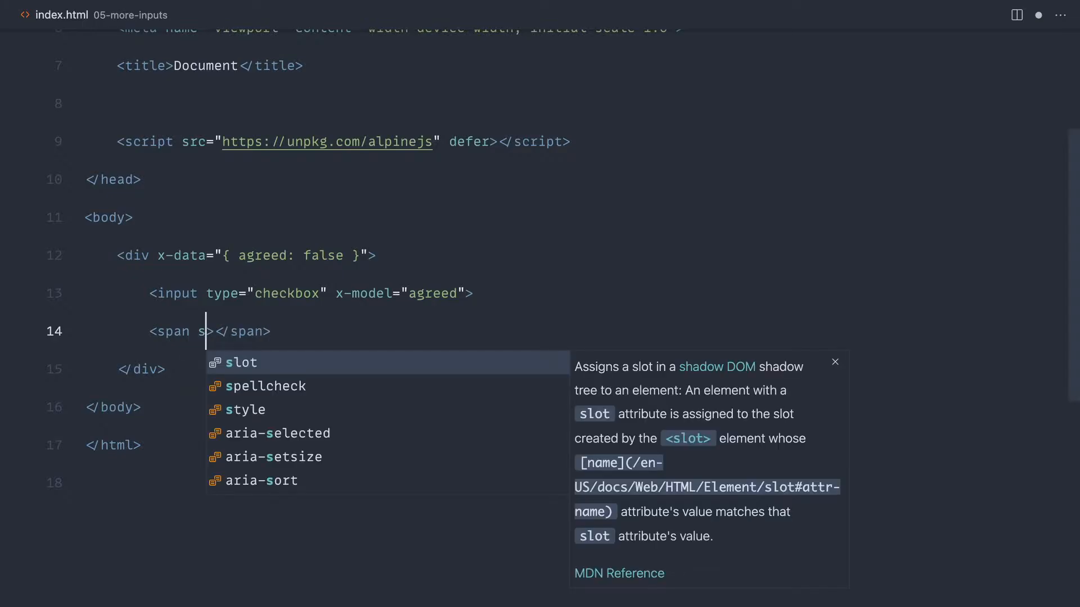
text(x-show="agreed)
text(You)
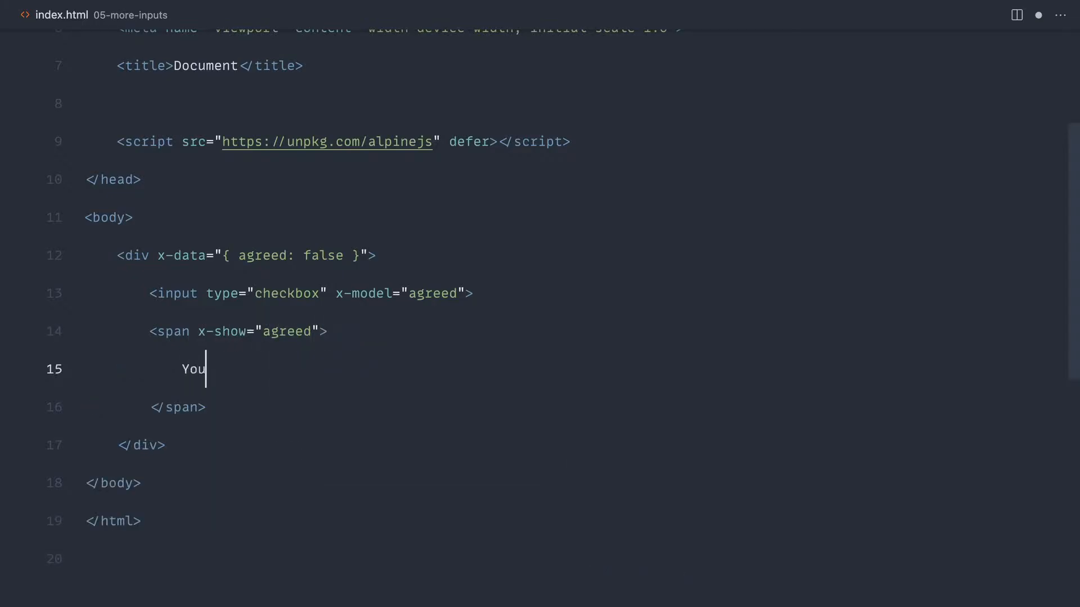
text(have agreed)
click(241, 330)
text( =)
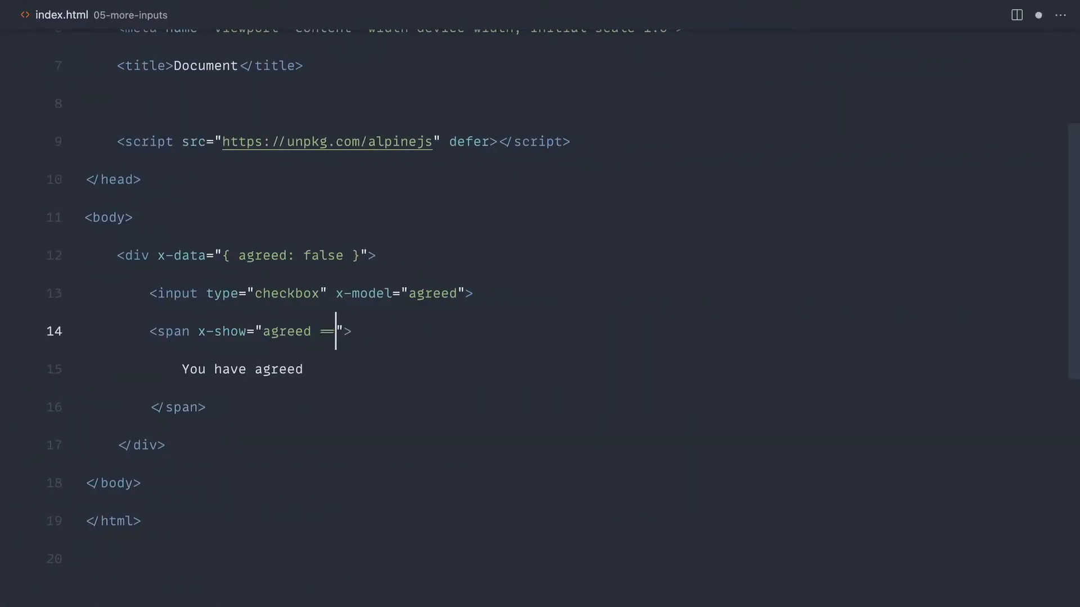
text(='on')
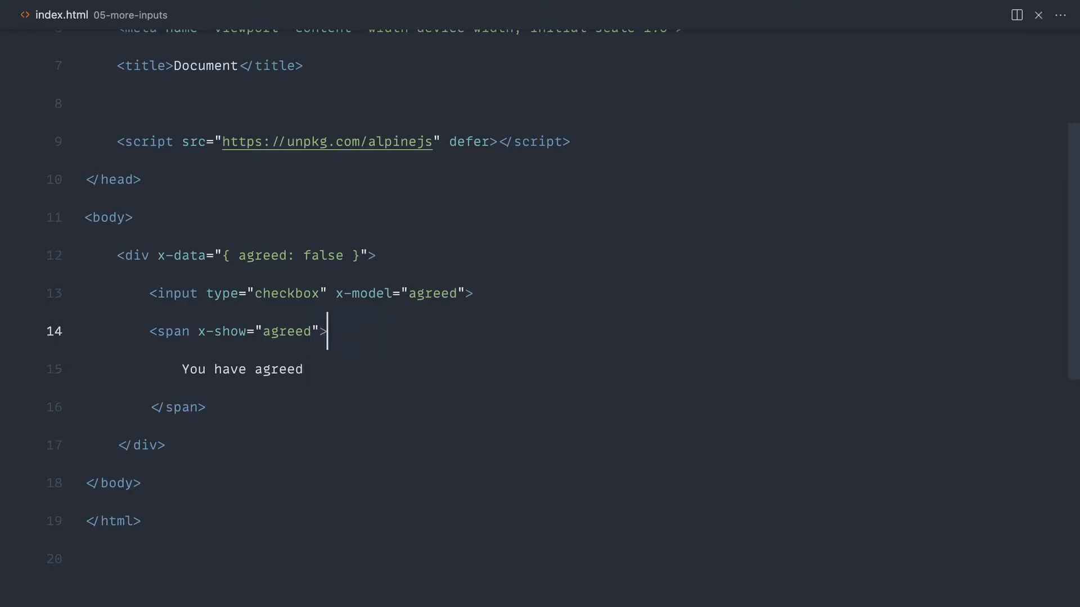
click(246, 255)
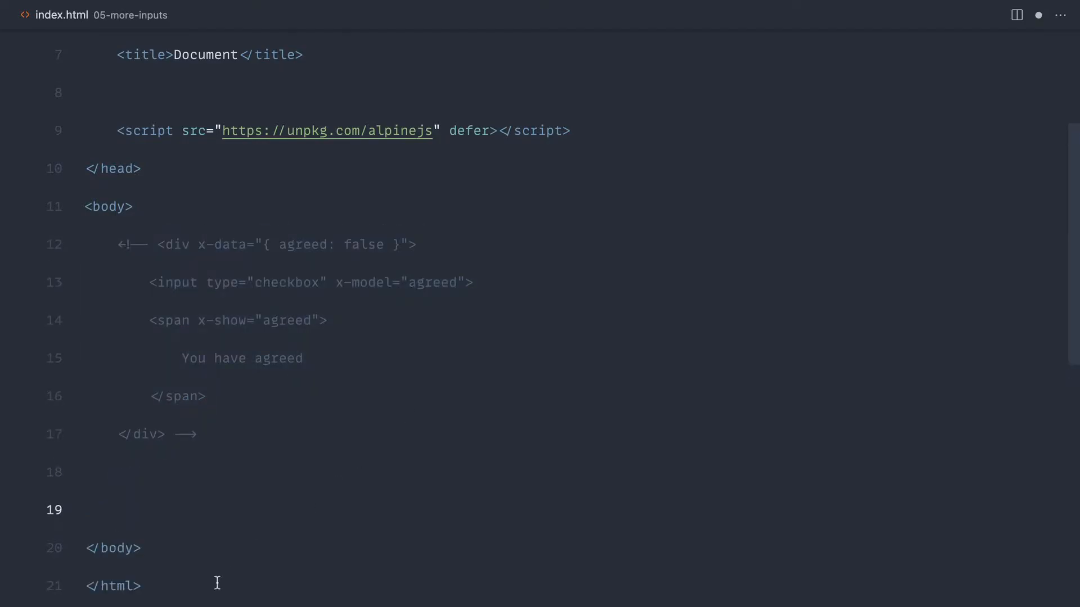
Create an x-data div with checkboxes record_1 and record_2 via Emmet expansion.
scroll(down, 3)
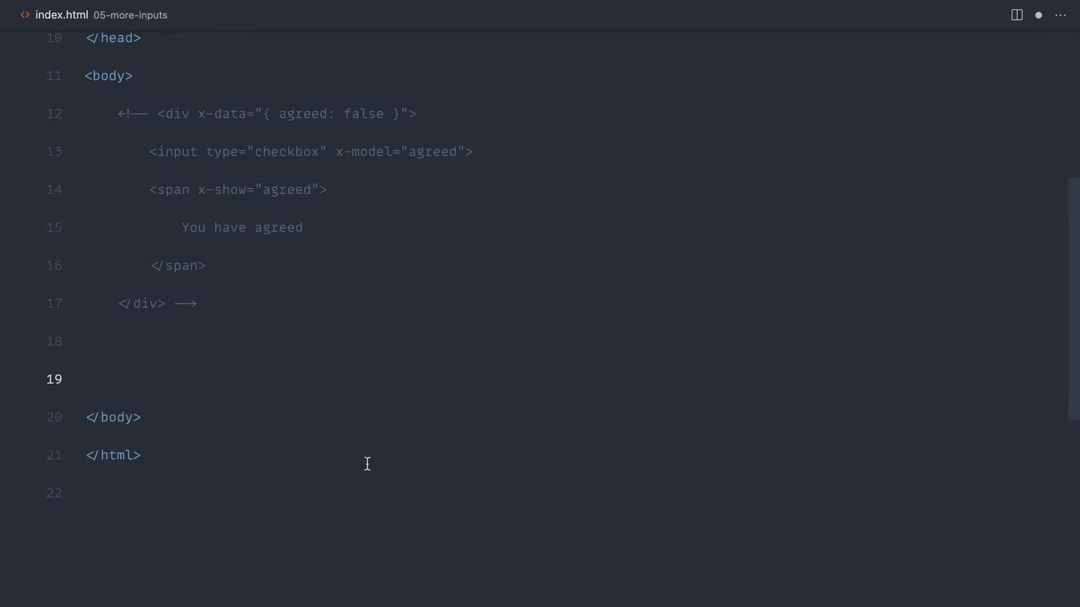
text(d)
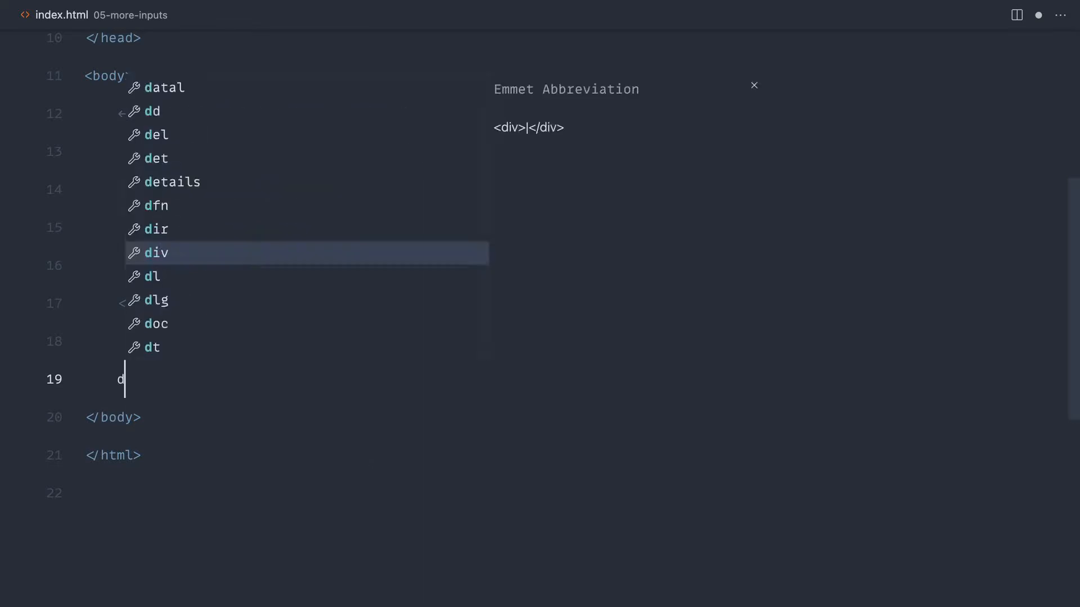
key(Tab)
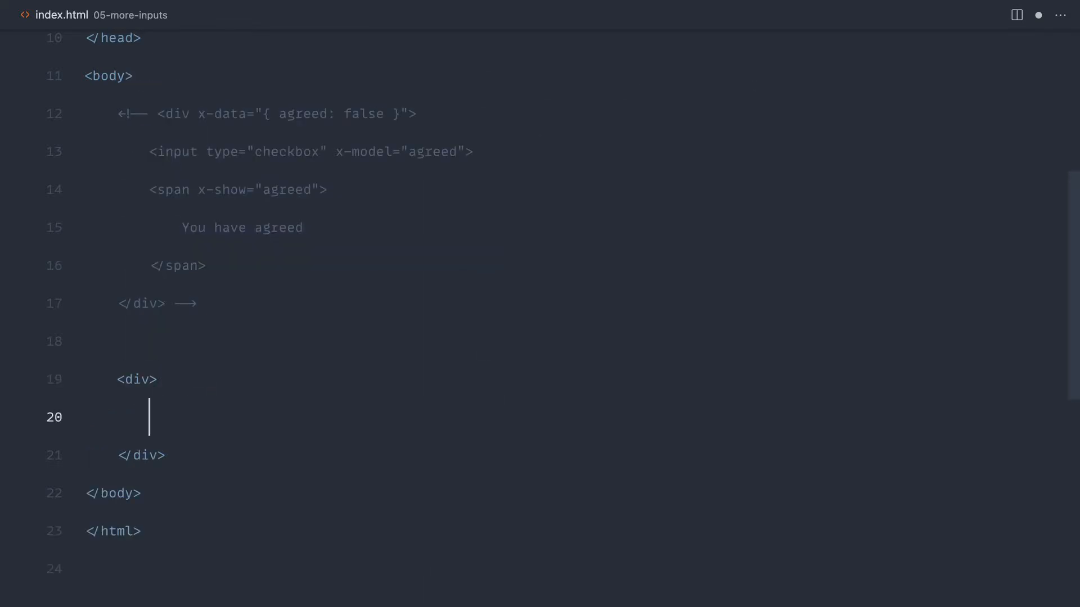
text(x)
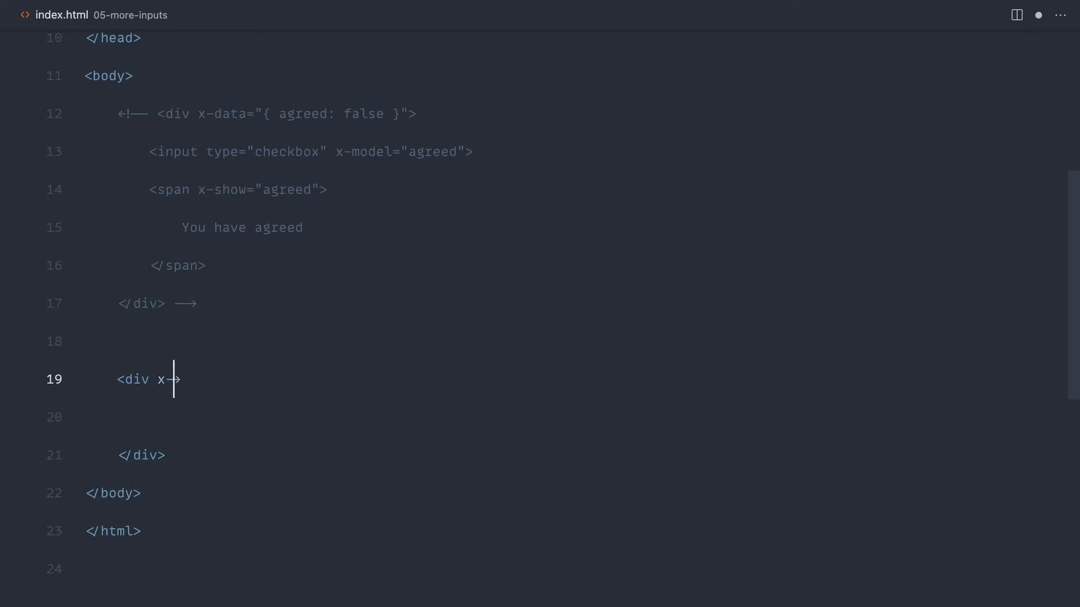
text(-data>)
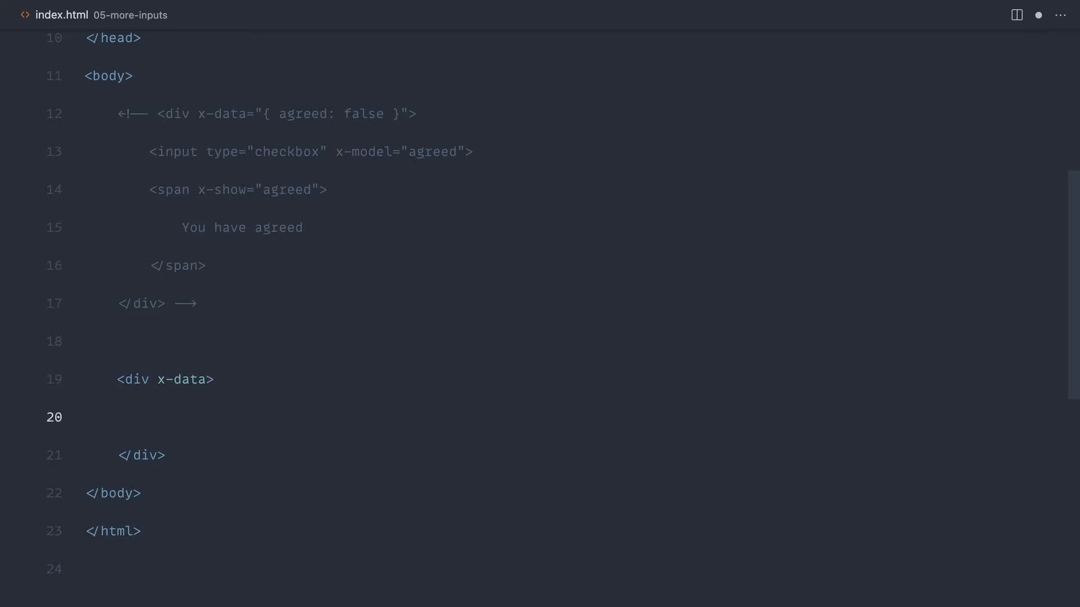
text(input:)
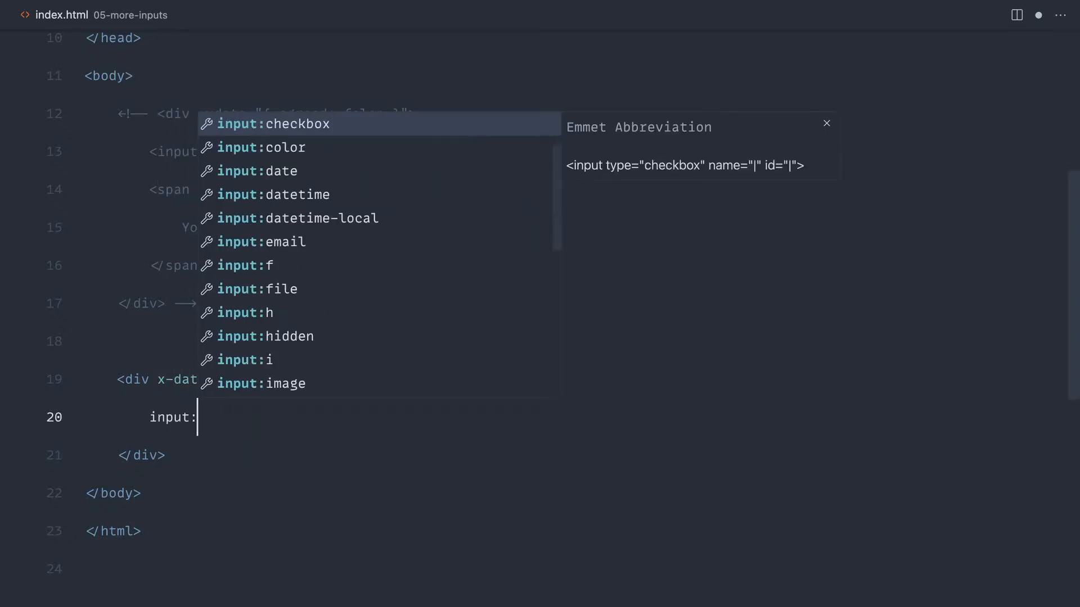
key(Tab)
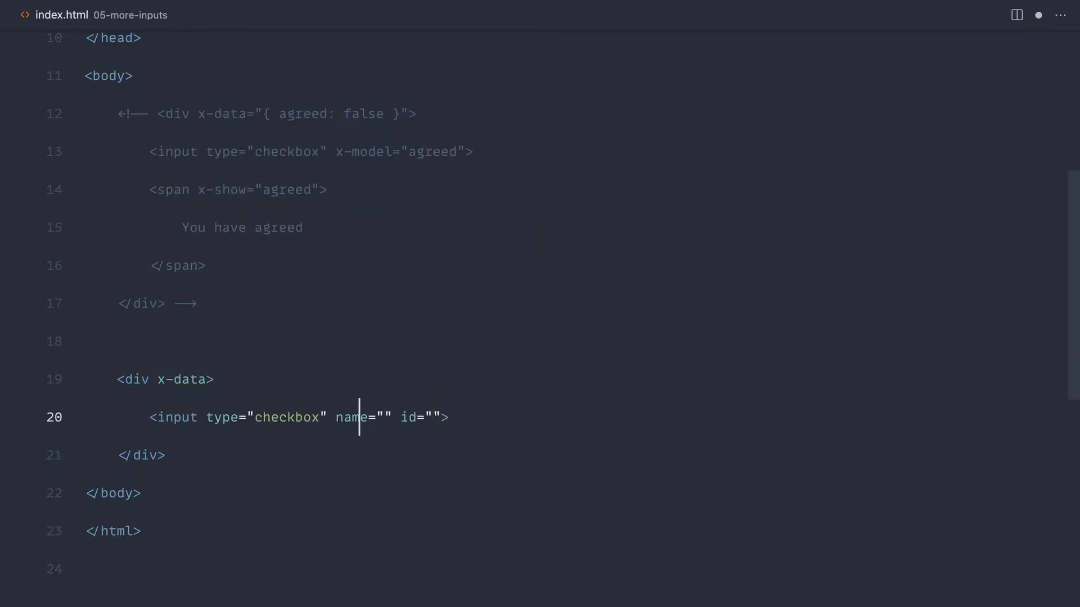
text(record_1)
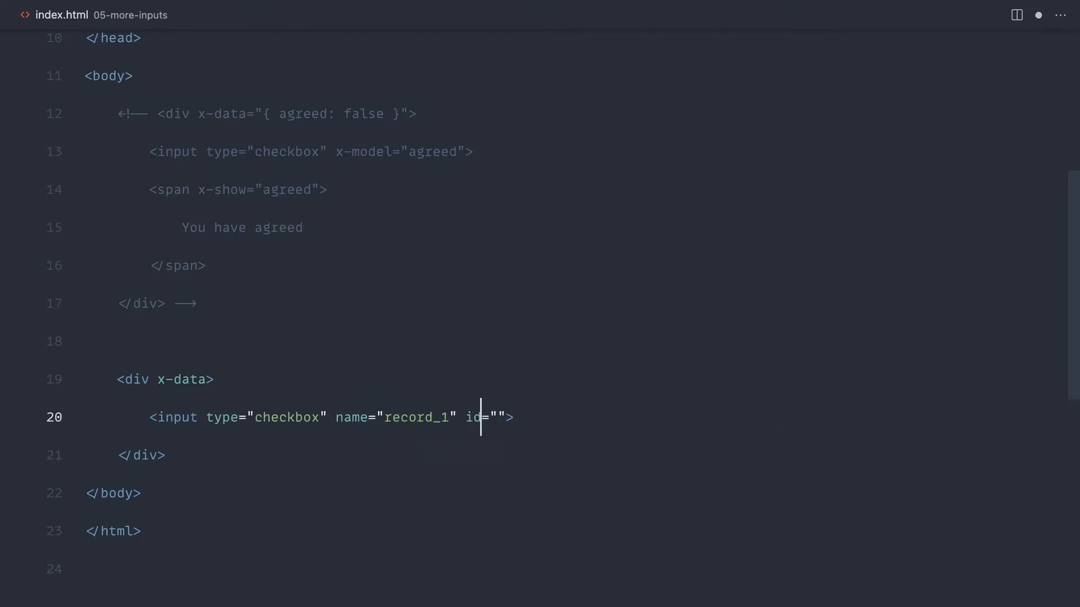
text(record_1)
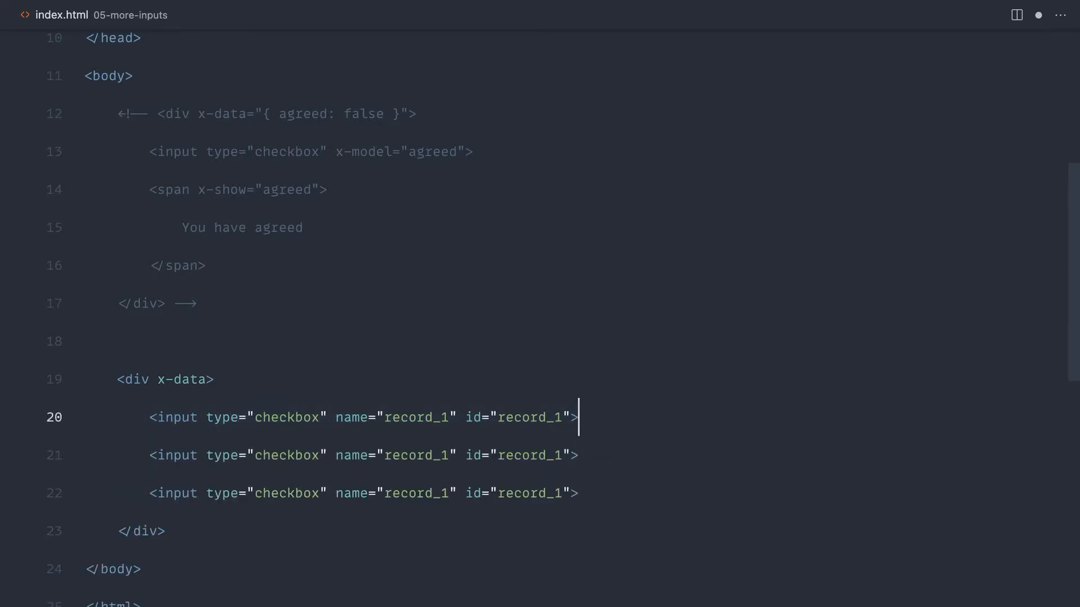
click(415, 456)
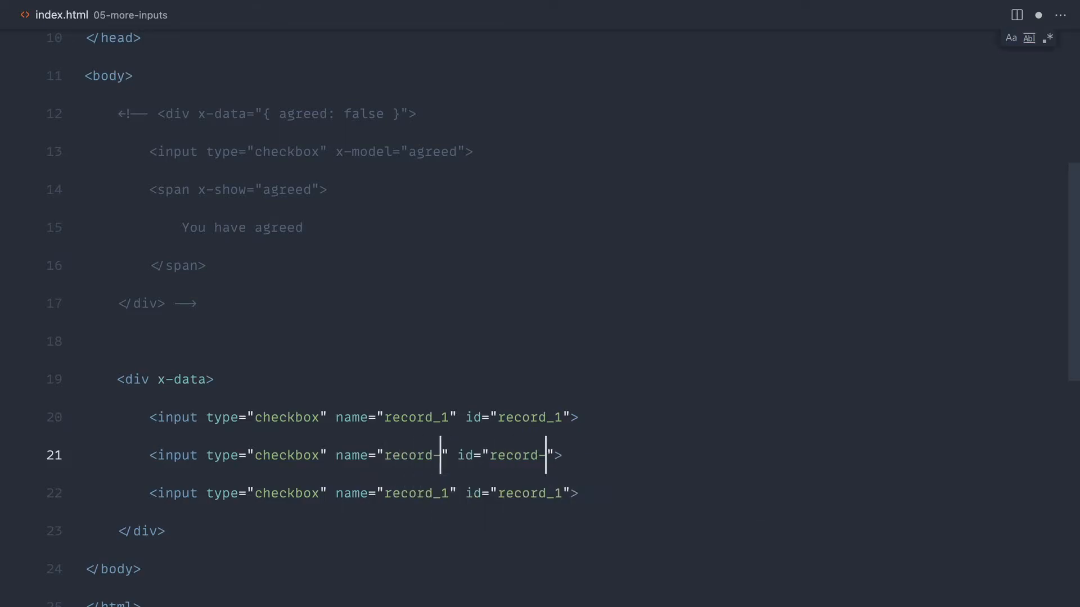
text(2)
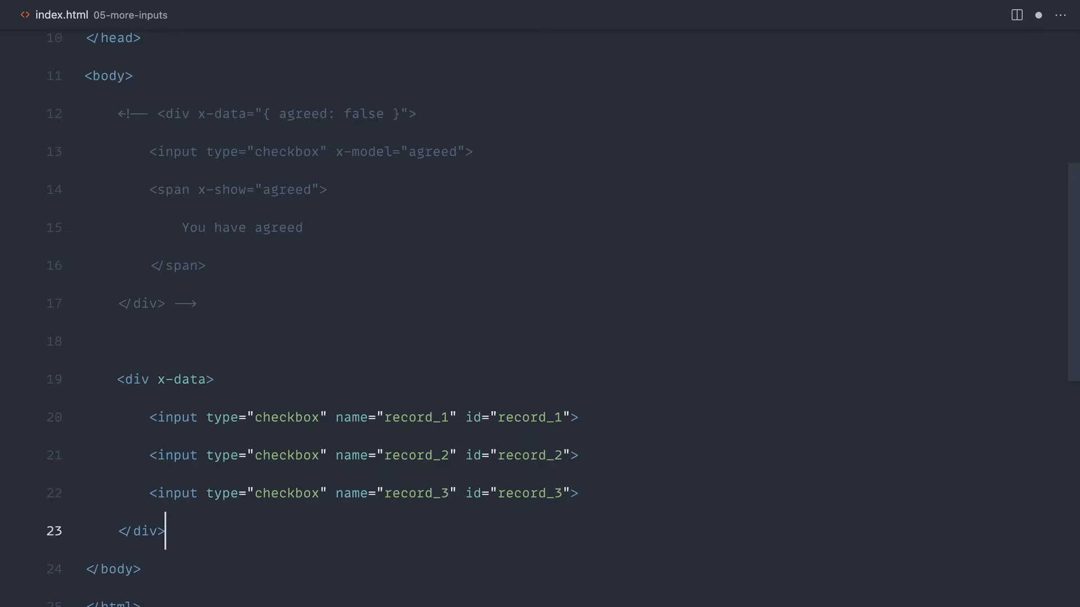
key(Enter)
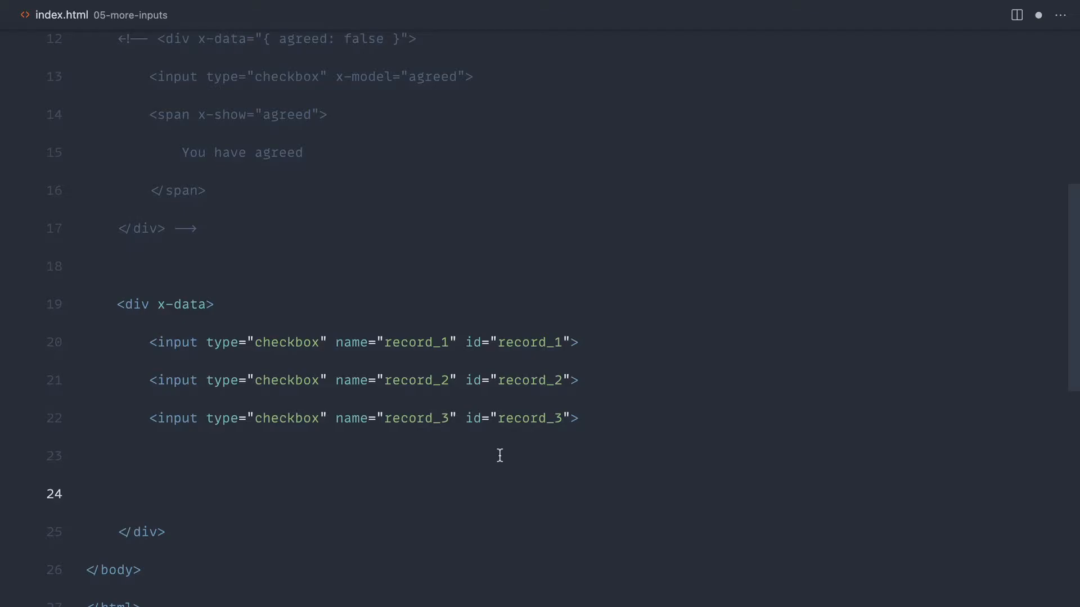
Declare records: [] in x-data and add a span with x-text="records".
text(S)
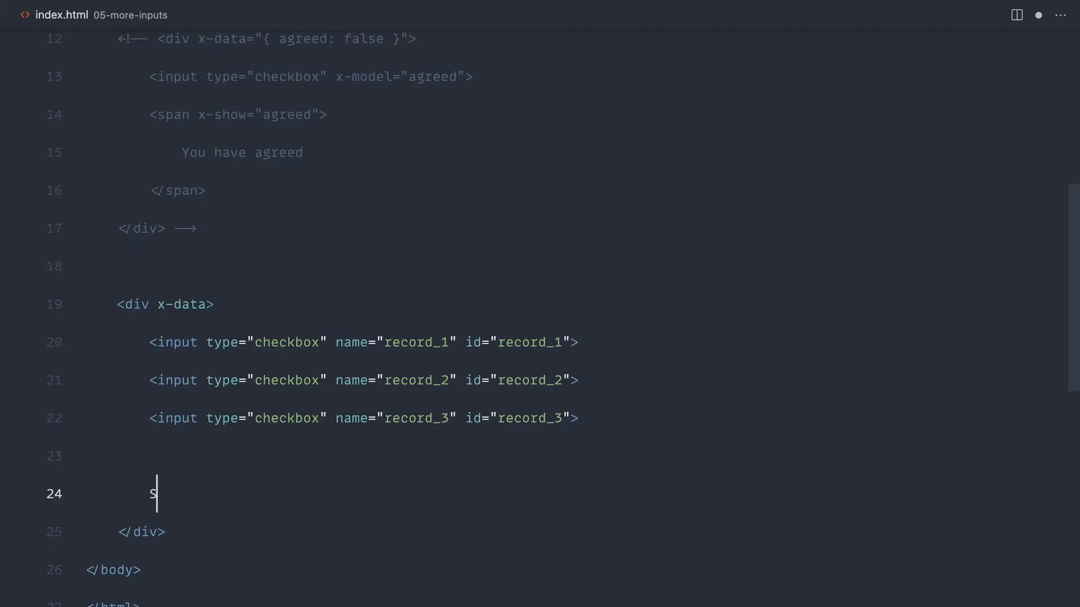
text(pan)
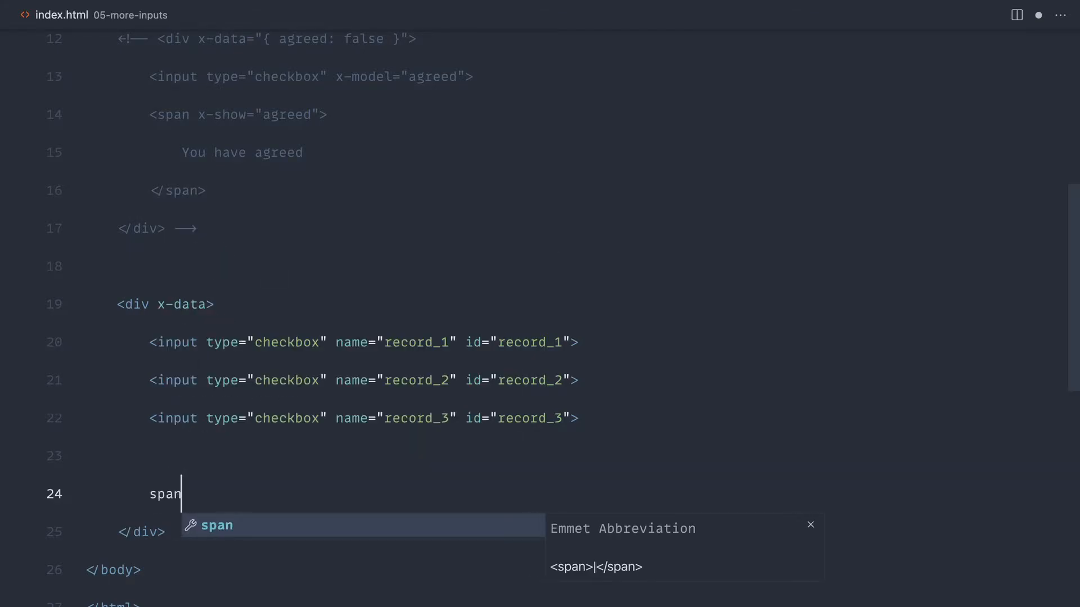
key(Tab)
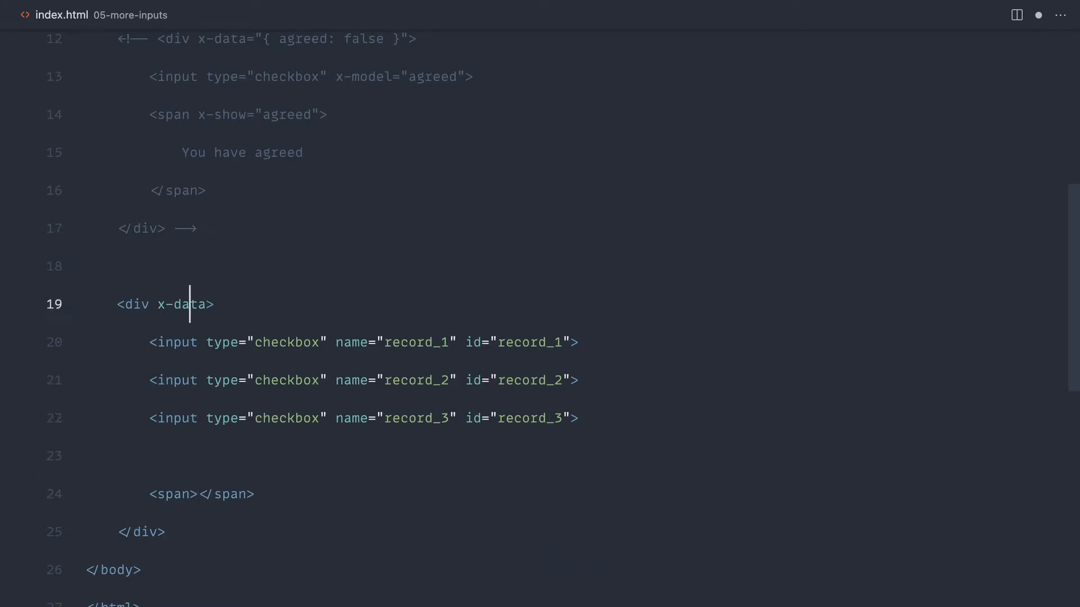
text(="{ re }")
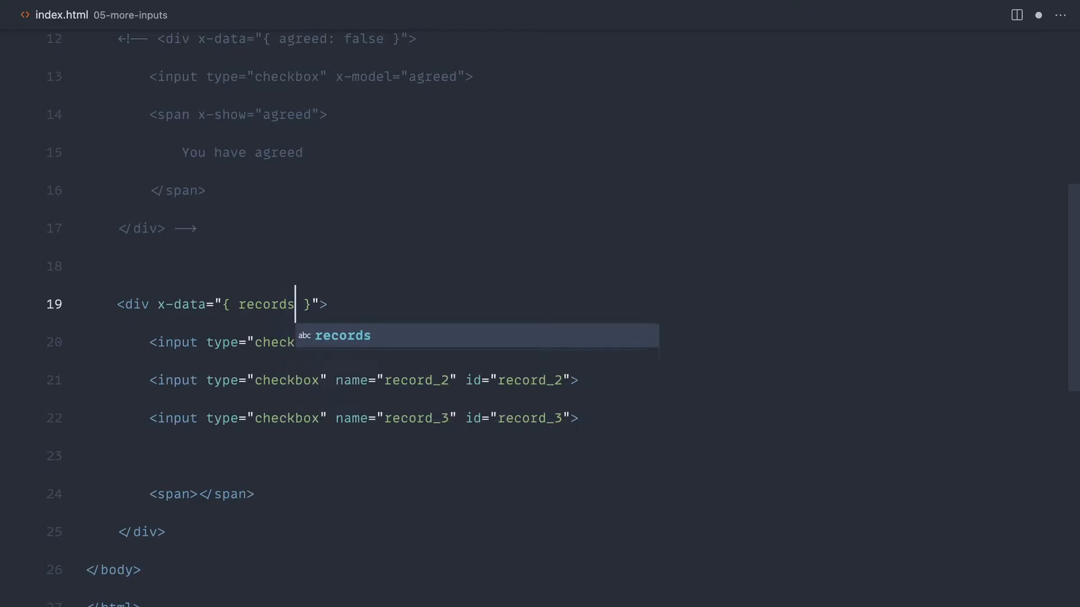
text(:)
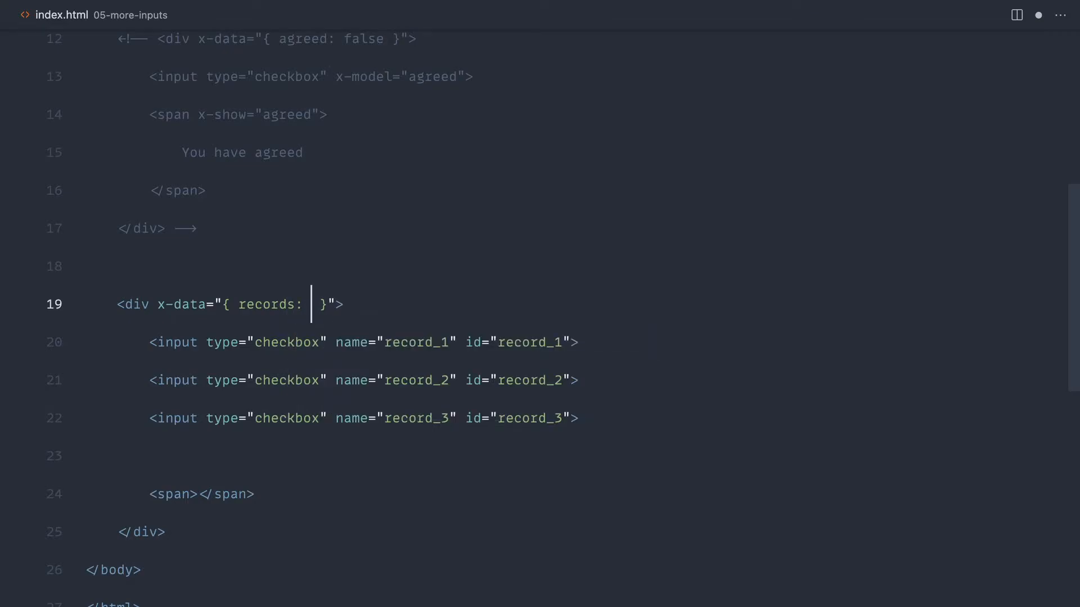
text([])
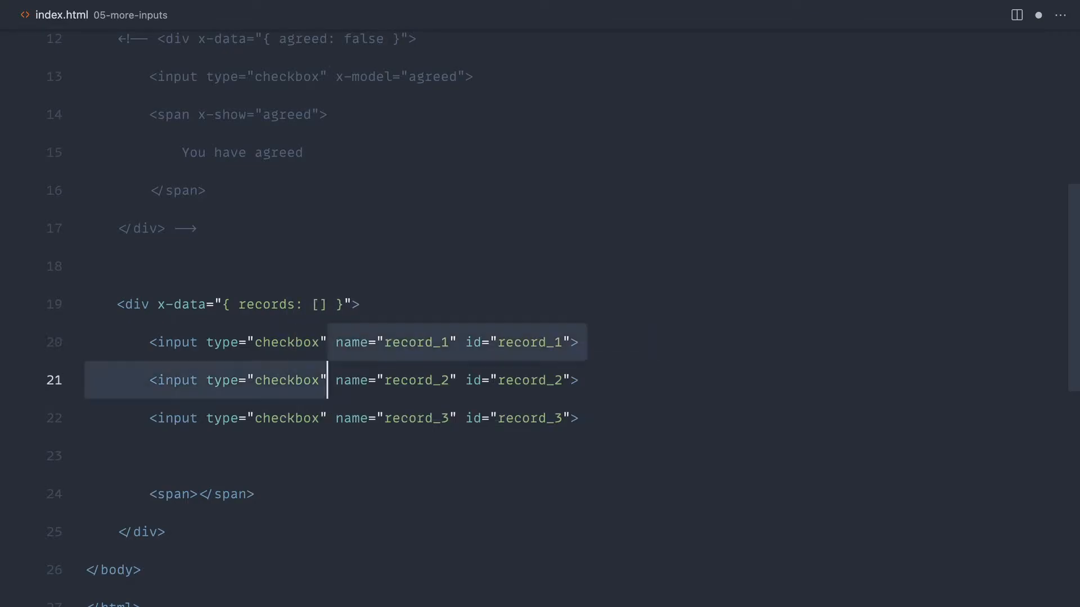
key(Down)
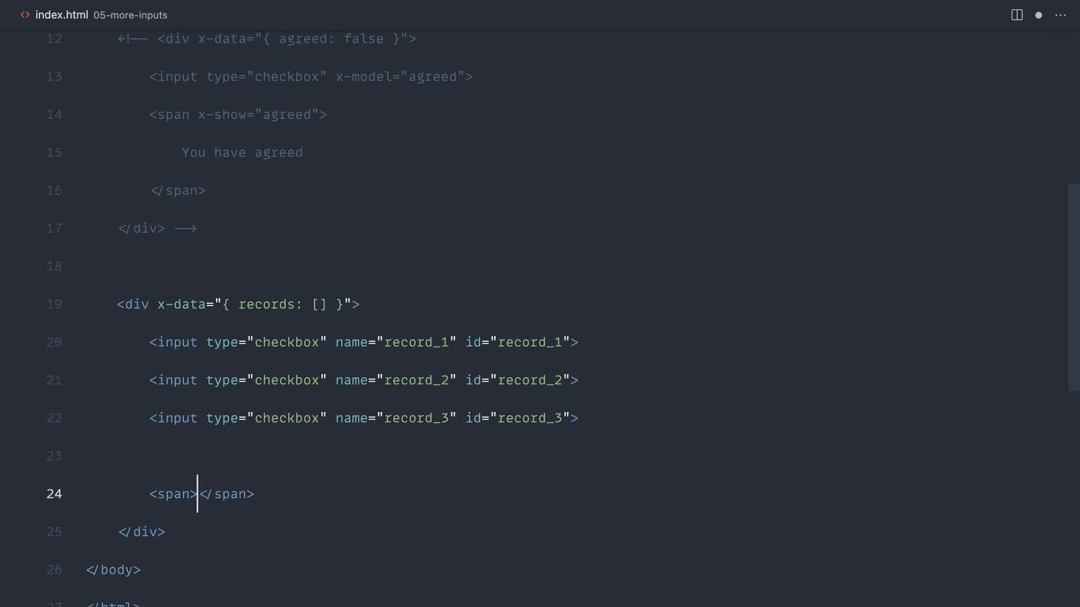
text(x-text="")
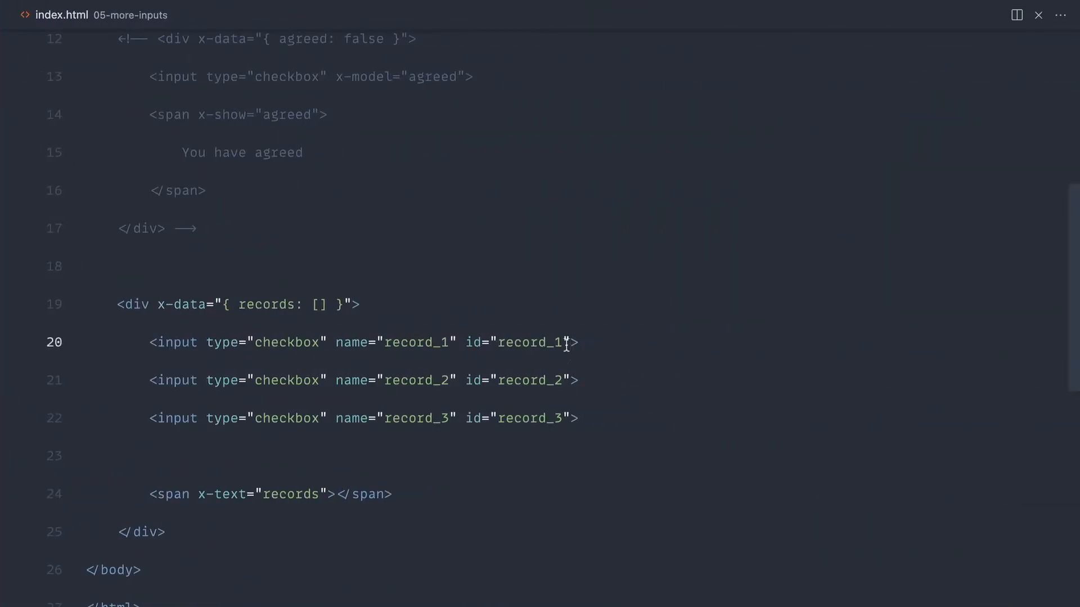
Bind the checkboxes with x-model="records" and give each a value attribute.
text(x-model=")
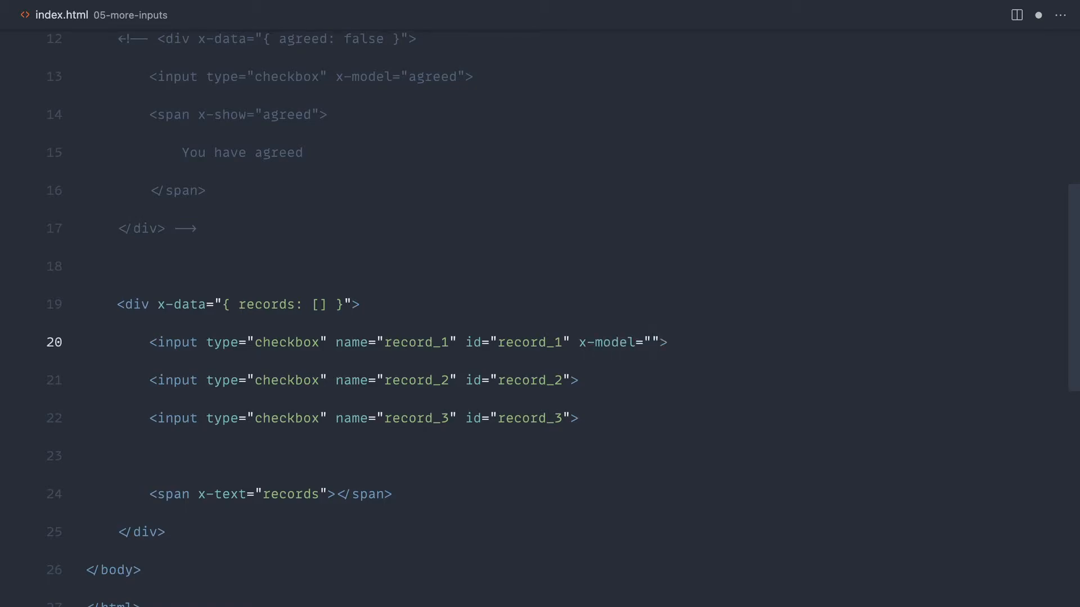
text(records)
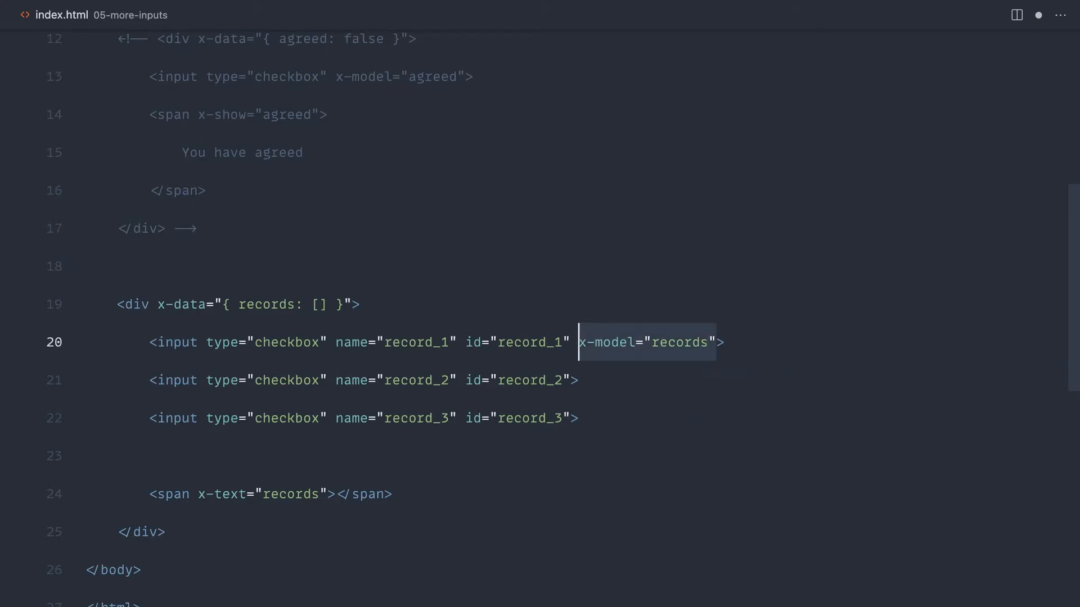
text(x-model="records")
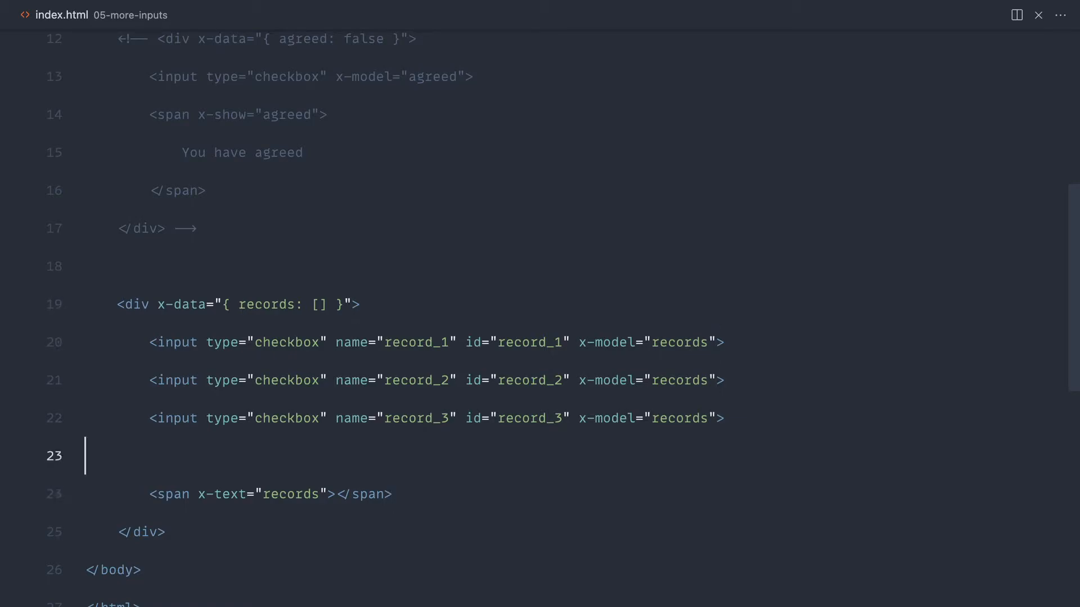
text(value="")
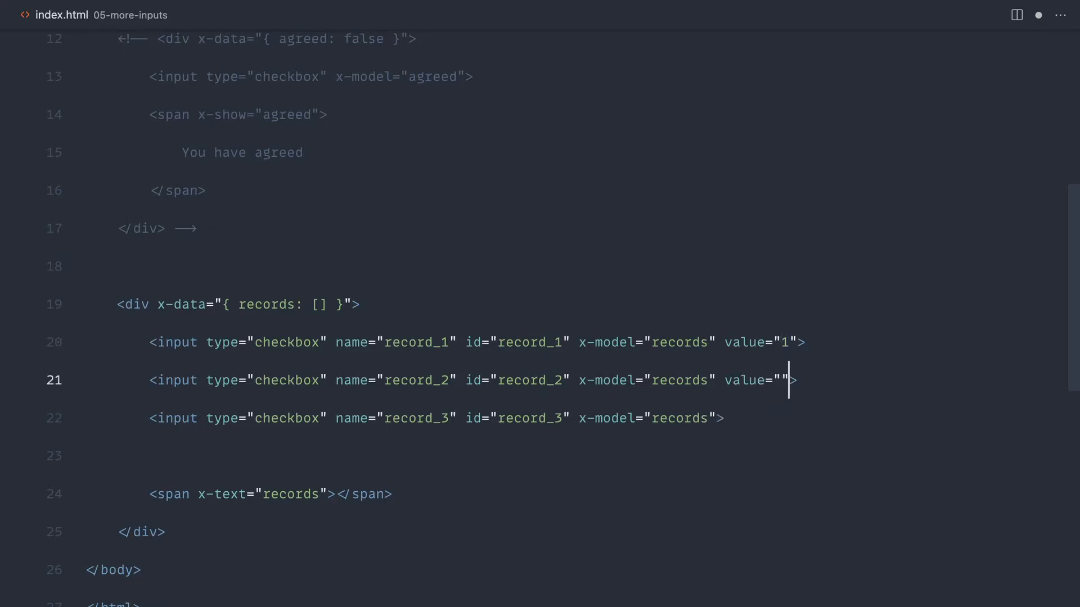
text(va)
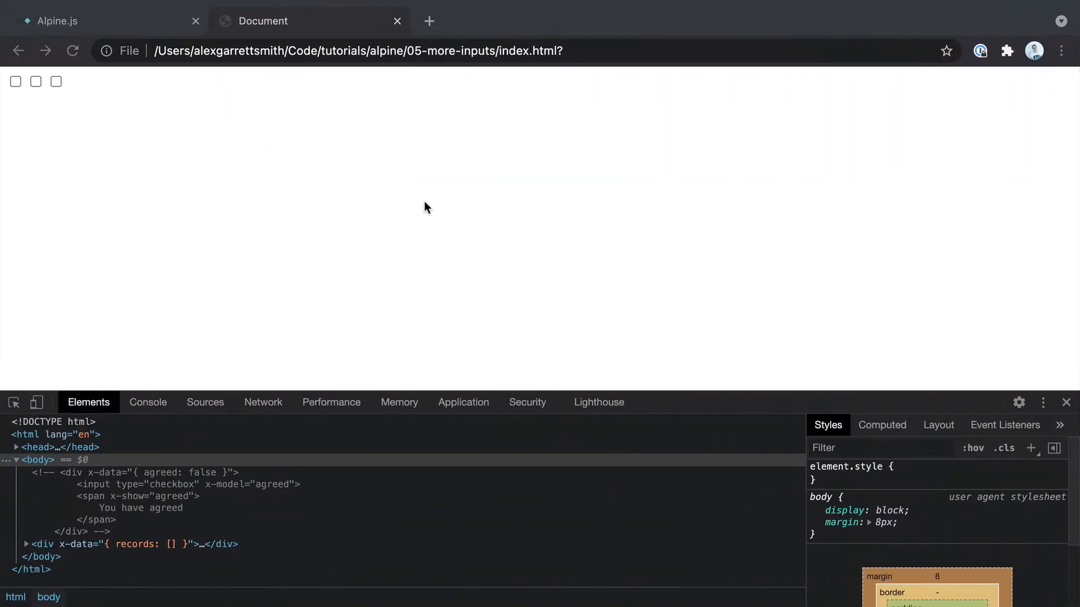
Tick the first two checkboxes so the span shows 1,2.
click(35, 81)
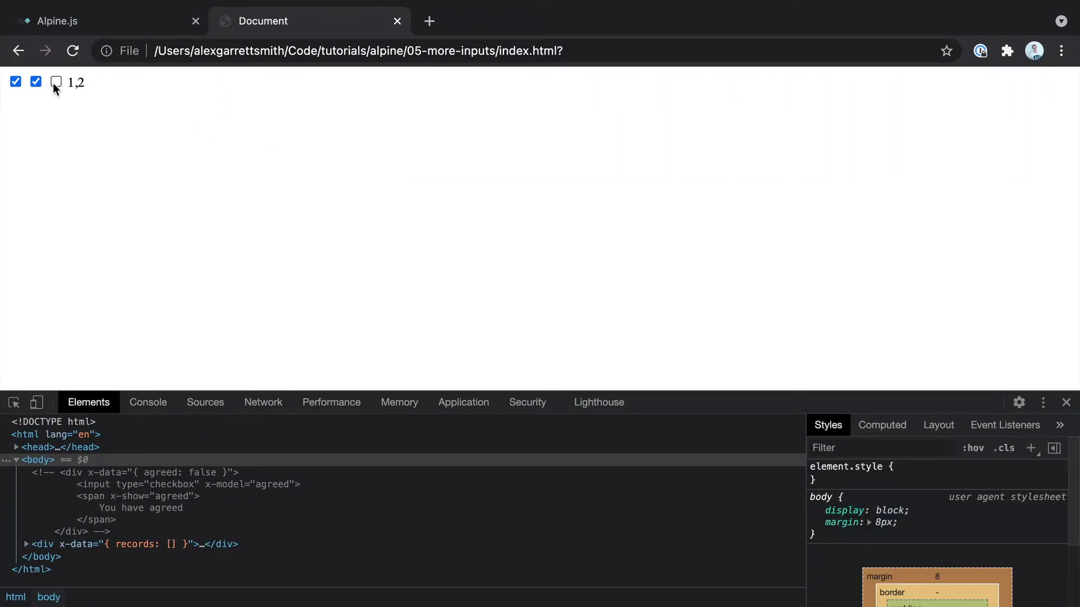
click(57, 82)
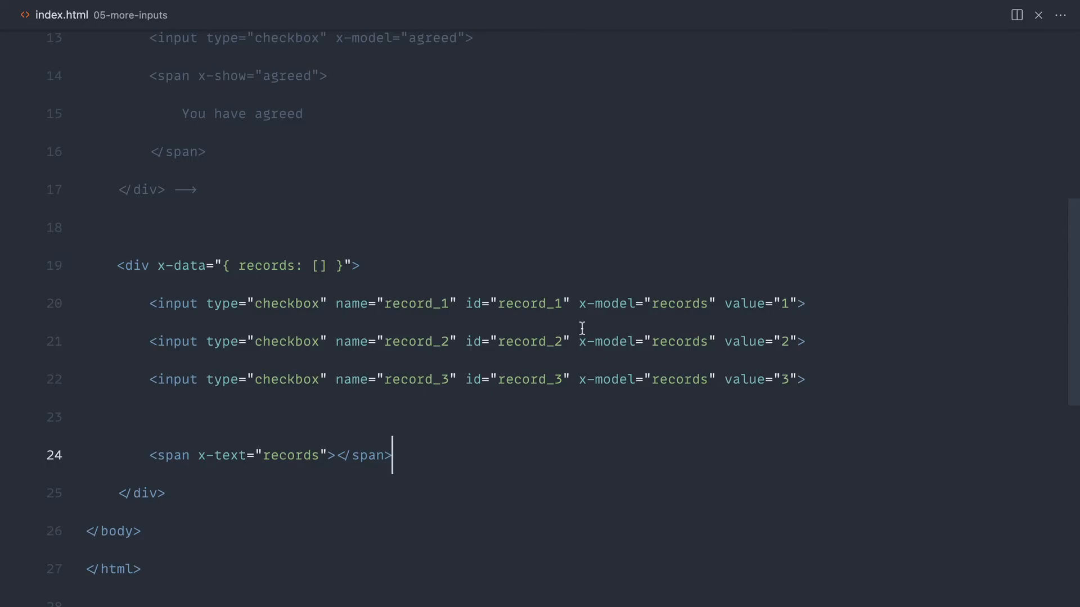
Delete the checkboxes' name and id attributes and rename records to users in x-data.
drag(334, 302, 570, 302)
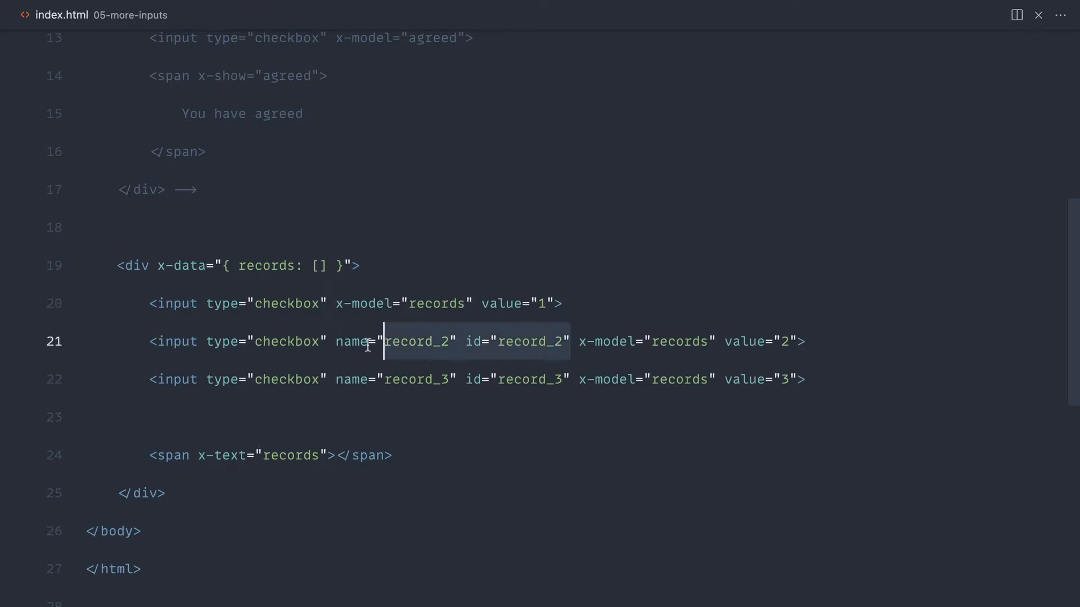
key(Delete)
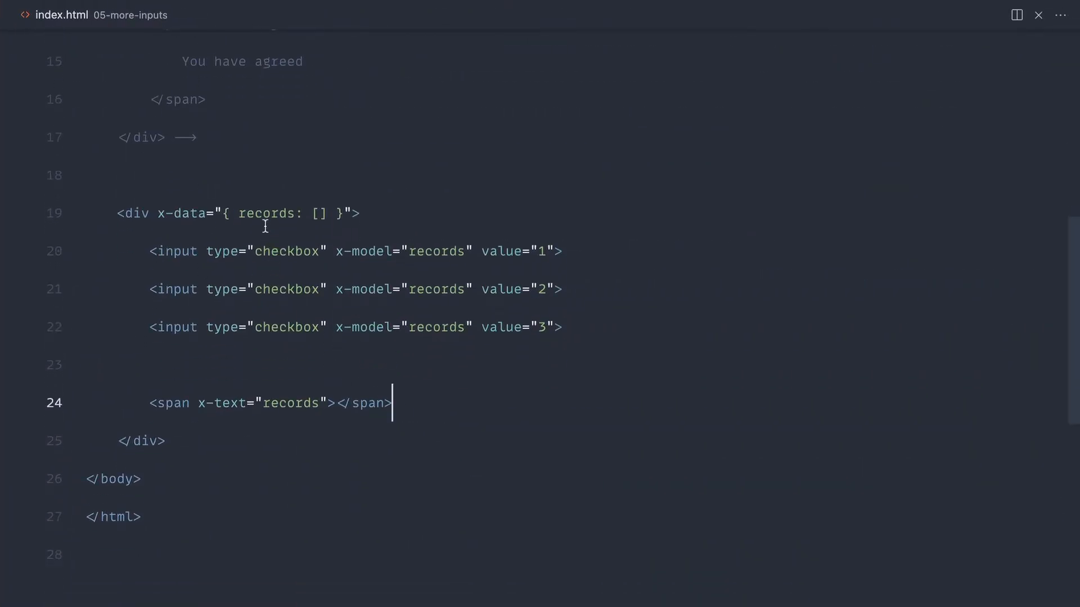
text(users)
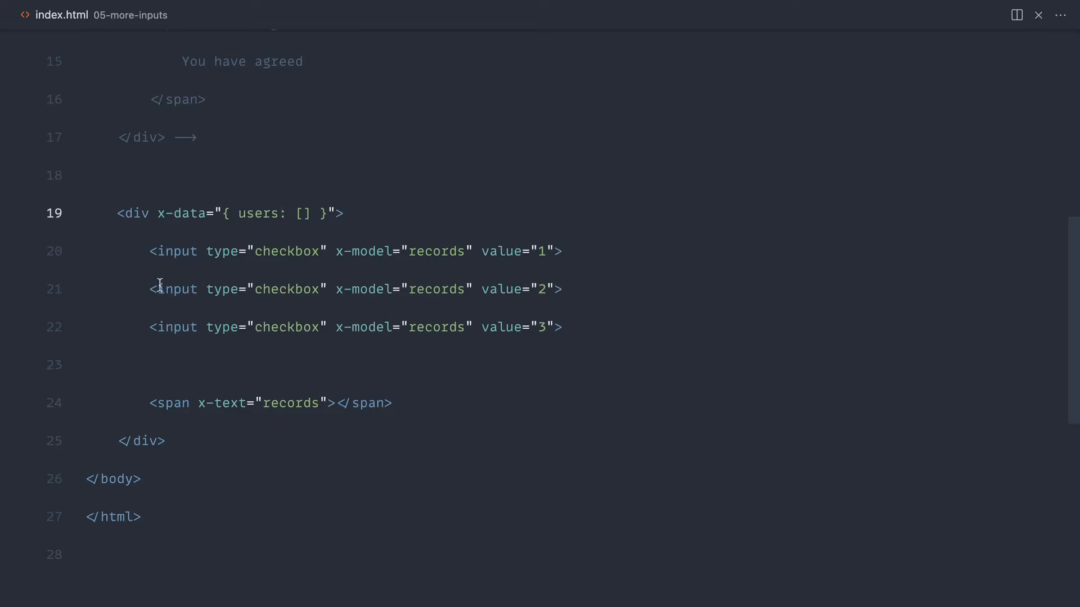
key(Backspace)
text(form)
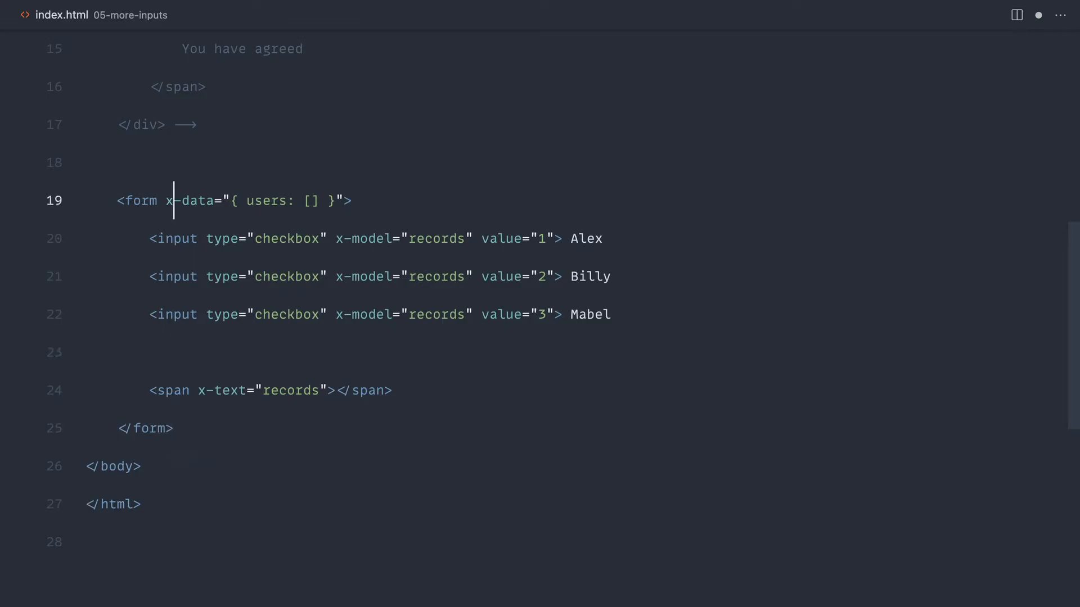
Add an x-on:submit handler to the form and lay out x-data with room for a method.
text(x-on)
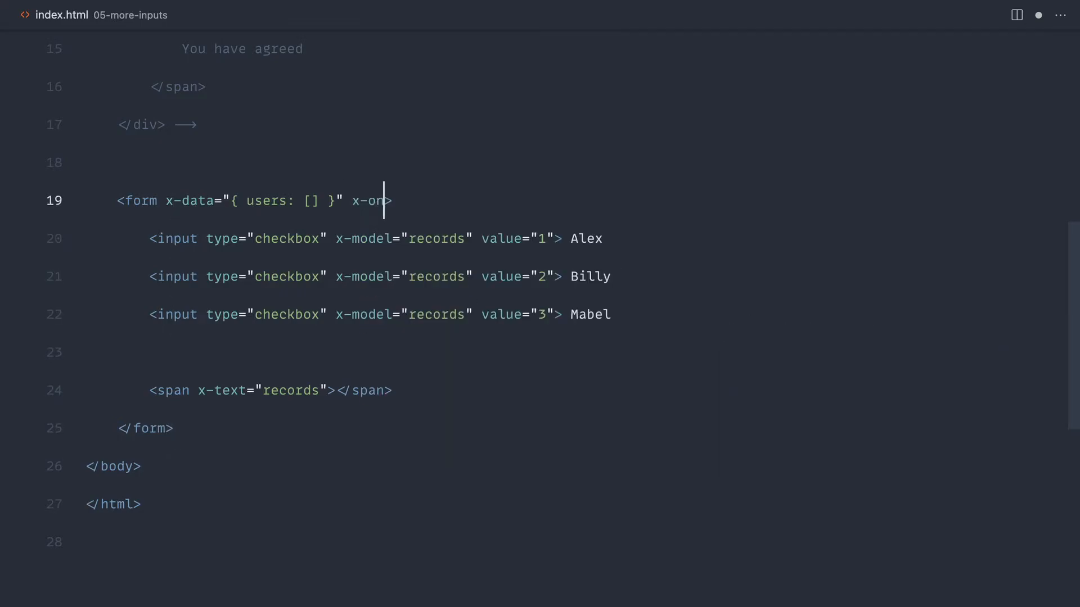
text(:submit="")
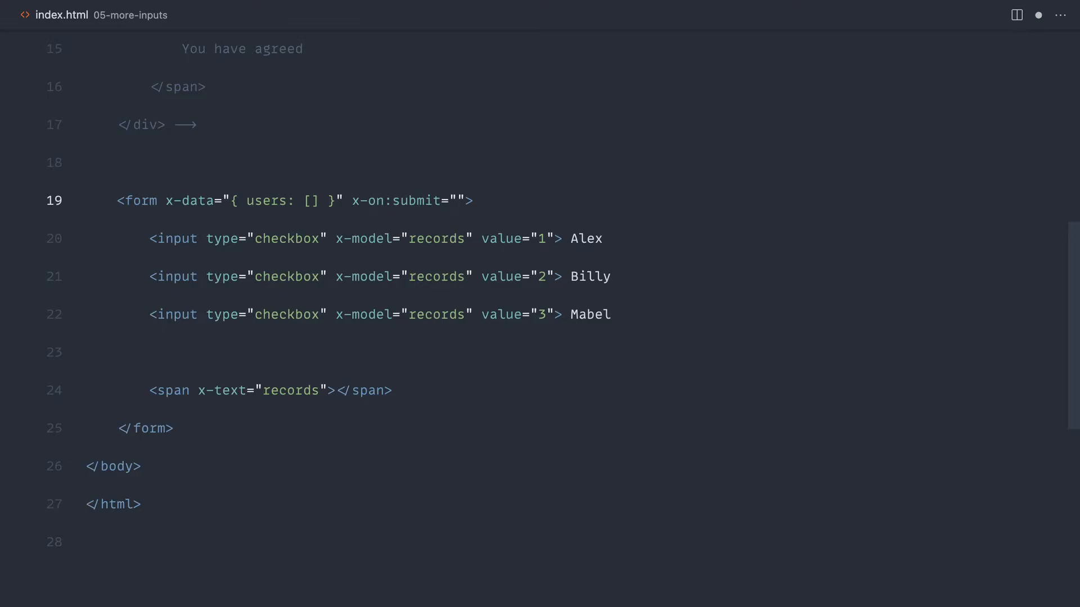
click(318, 200)
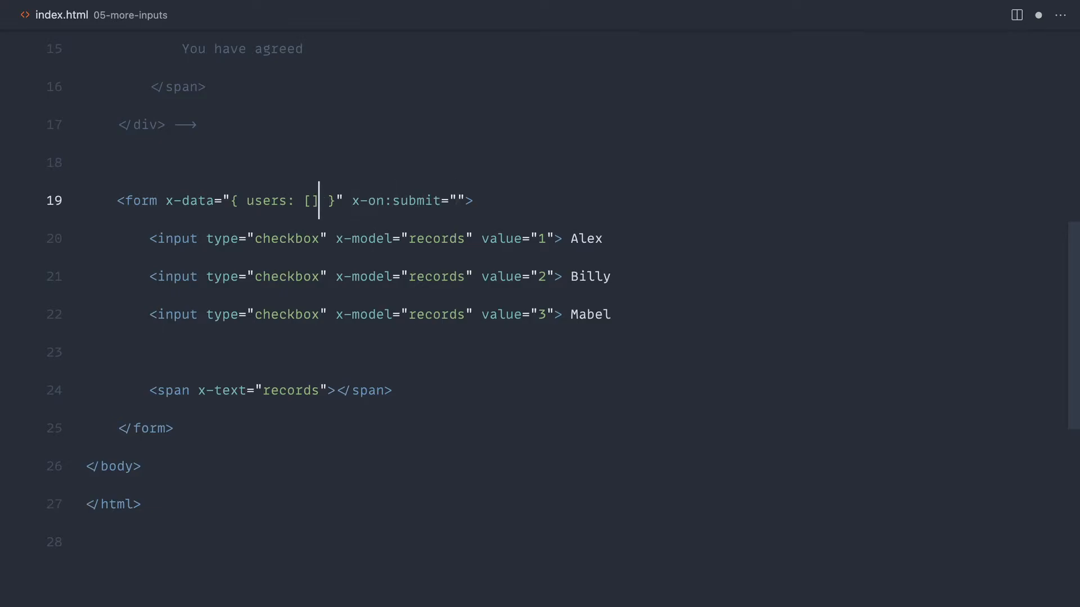
text(,)
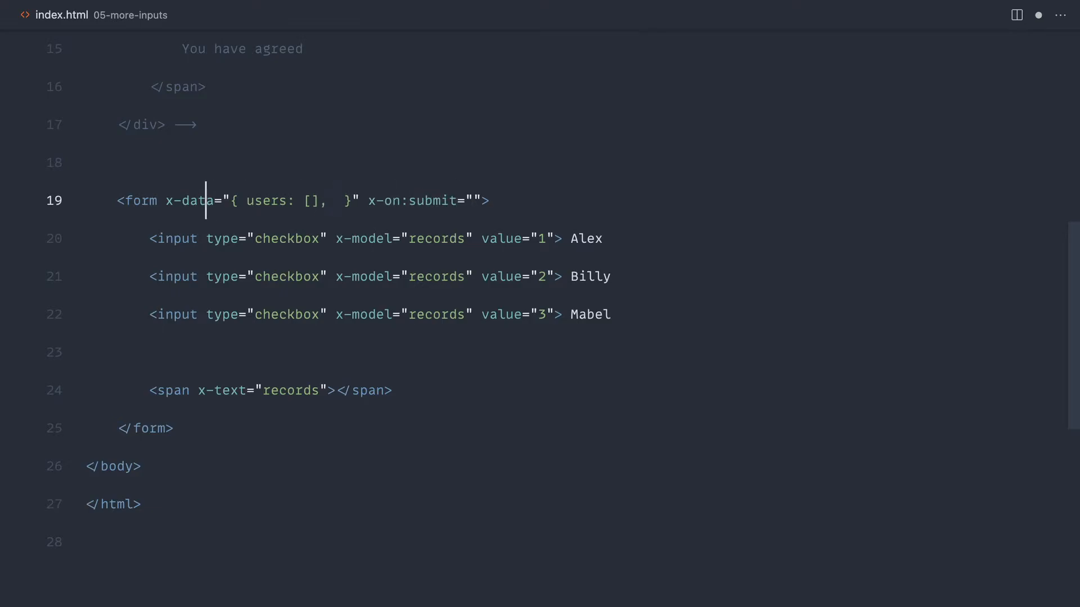
key(Enter)
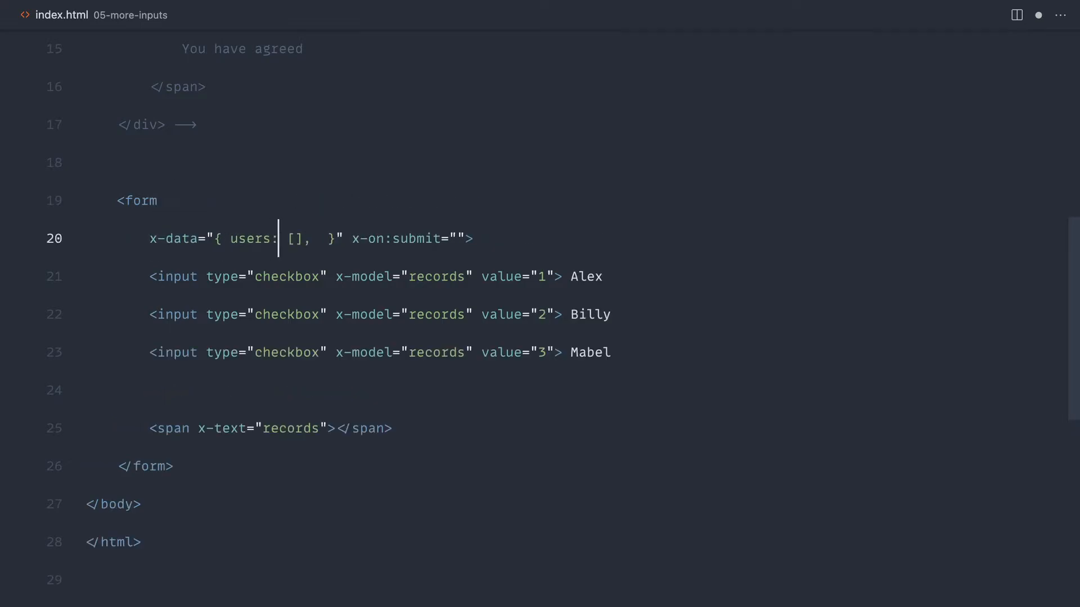
key(Enter)
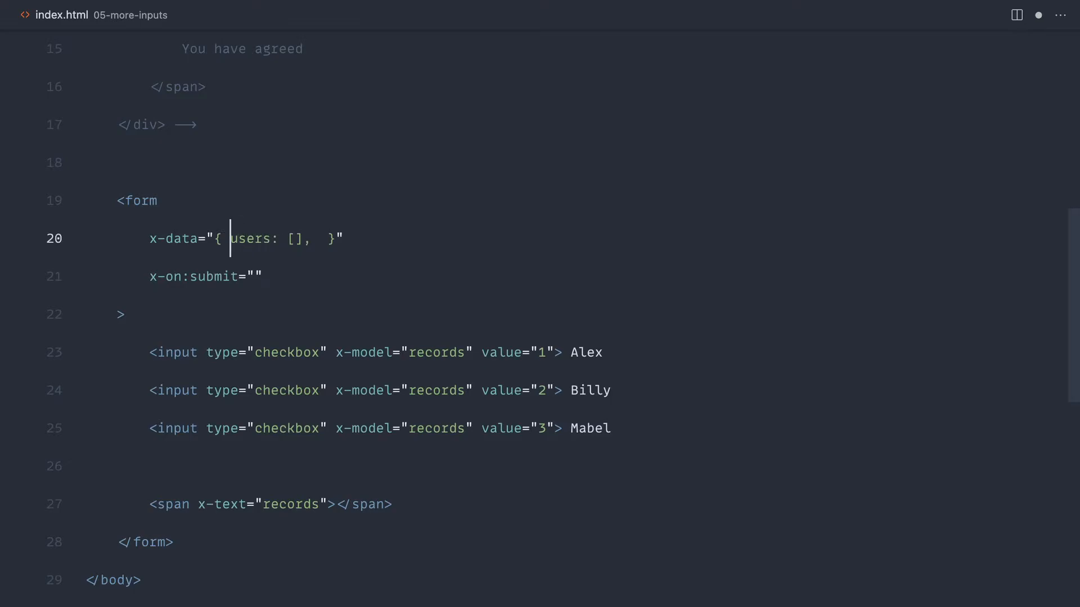
key(Enter)
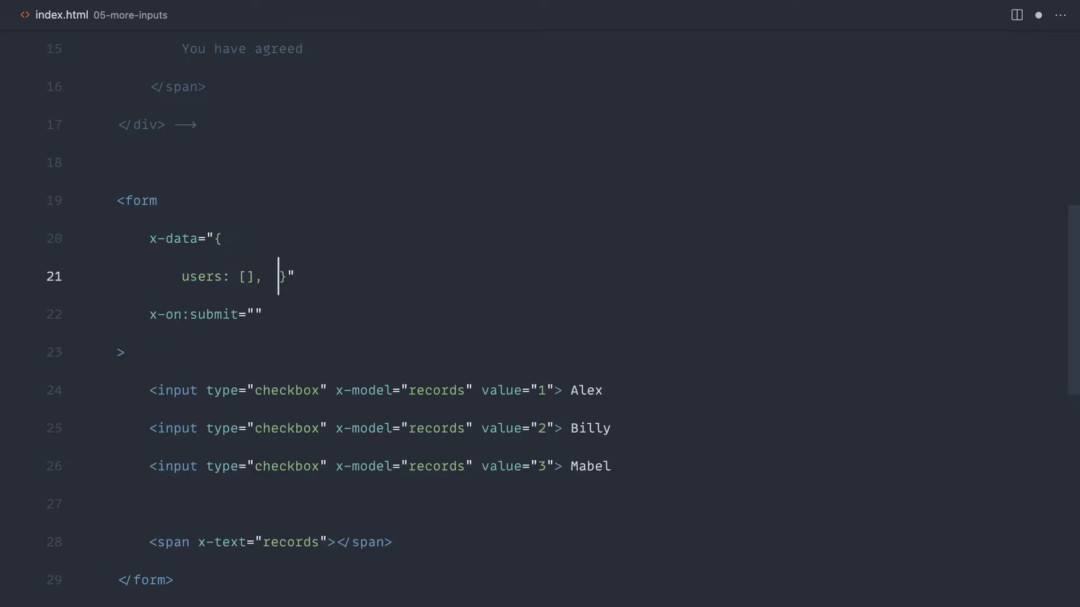
key(Enter)
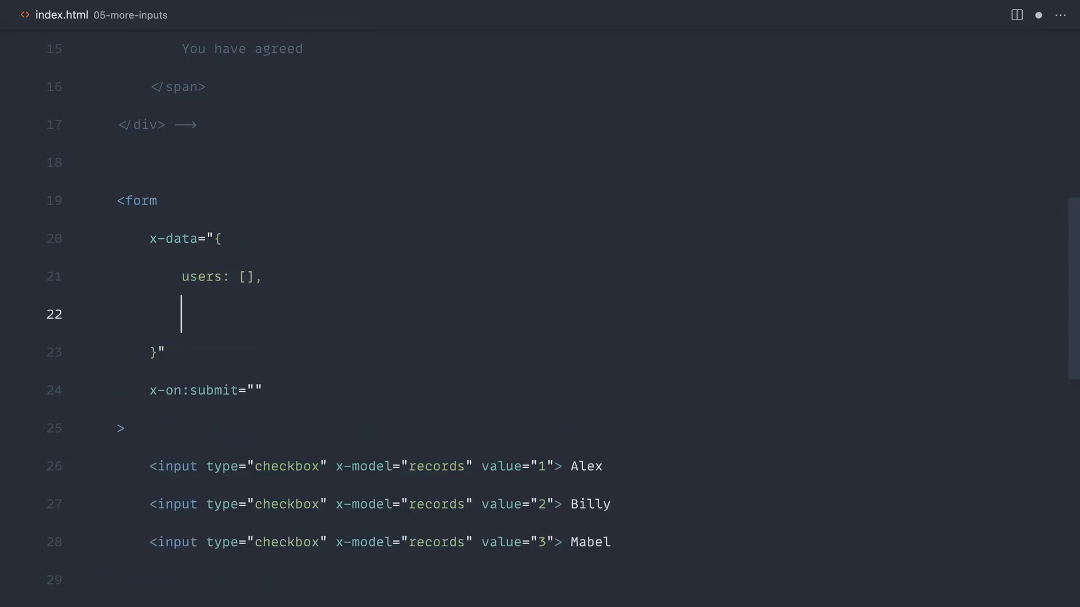
Write deleteUsers() logging this.users, wire it to submit, and add a Delete submit button.
text(delete)
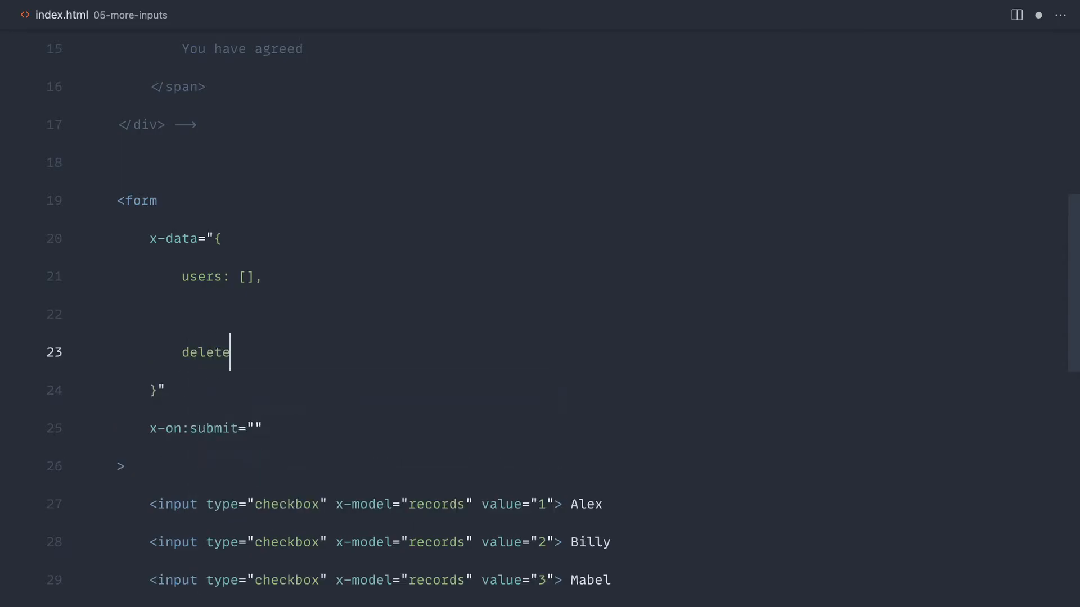
text(Users () {)
text(console.log()
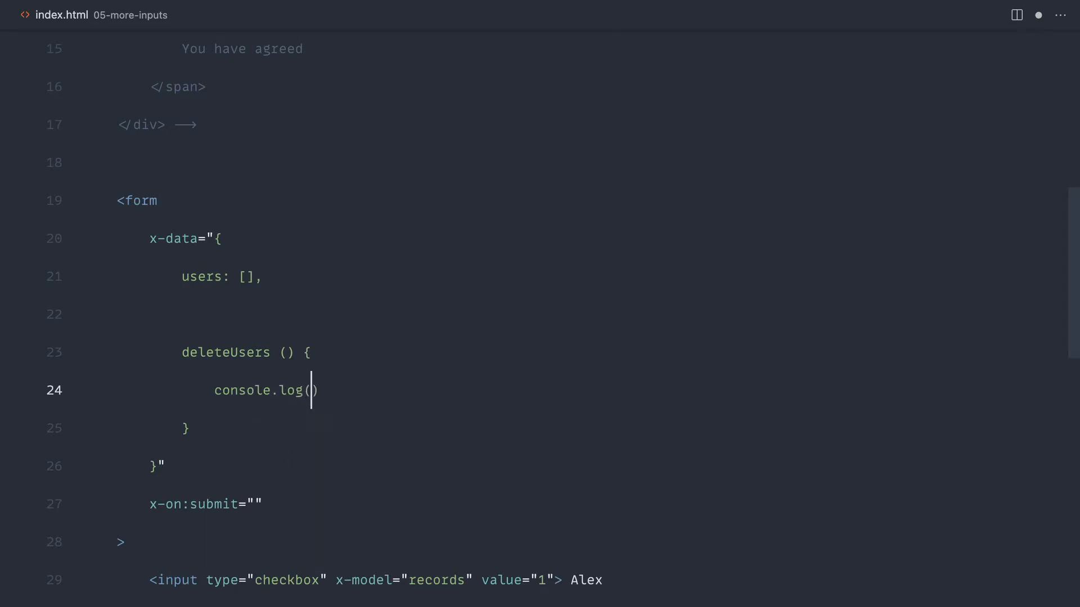
text(this.users)
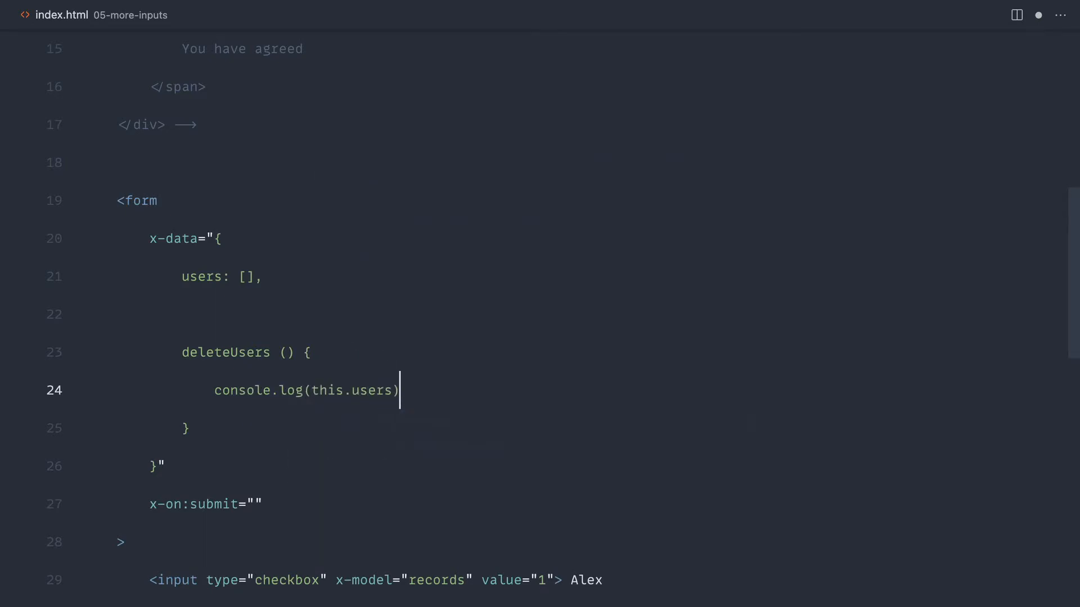
text(deleteUsers)
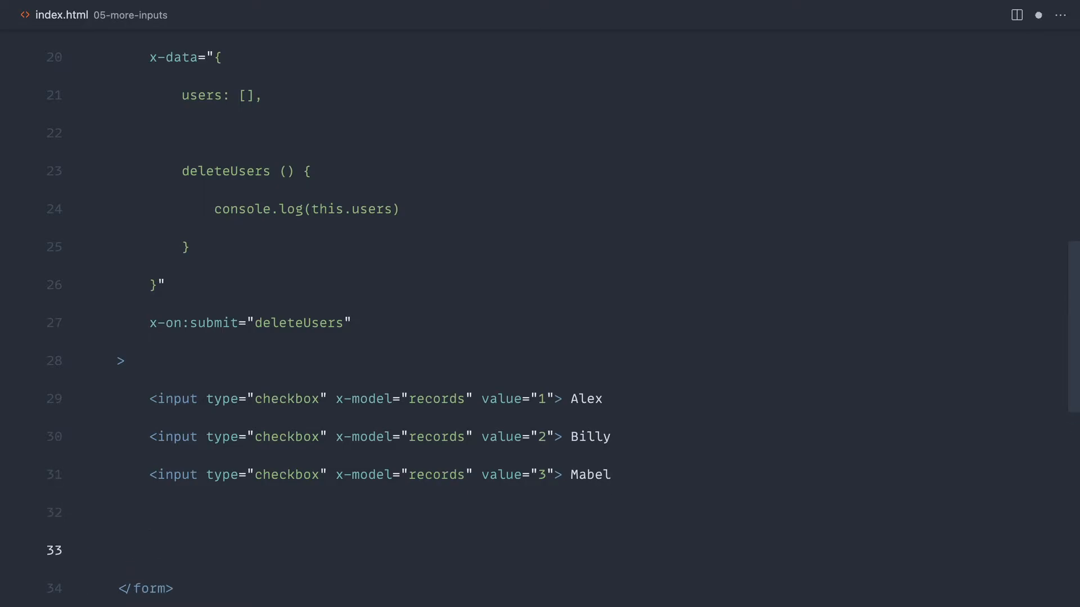
text(<button type="submit"></button>)
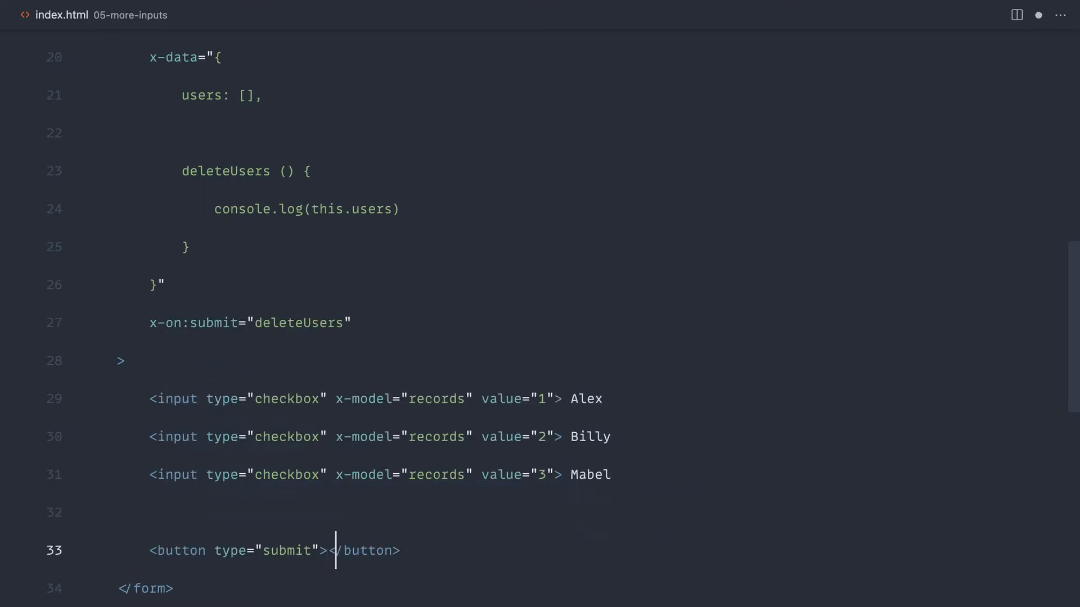
text(Delete)
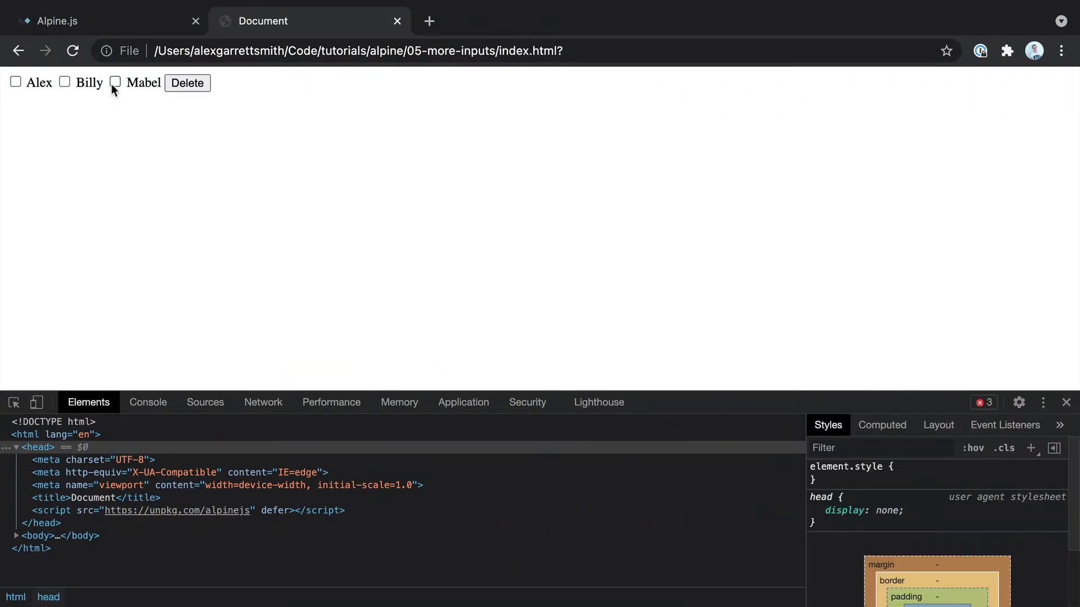
Tick the Alex checkbox on the test page and bring up the console.
click(148, 402)
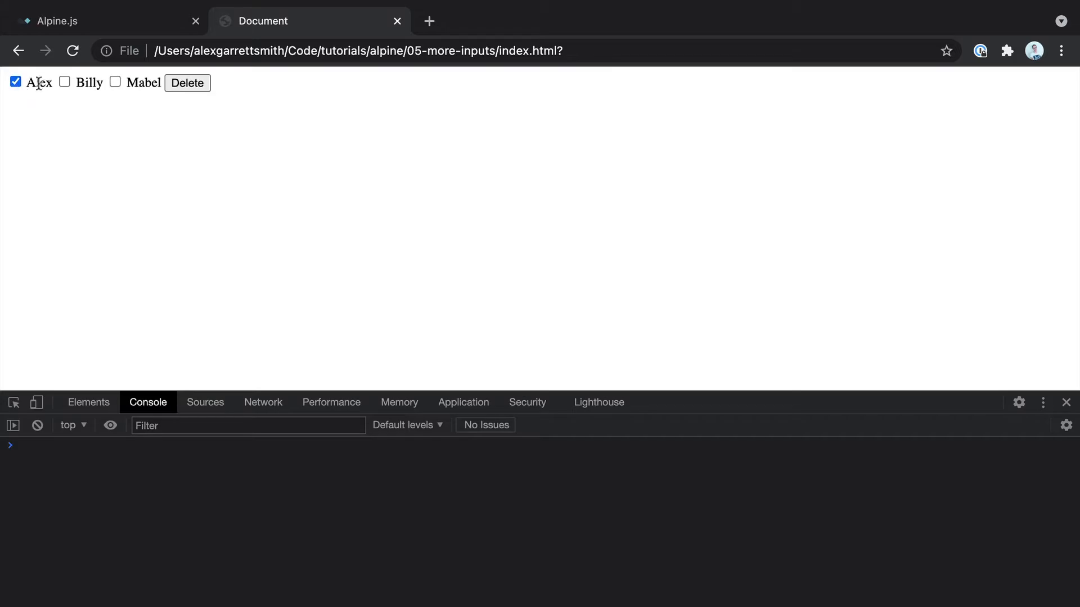
click(15, 81)
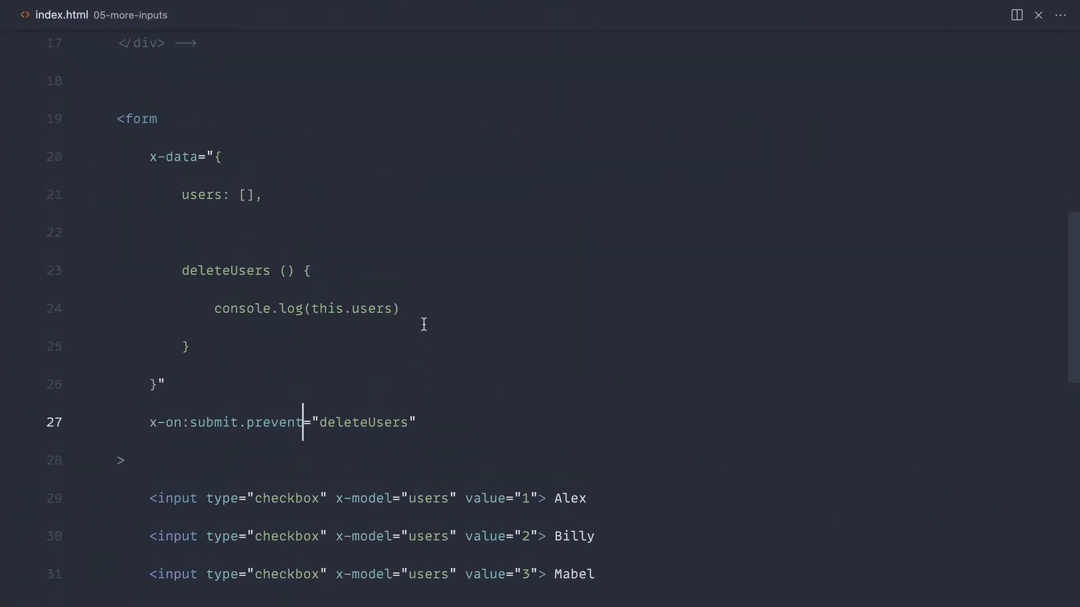
Briefly toggle a // comment on the console.log line in deleteUsers.
text(//)
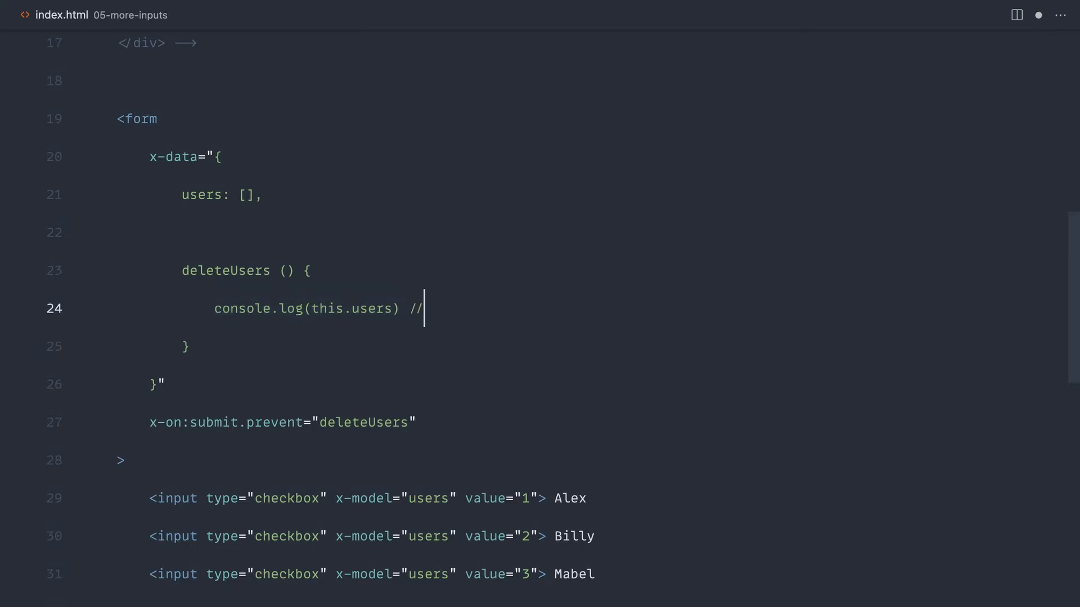
key(Backspace)
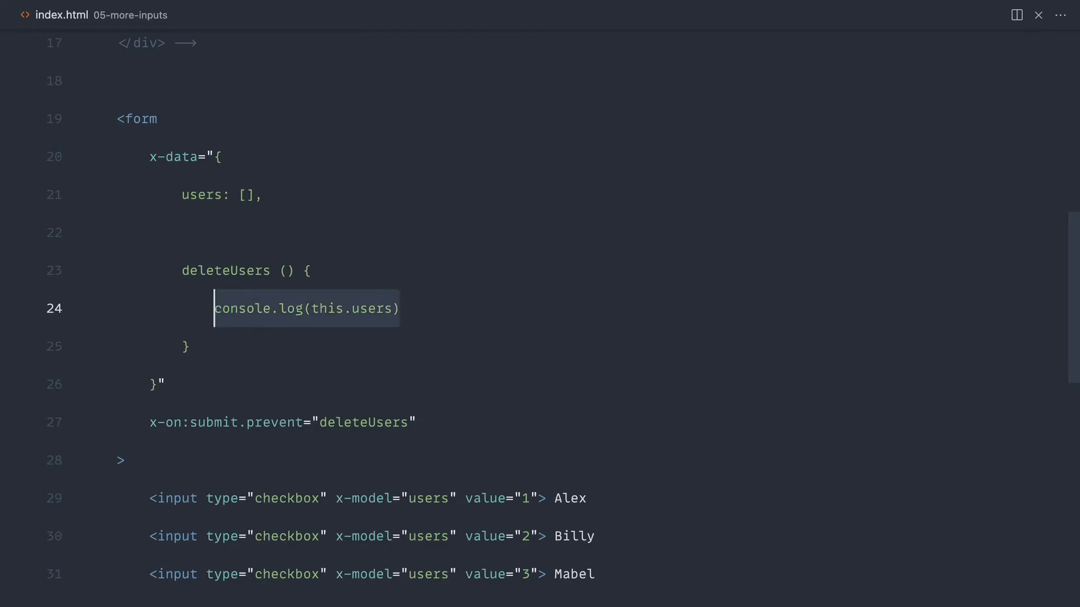
text(//)
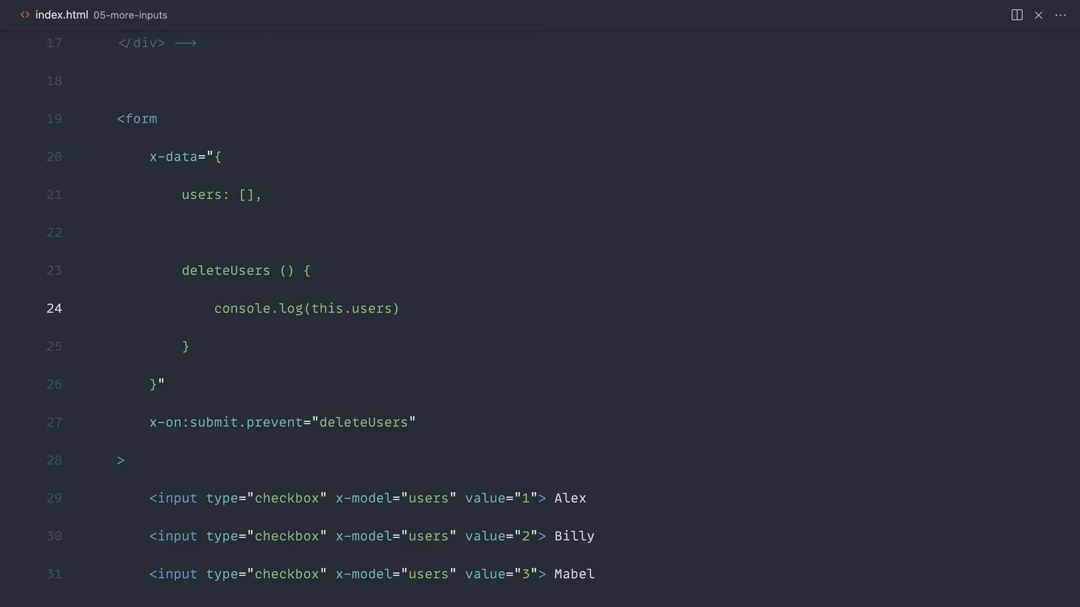
scroll(down, 3)
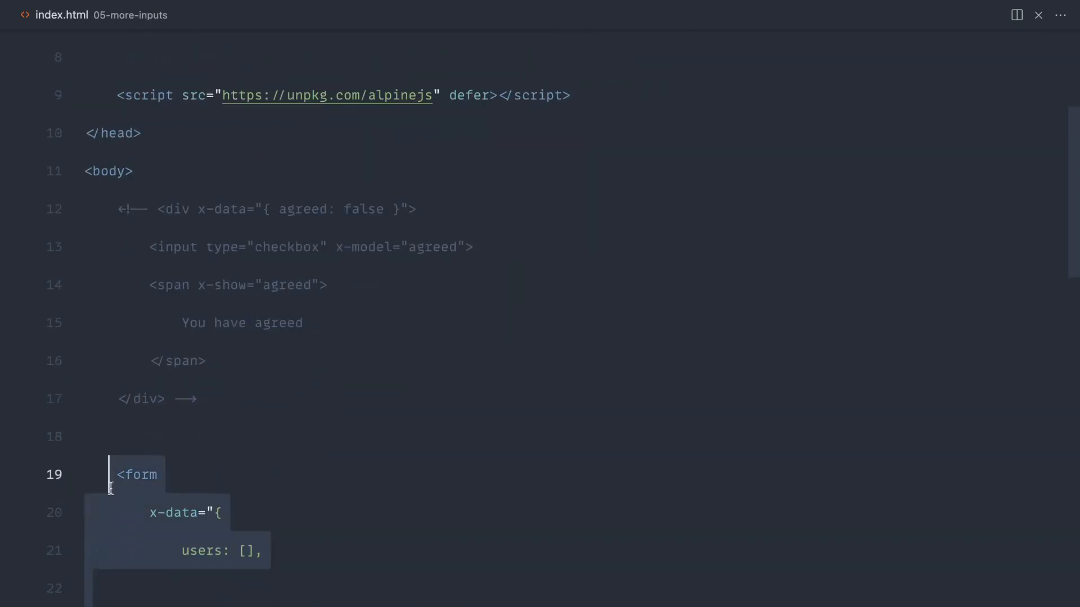
Add Yearly and Monthly options (values yearly, monthly) to the select and drop its empty name/id.
scroll(down, 3)
text(<select name="" id=""></select>)
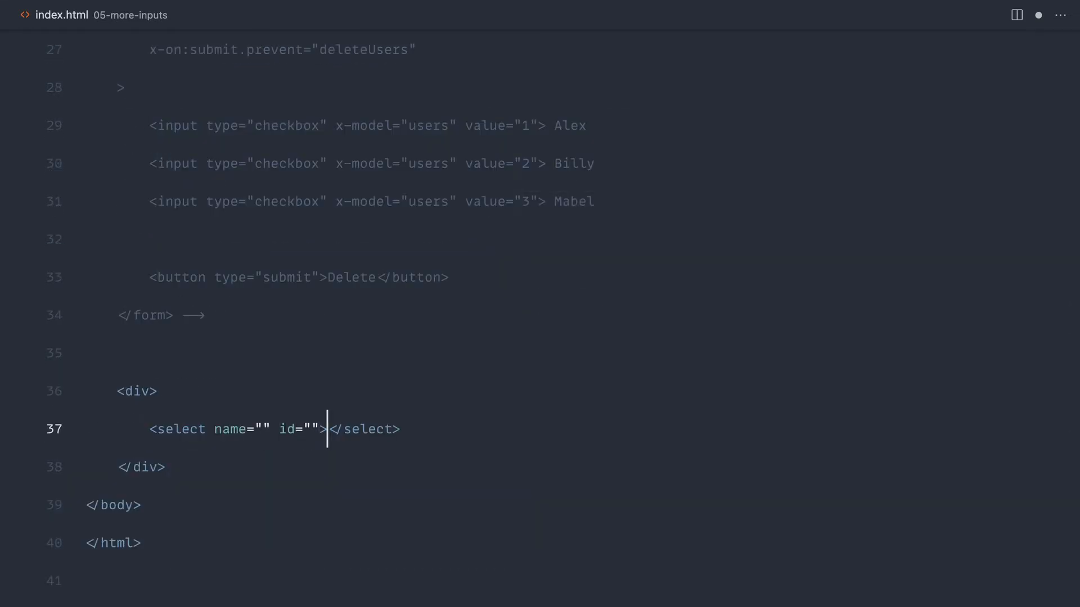
text(option)
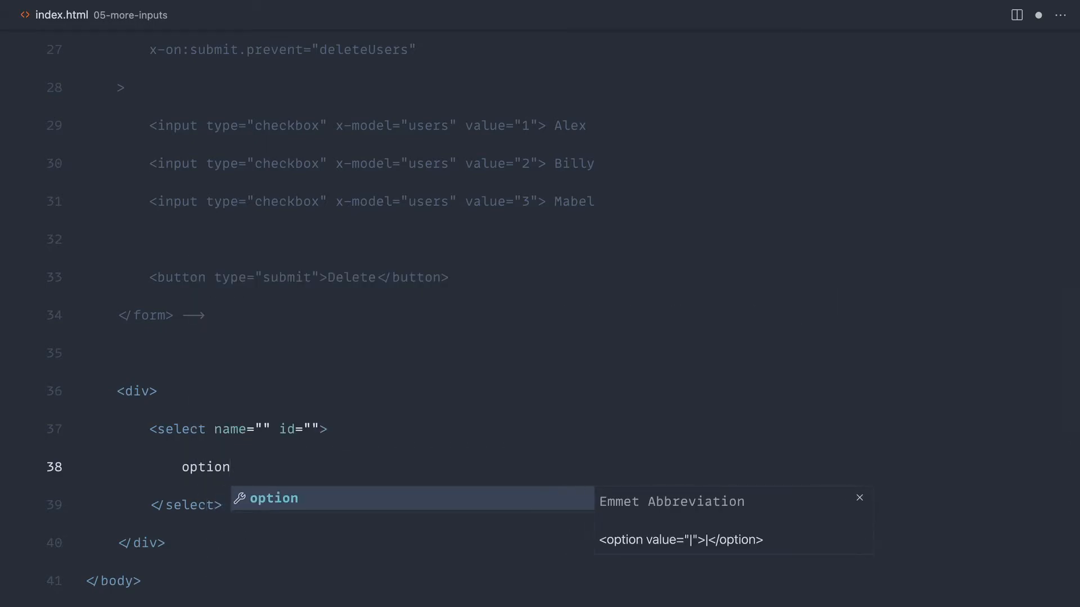
key(Tab)
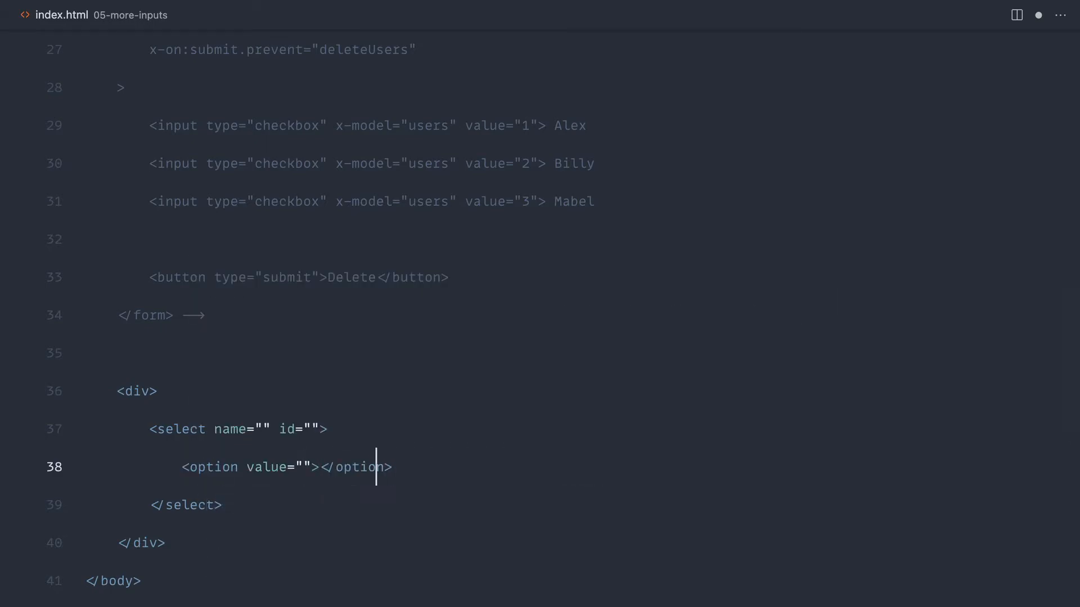
text(Yearly)
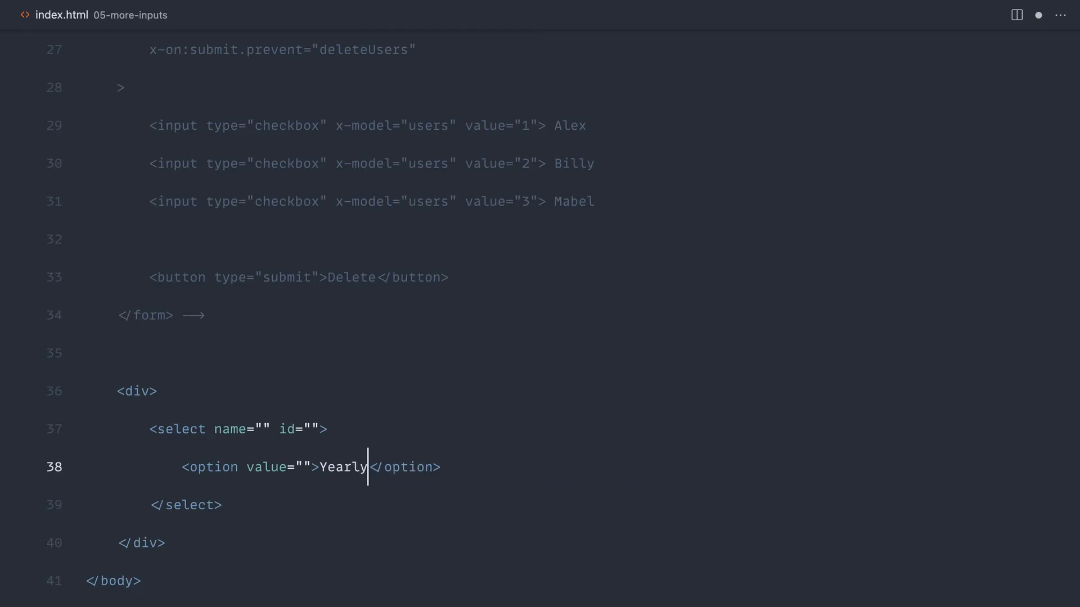
text(yearly)
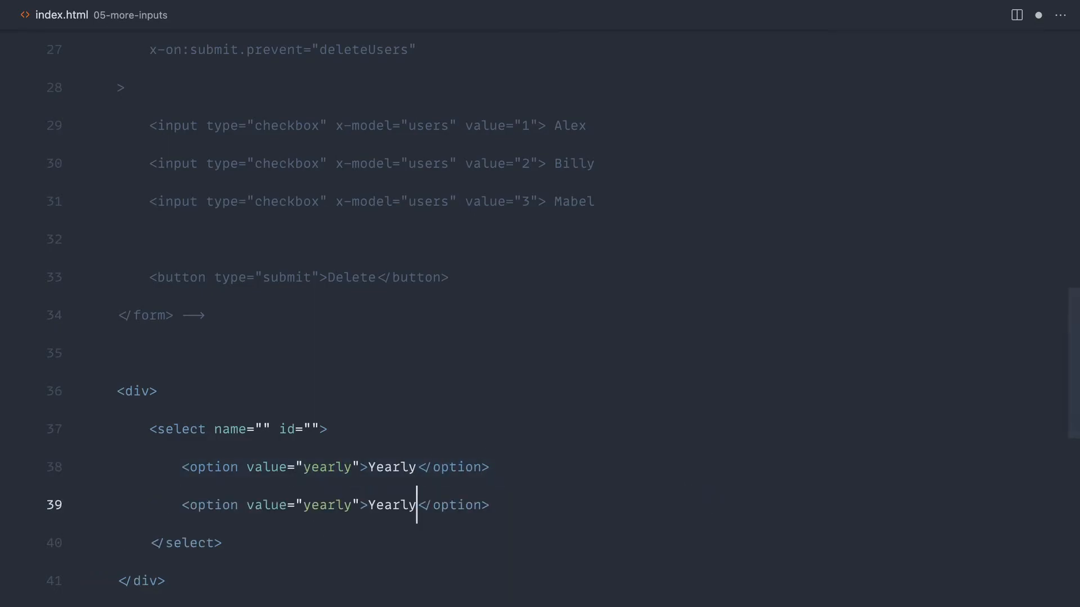
text(Monthly)
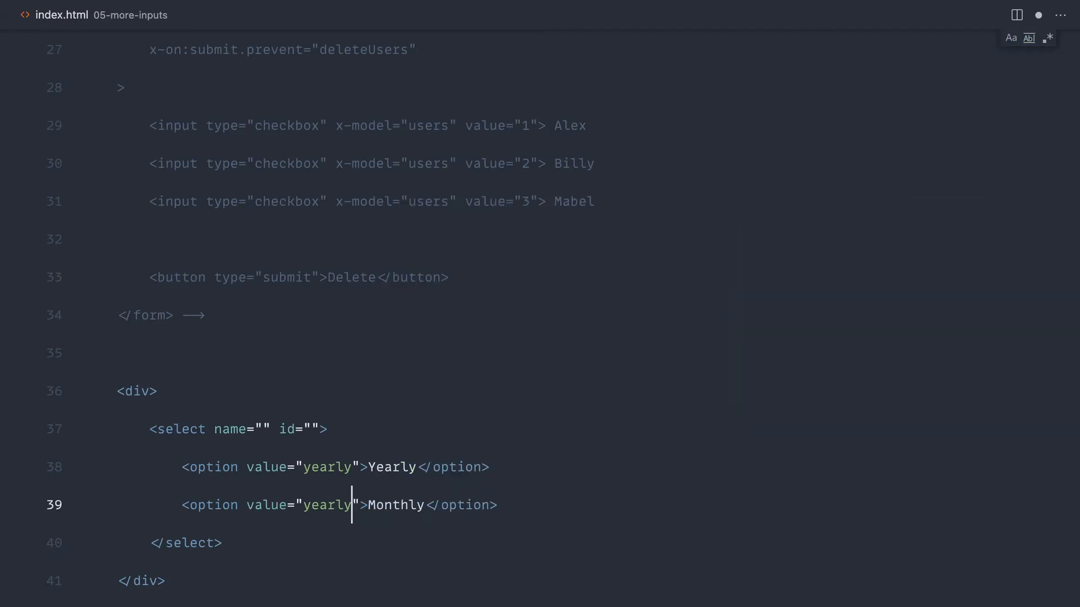
text(monthly)
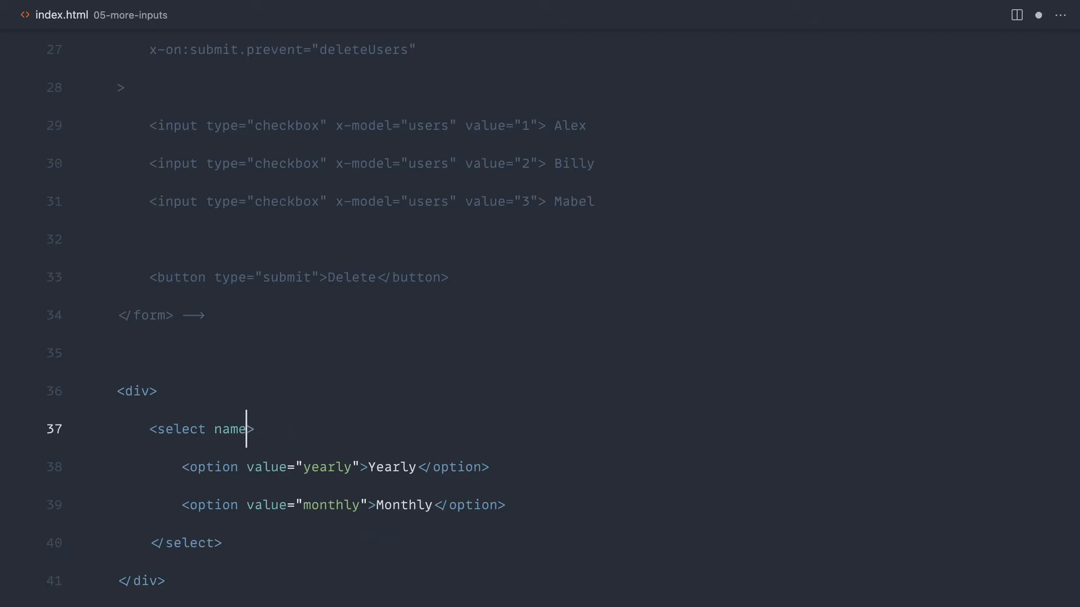
key(Backspace)
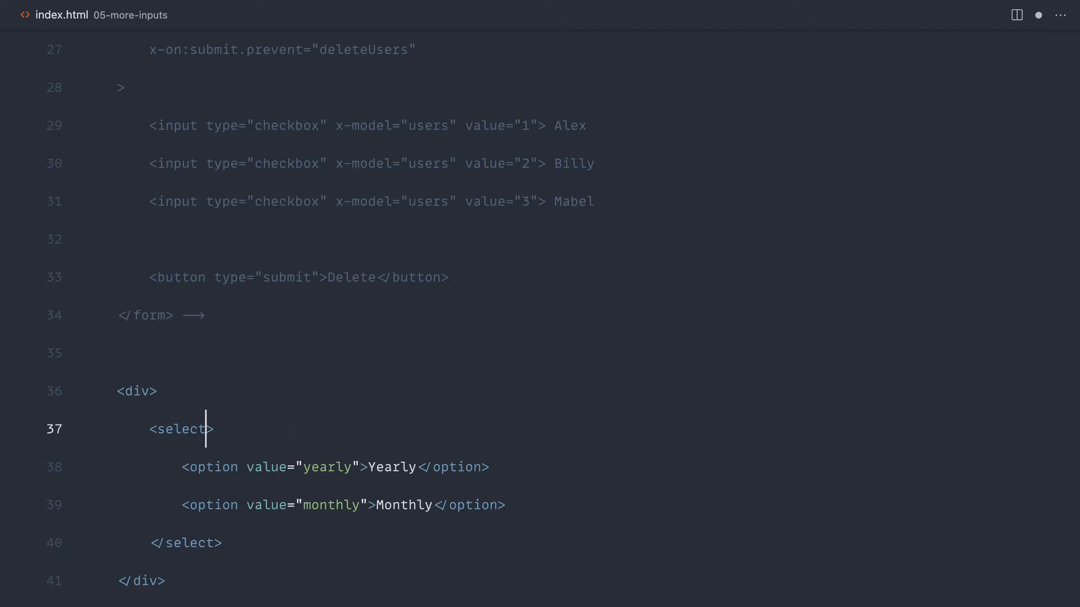
Give the wrapping div x-data="{ plan: '' }" and bind the select with x-model="plan".
text(x-data)
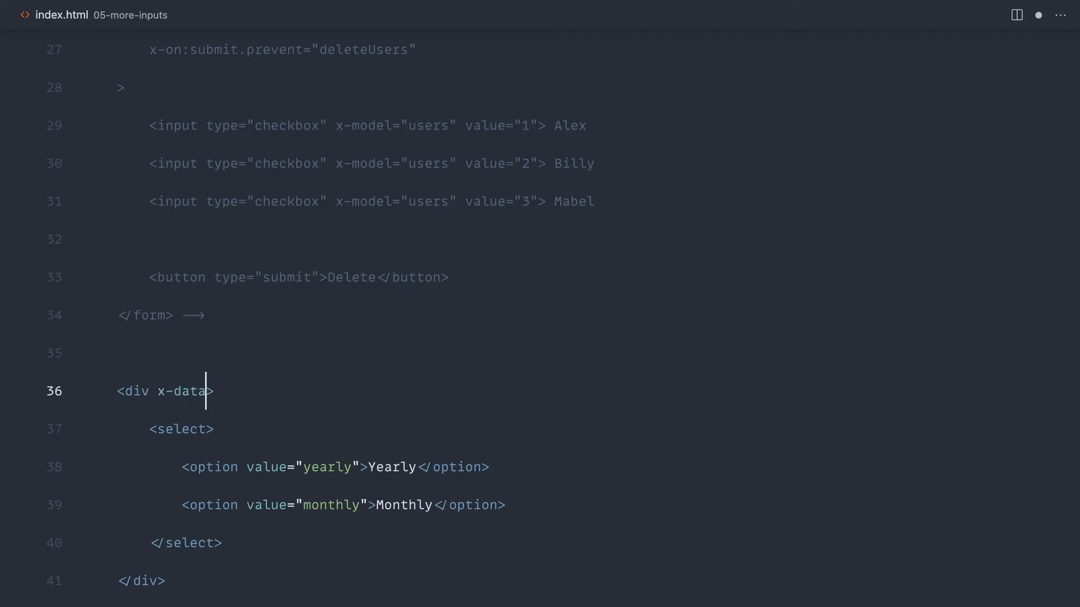
text(="{ }")
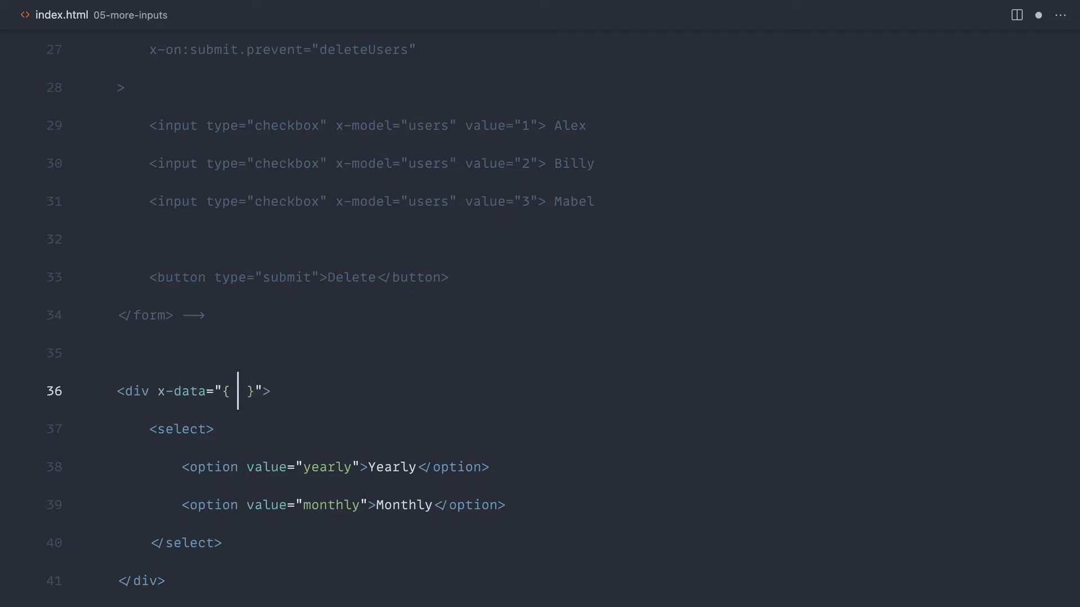
text(plan: '')
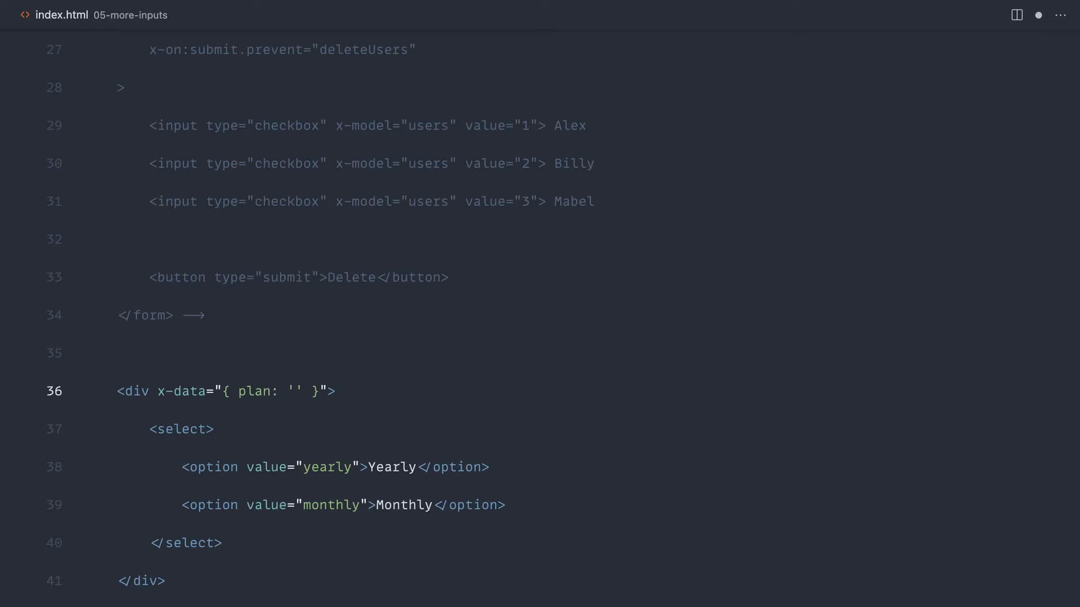
text(month)
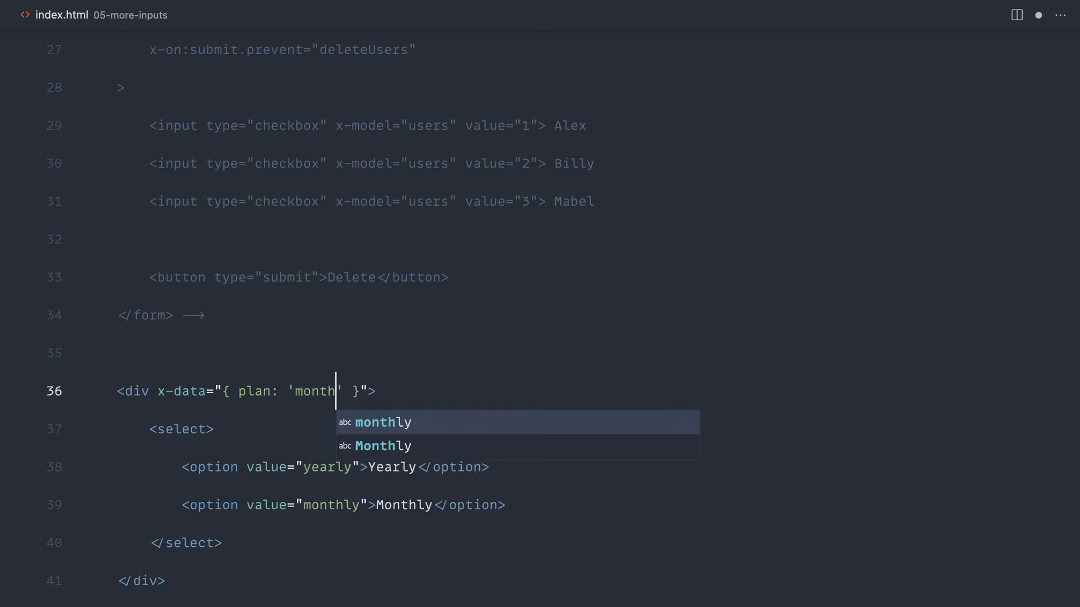
key(Backspace)
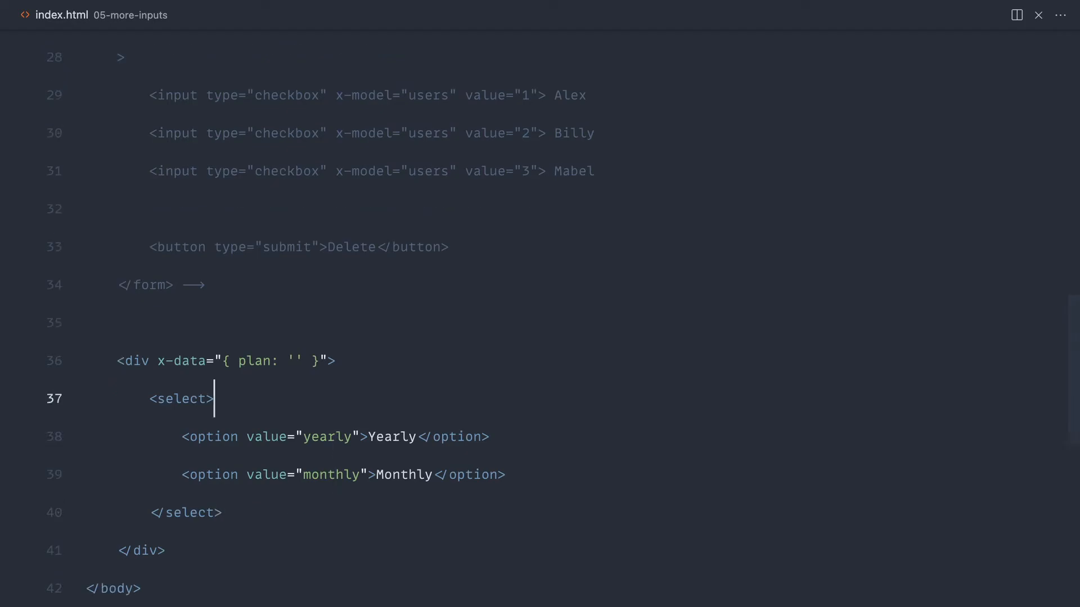
text(x-model)
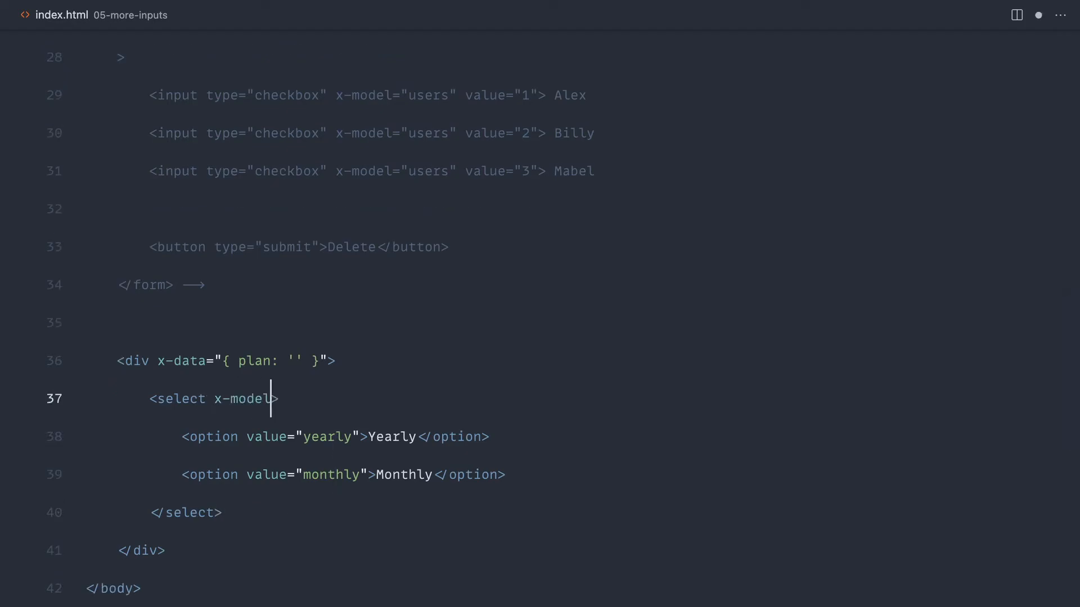
text(="plan")
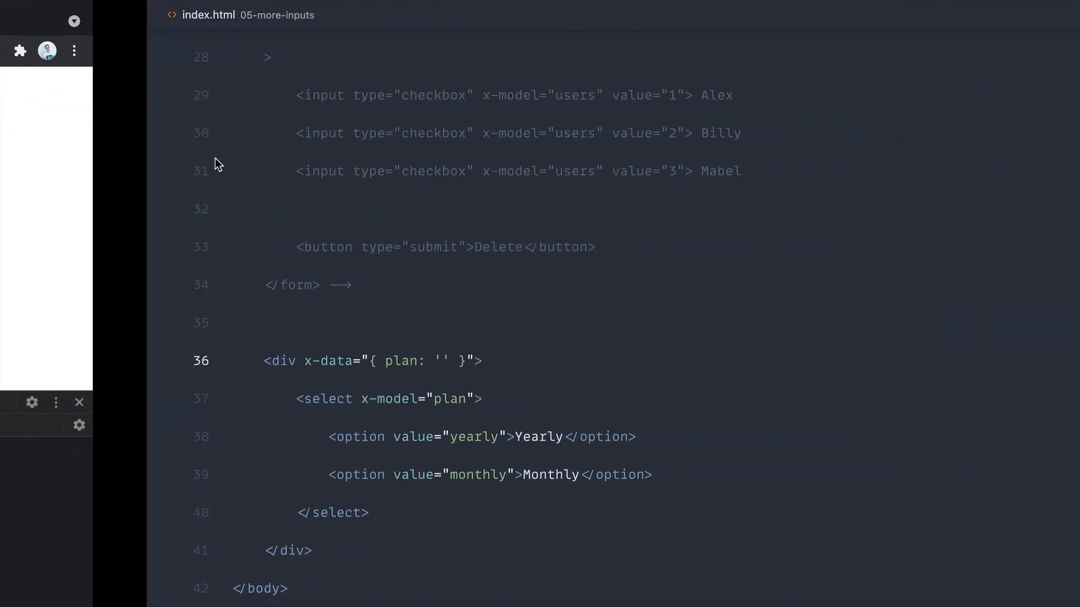
Add a span with x-text showing plan and a blank 'Please choose' first option.
text(s)
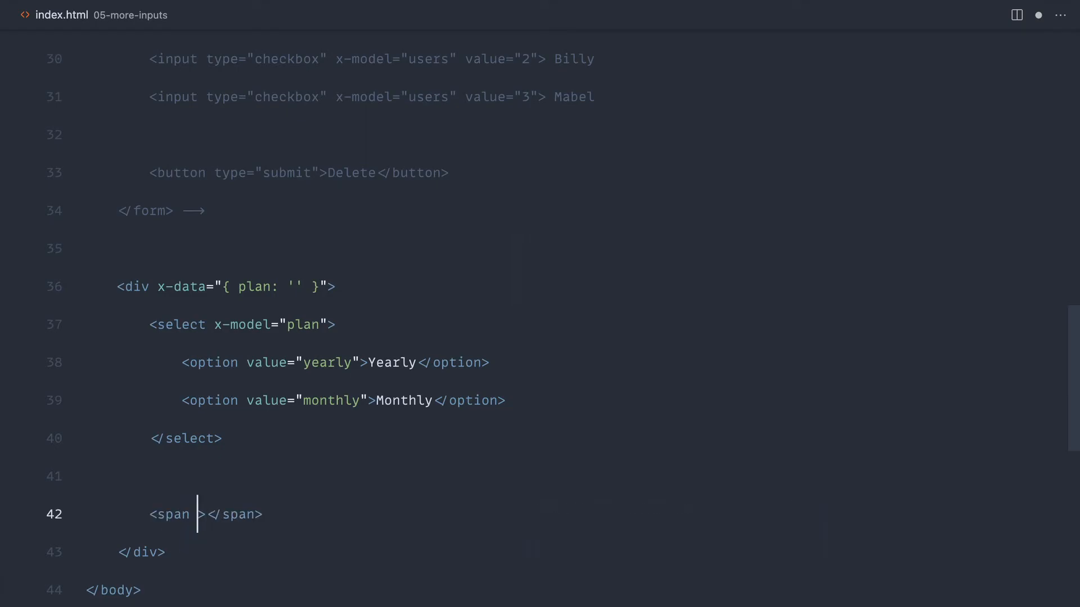
text(x-text="")
text(<option value=""></option>)
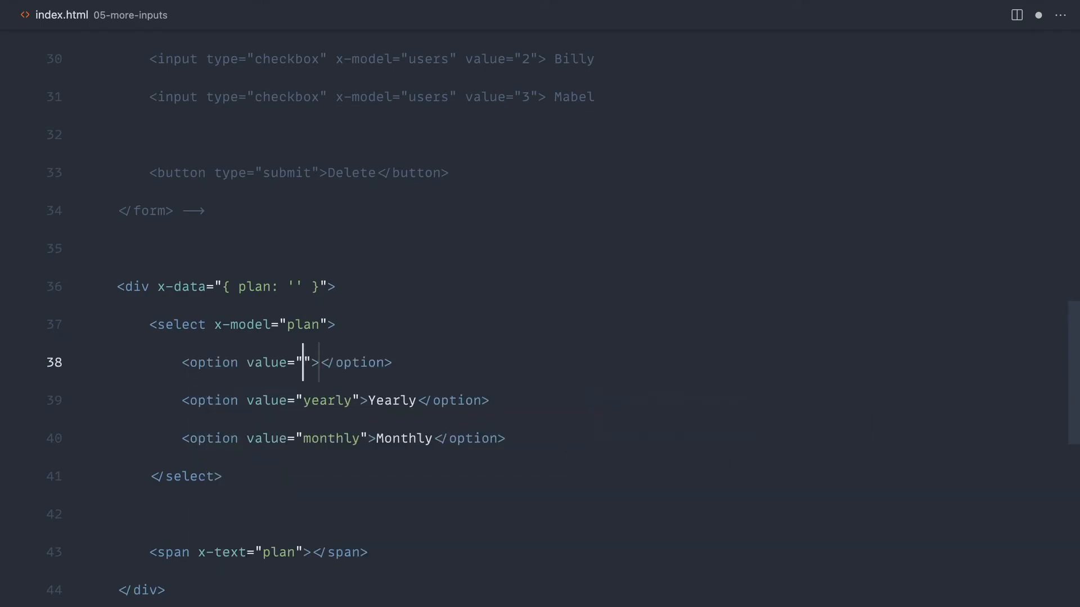
text(Please ch)
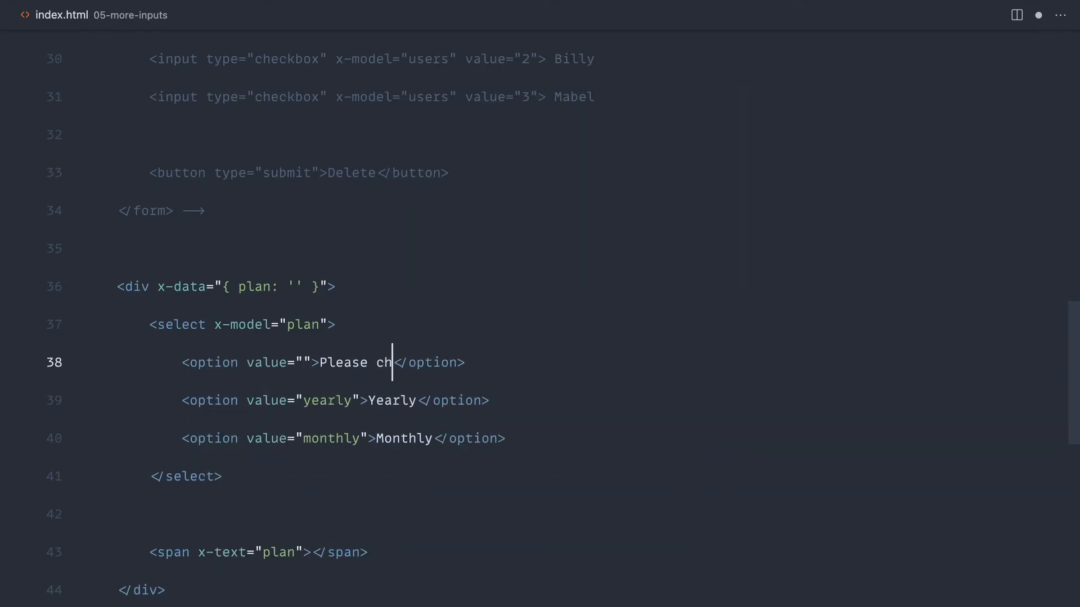
text(oose)
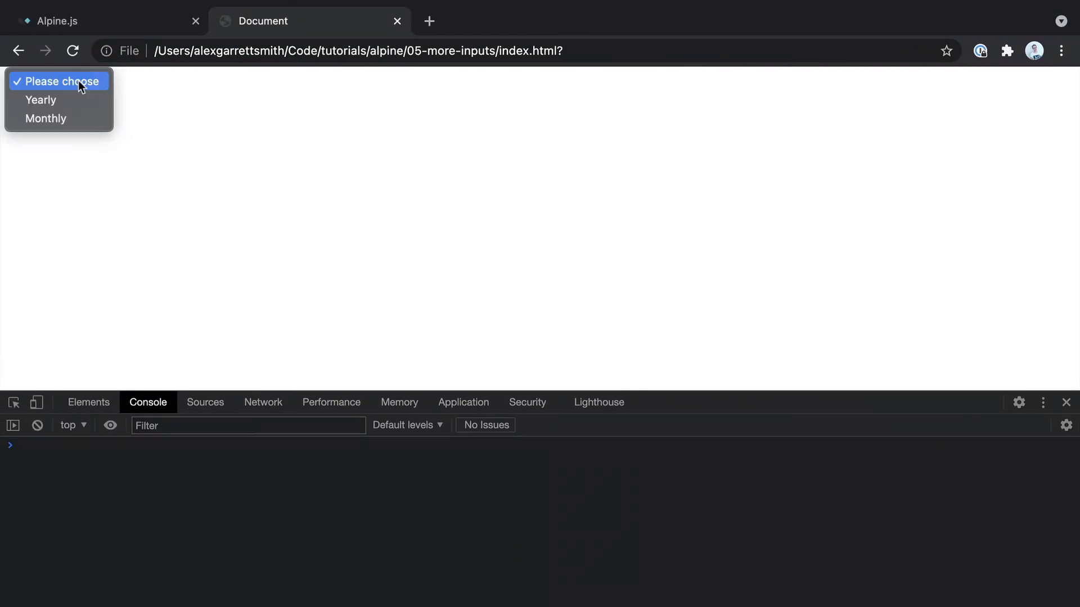
Pick a plan option from the page's dropdown in Chrome.
click(46, 118)
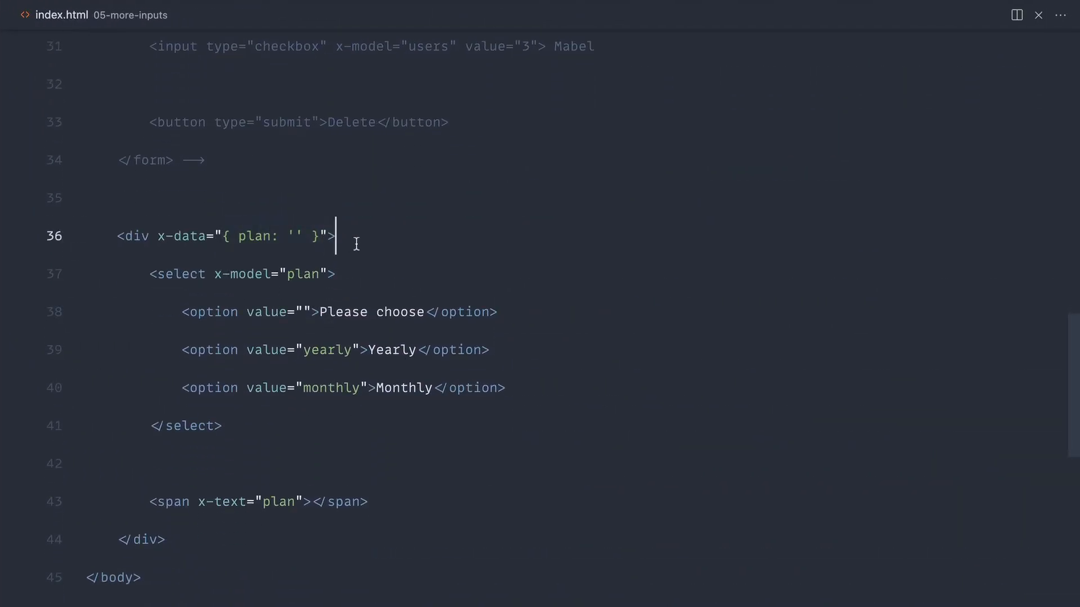
Rewrite the span's x-text as a template literal beginning `You've chosen the ${plan}`.
scroll(down, 3)
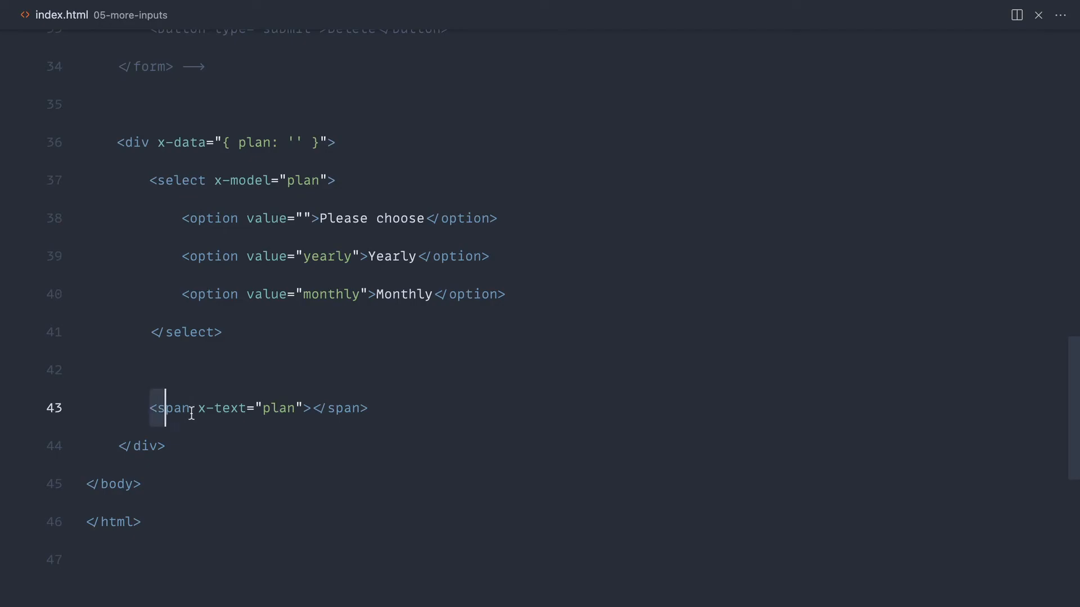
double_click(278, 407)
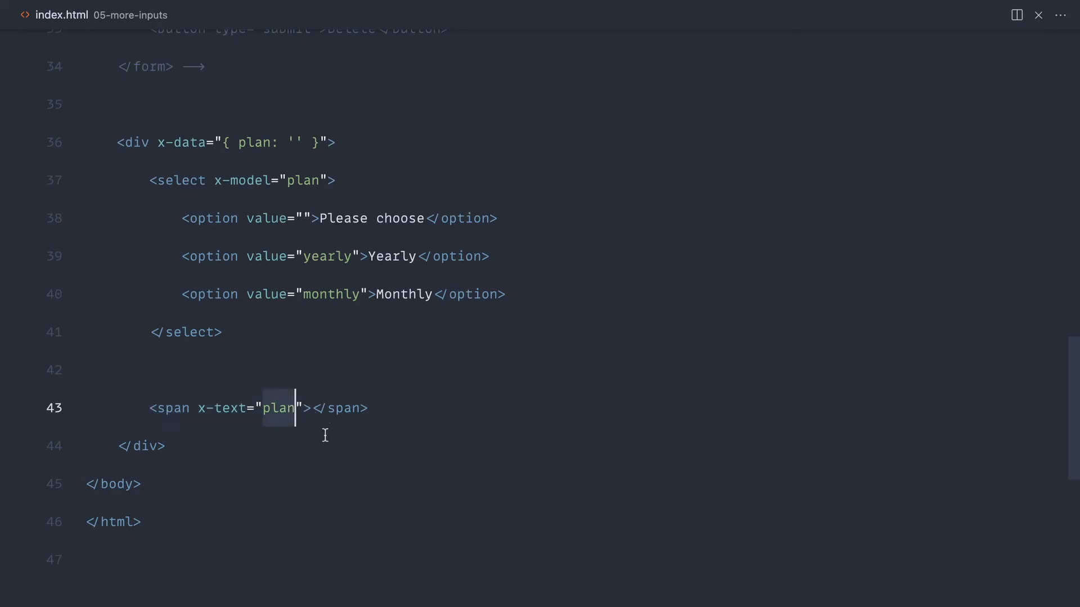
text(``)
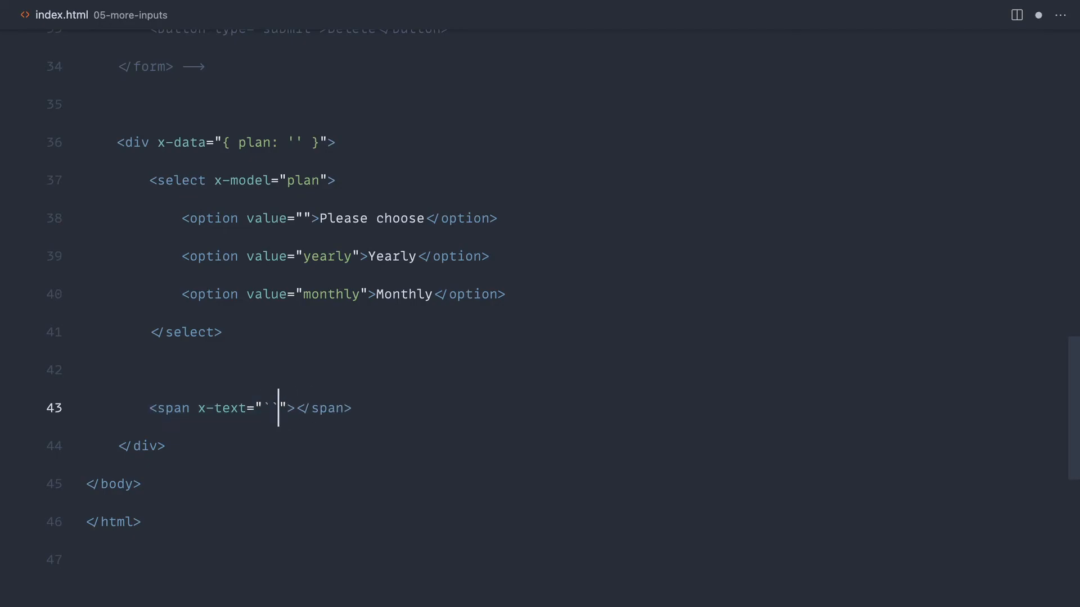
text(You)
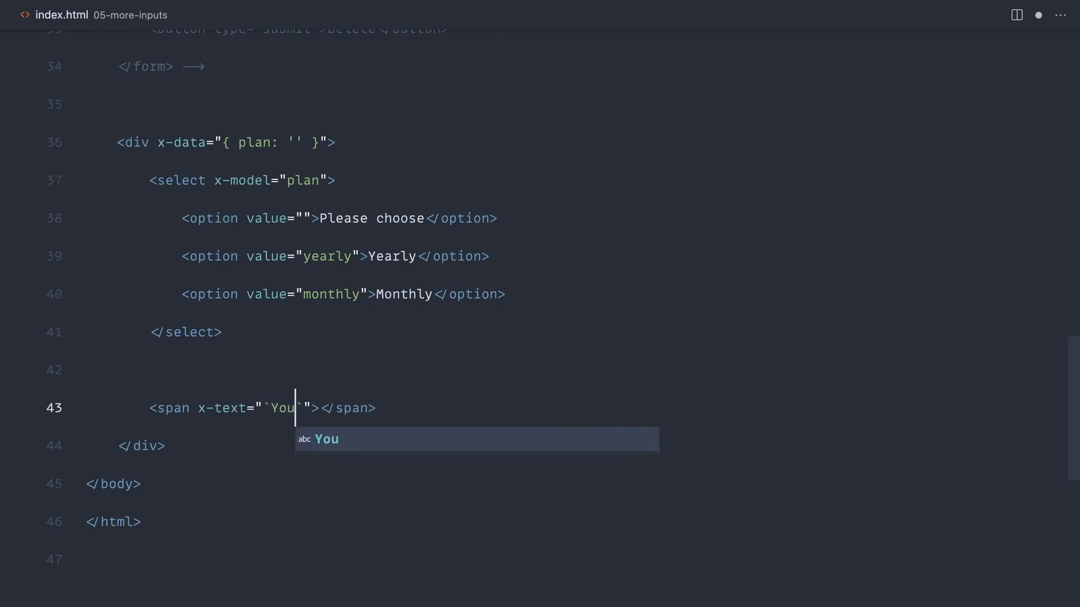
text('ve chosen the)
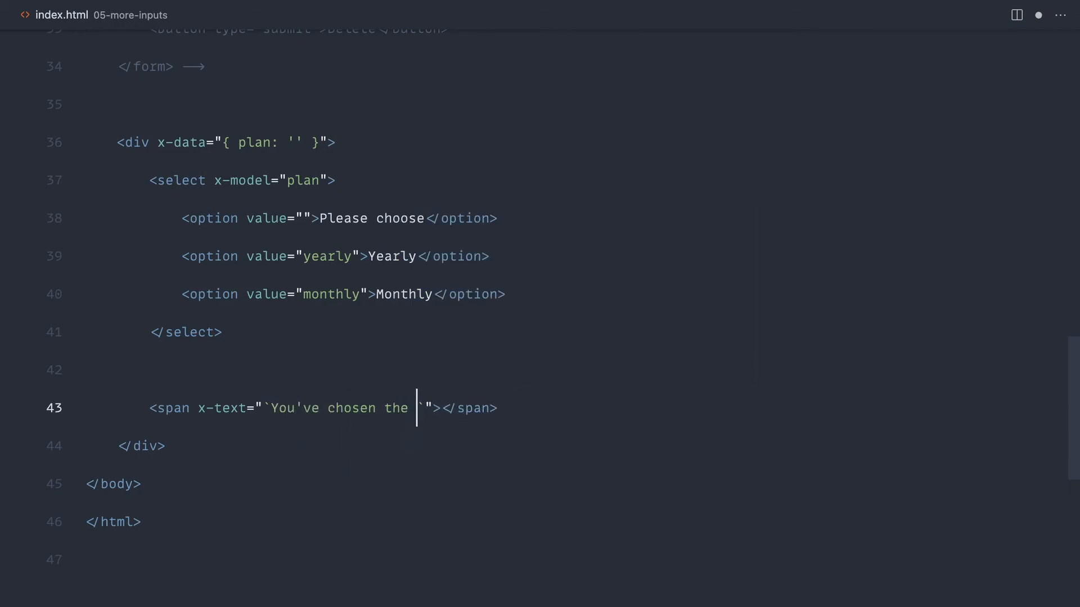
text($))
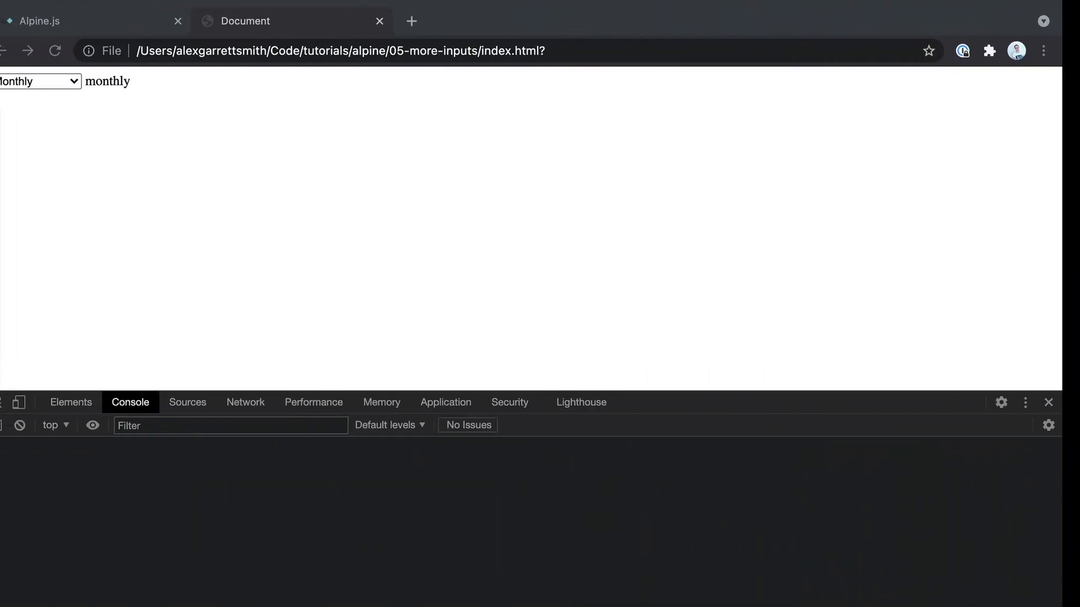
Test the sentence with Please choose, Yearly and Monthly selected, ending on Monthly.
click(38, 81)
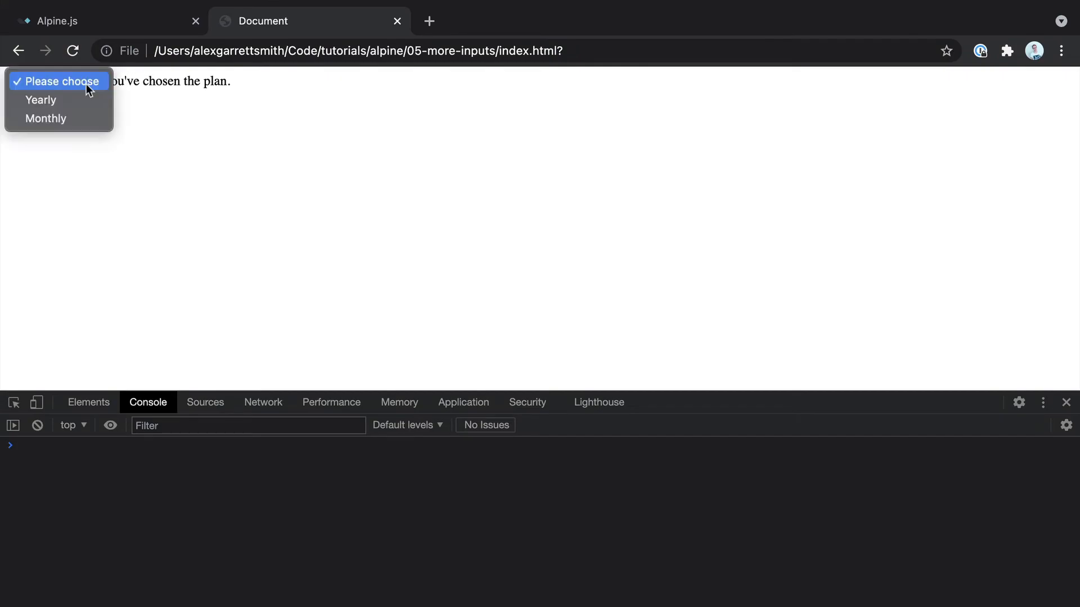
click(57, 81)
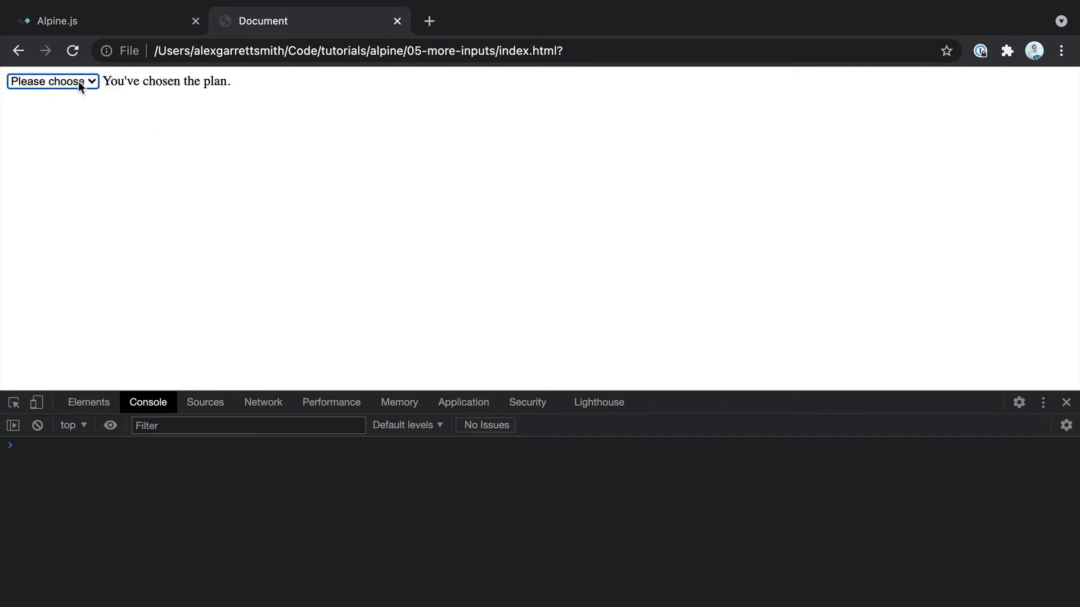
click(52, 81)
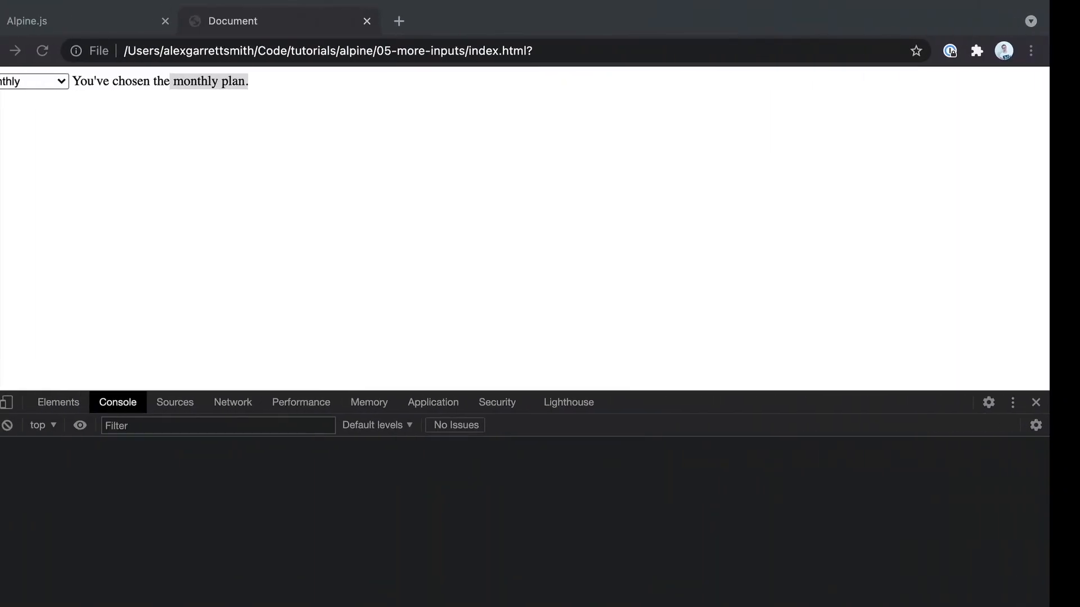
click(32, 81)
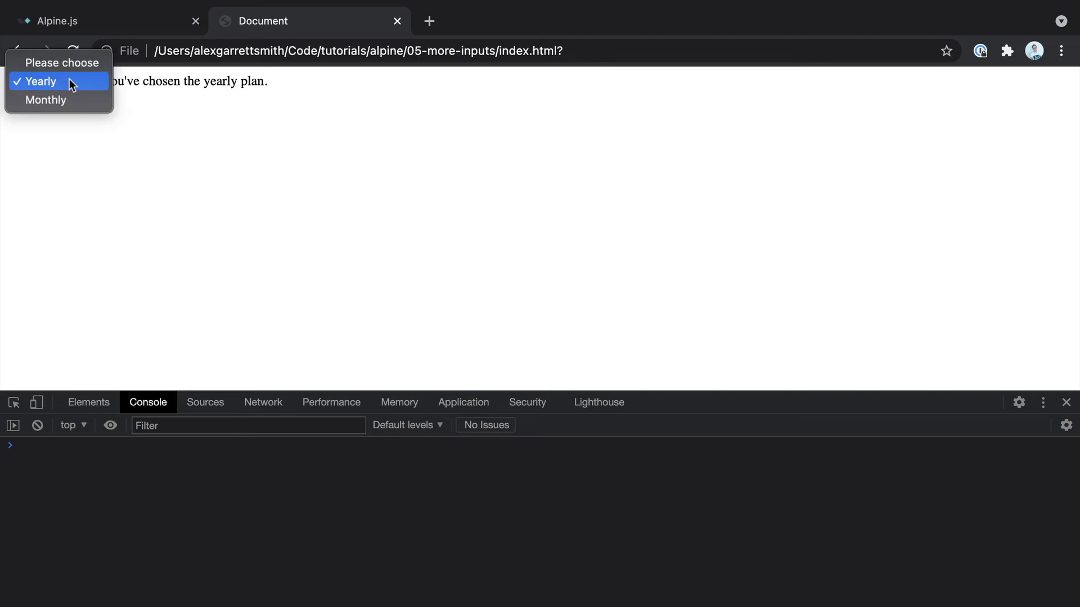
click(45, 100)
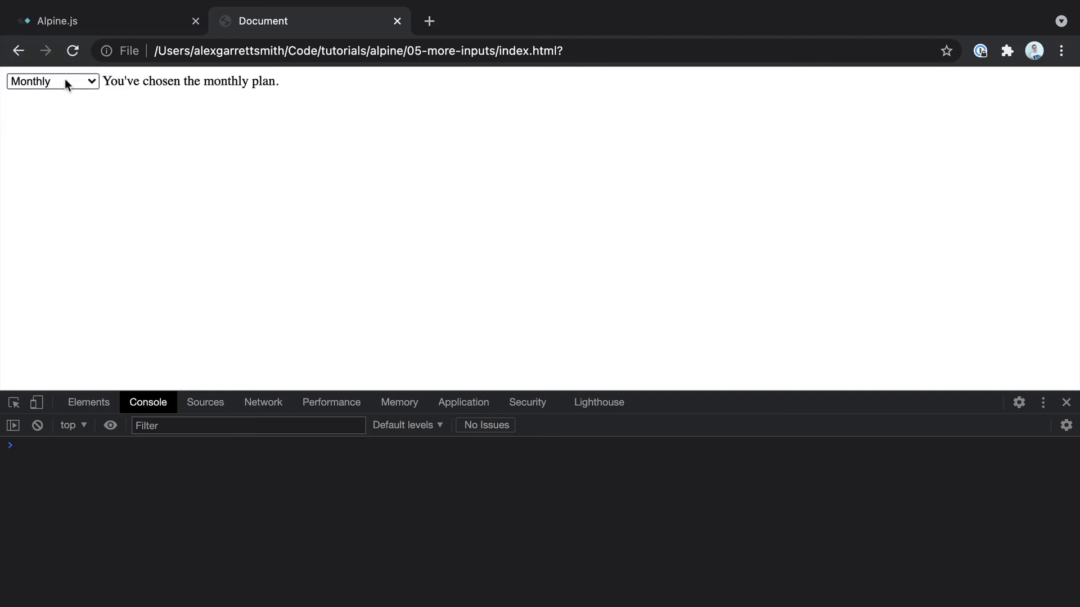
click(53, 81)
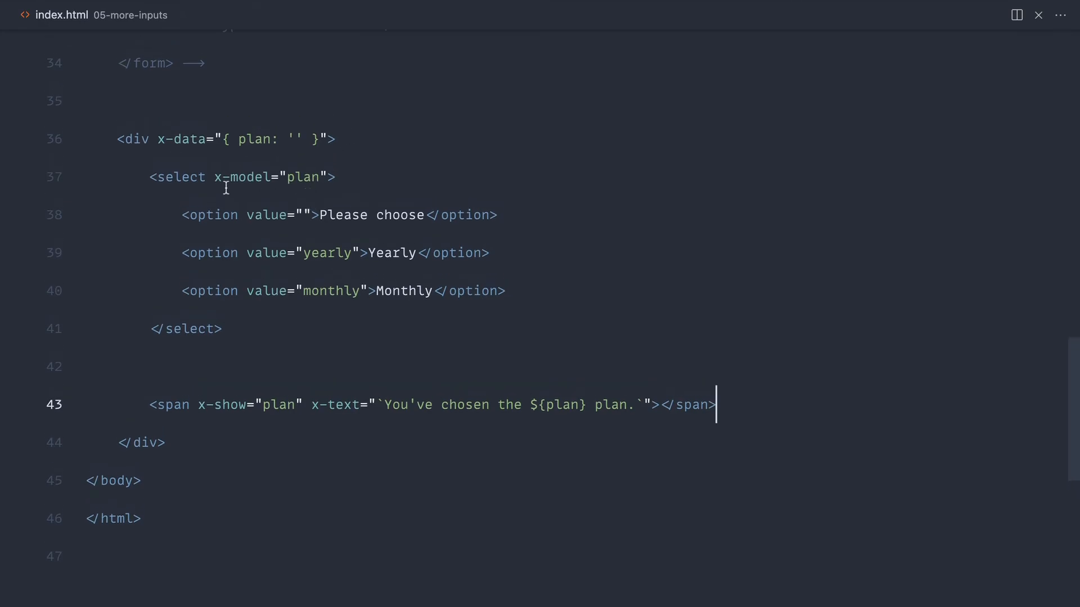
mouse_move(364, 168)
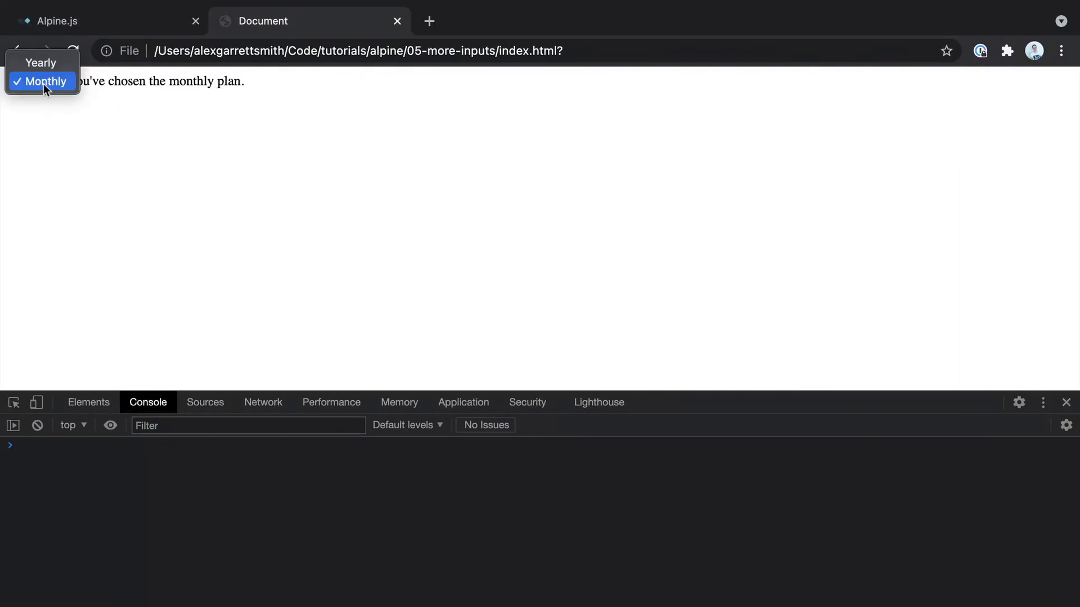
click(42, 81)
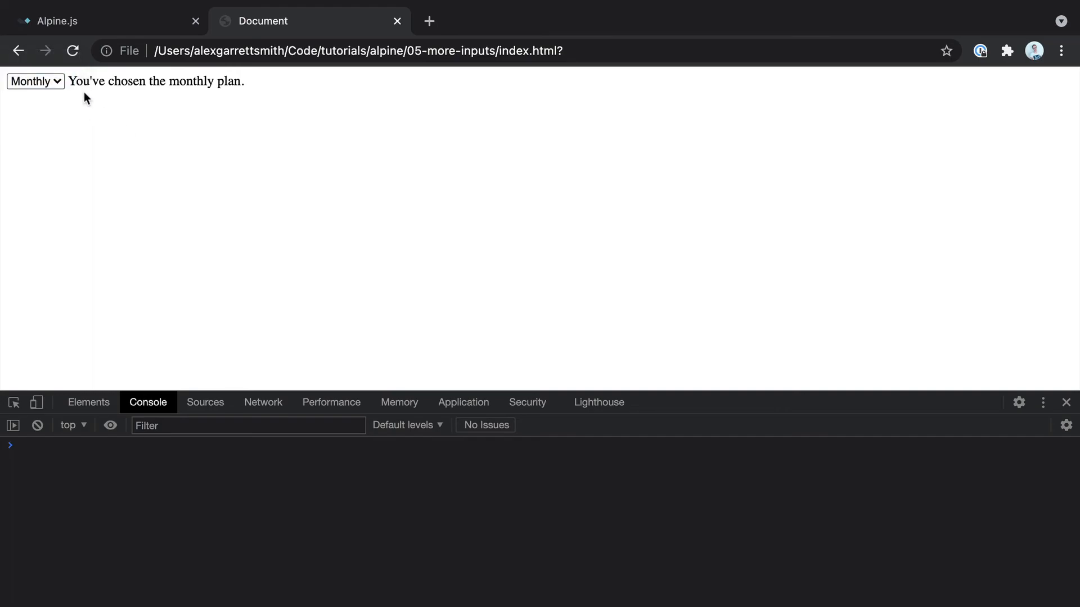
mouse_move(285, 90)
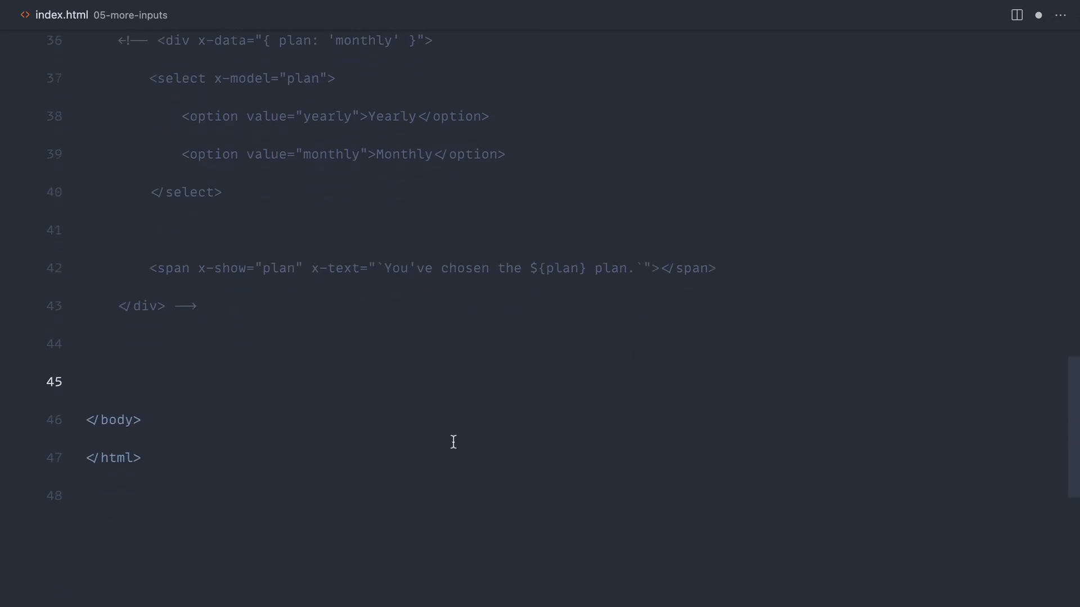
Start a new div with x-data="{ plan: 'monthly' }".
text(<div>)
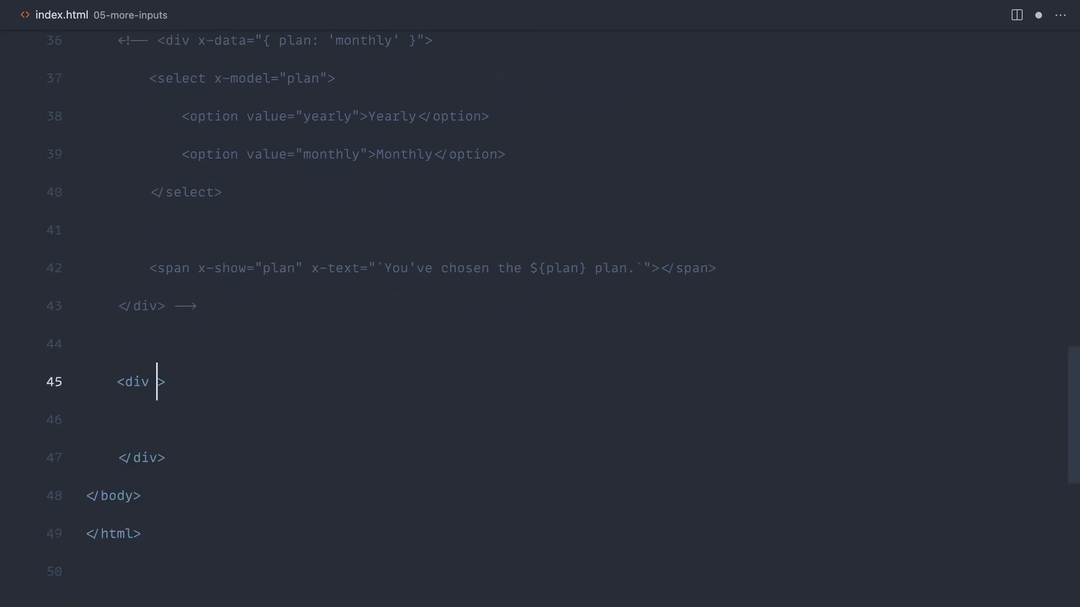
text(x-data="")
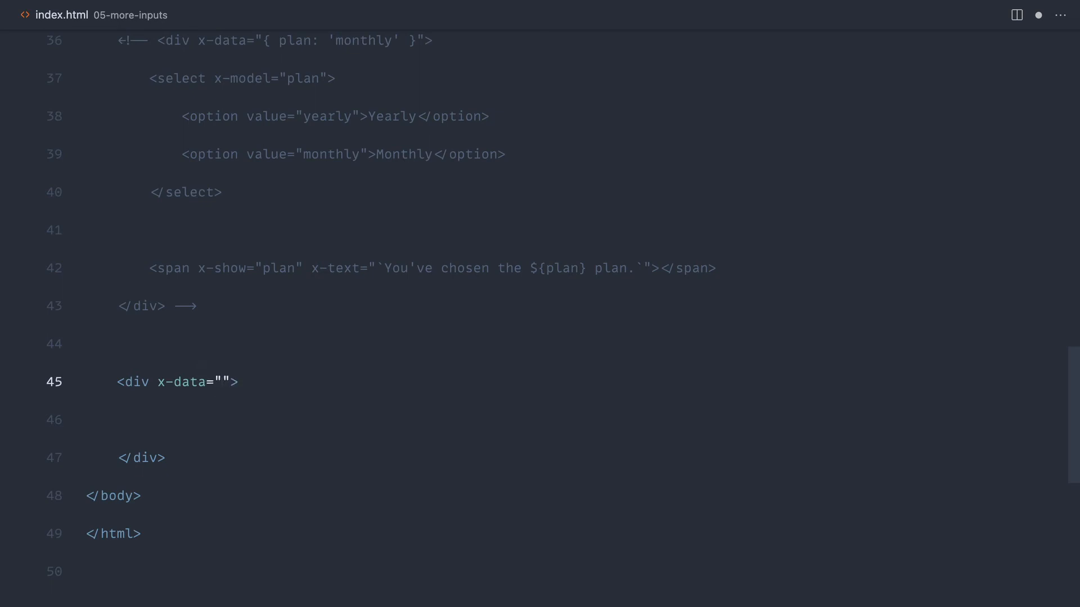
text({ })
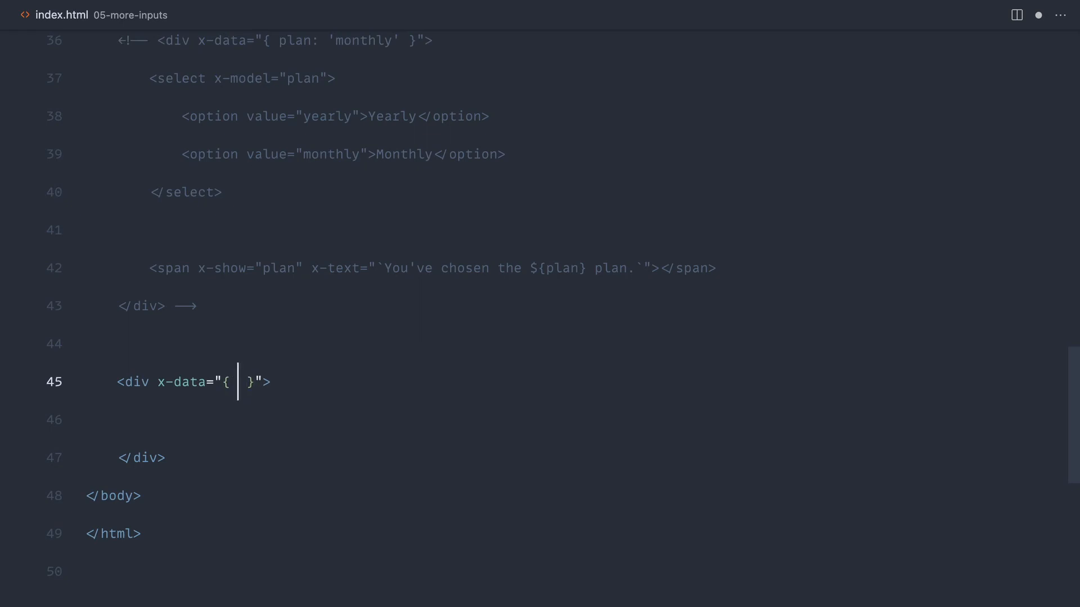
text(plan:)
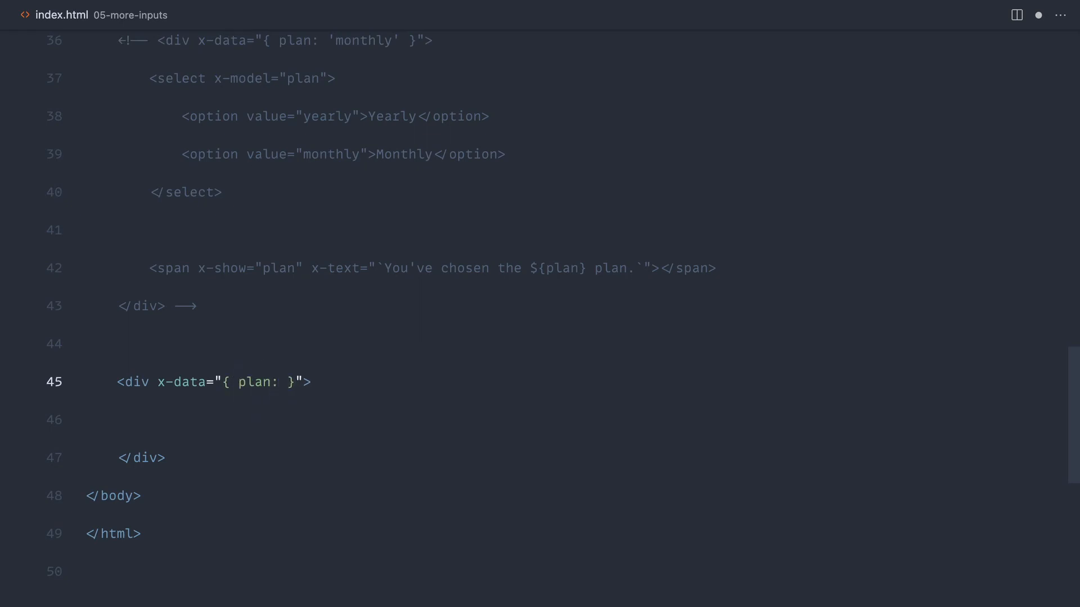
text('monthly)
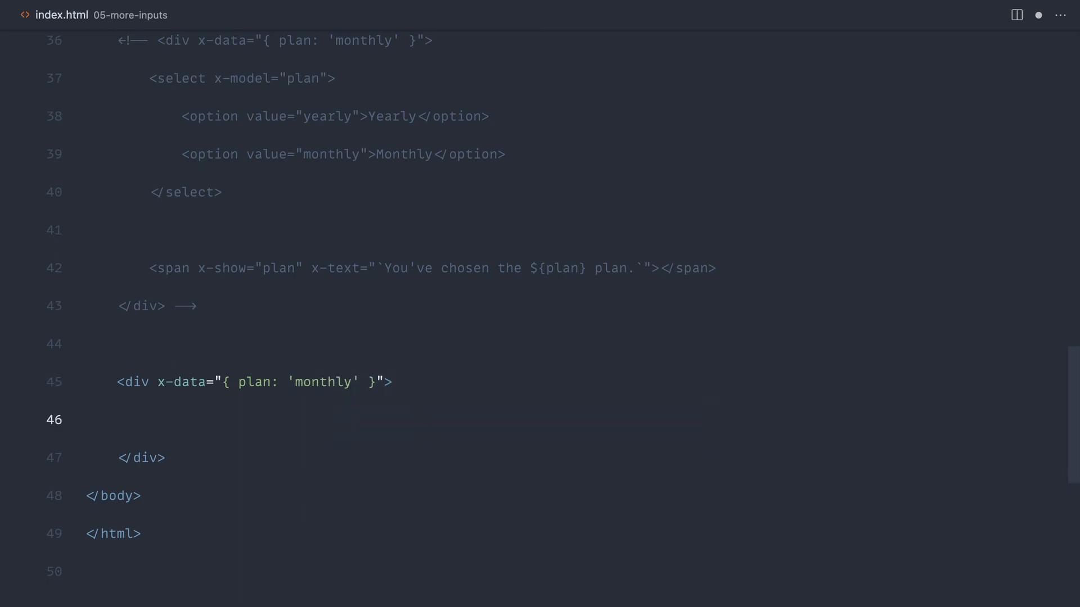
Add two radio inputs named plan bound with x-model="plan", values monthly and yearly.
text(input:r)
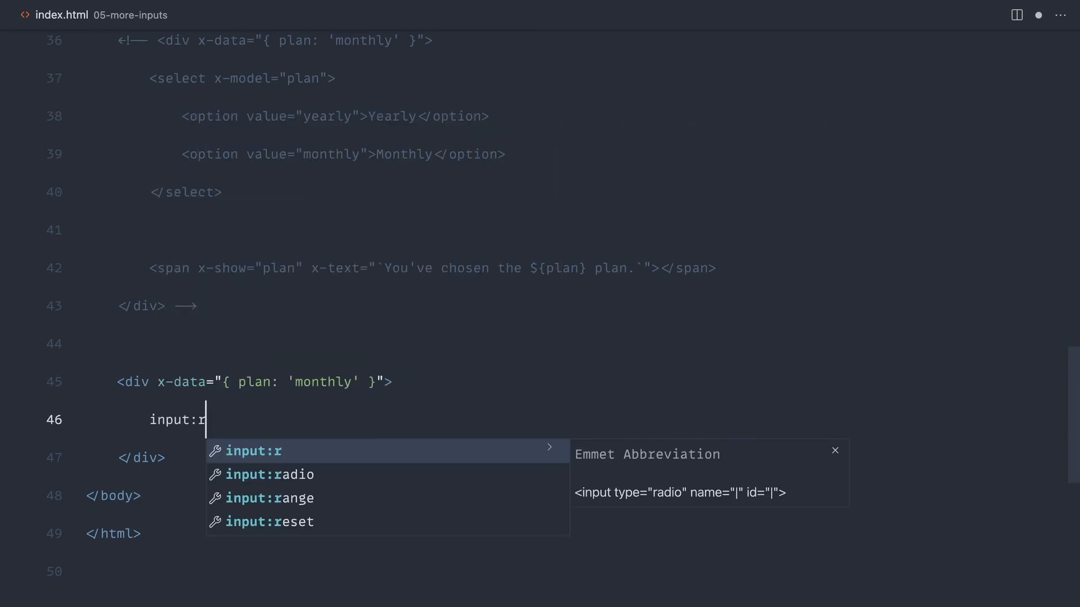
key(Tab)
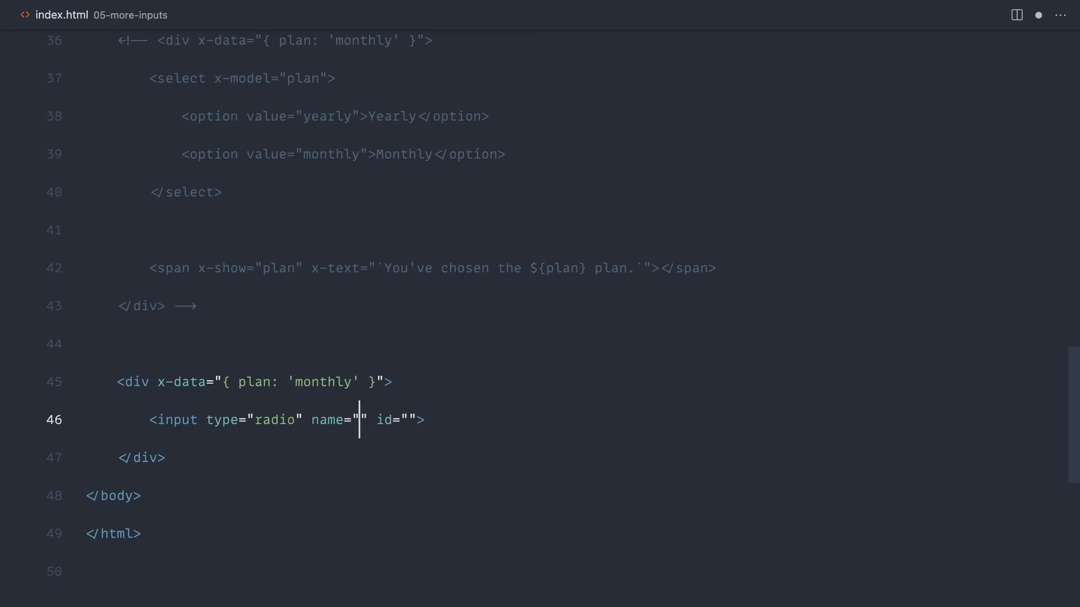
drag(312, 419, 426, 419)
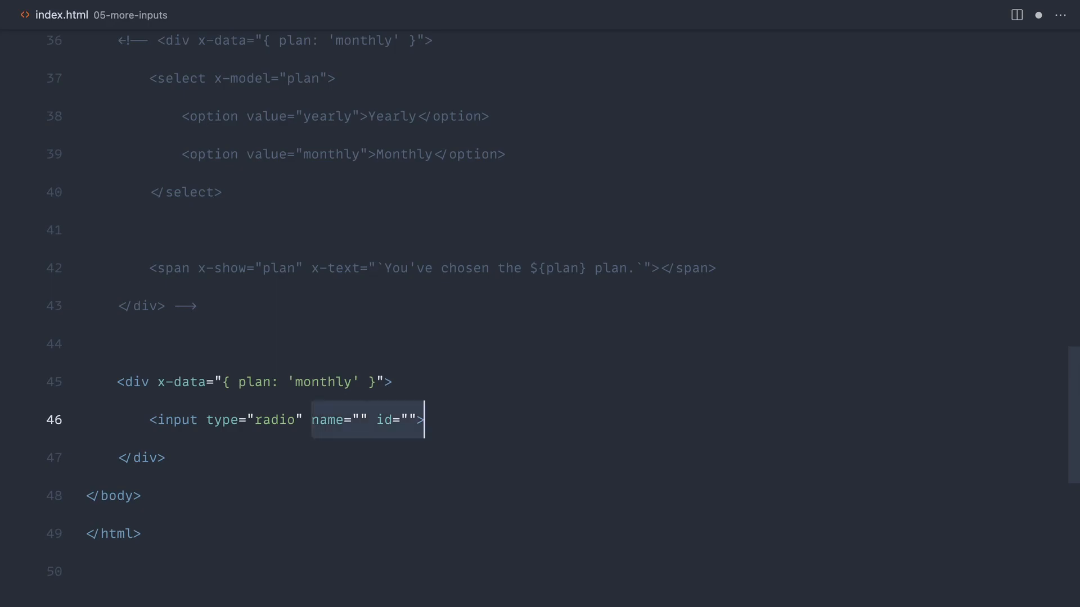
key(Delete)
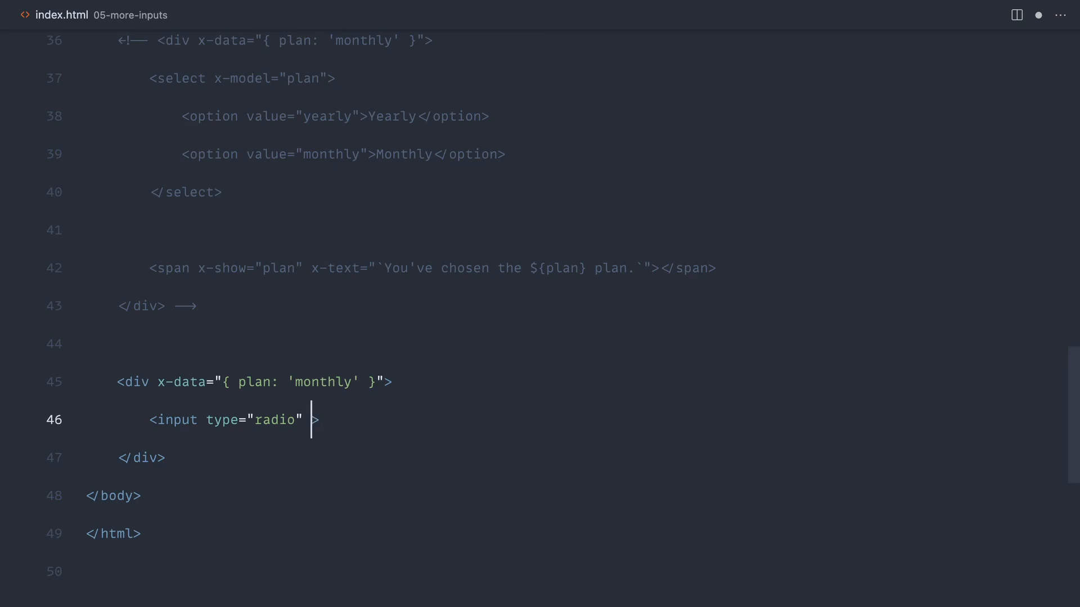
text(name="plan" value="monthly)
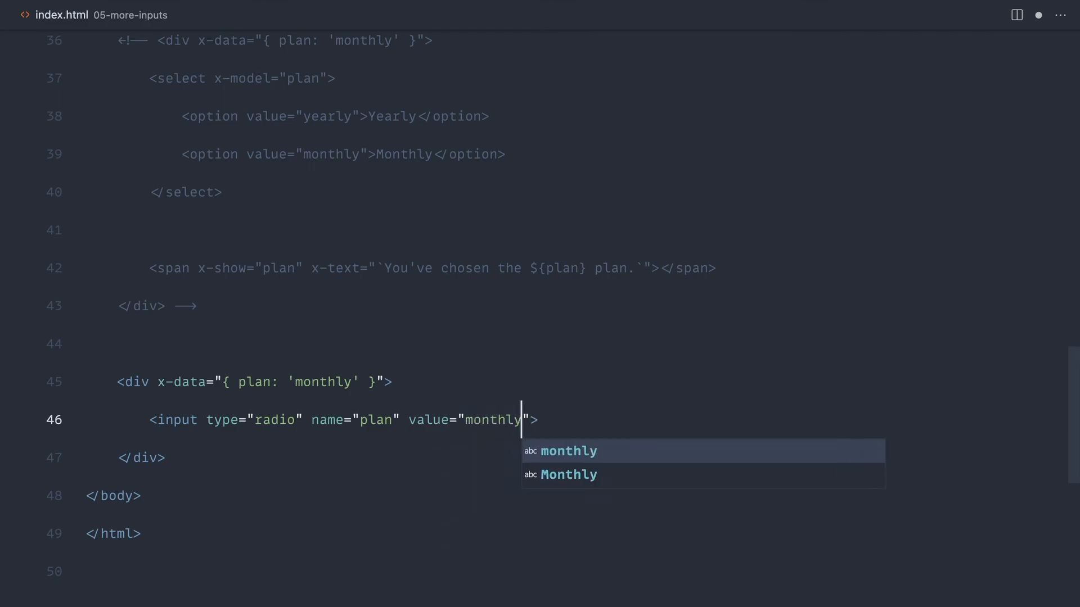
text(x-model)
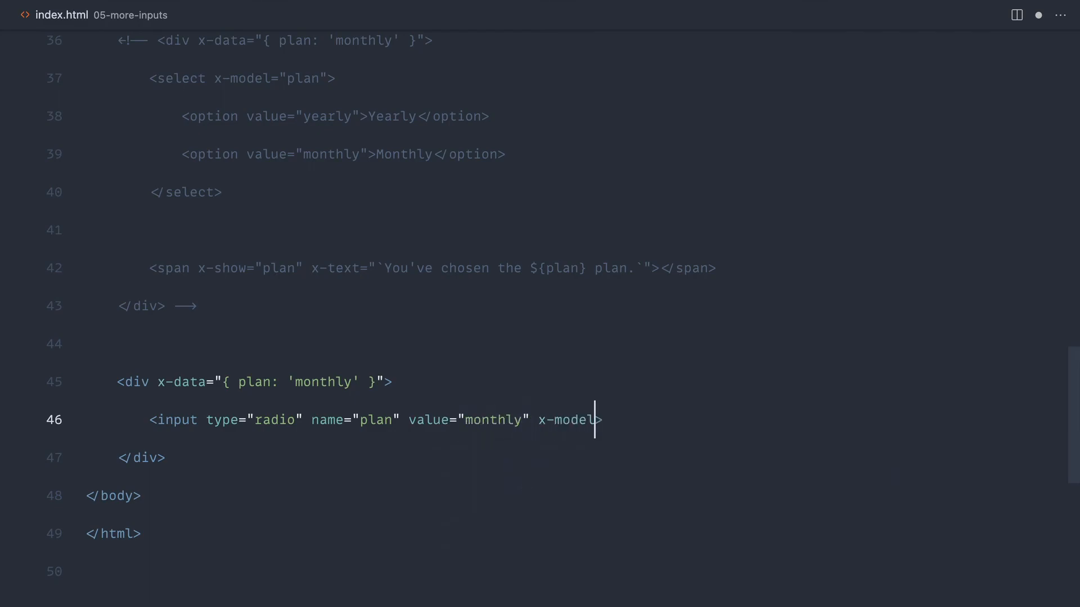
text(="plan">)
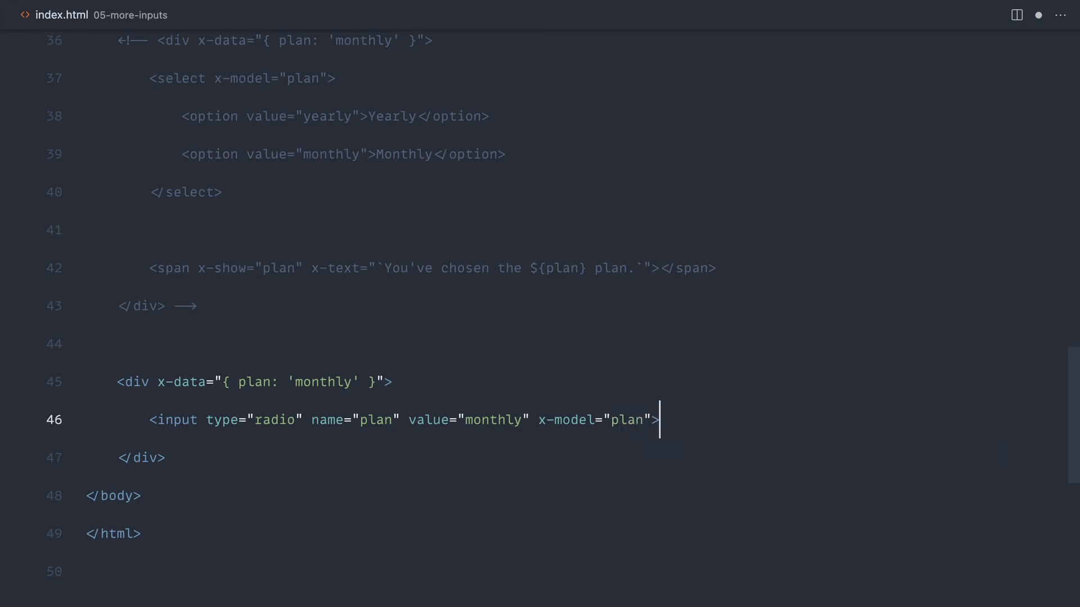
key(Enter)
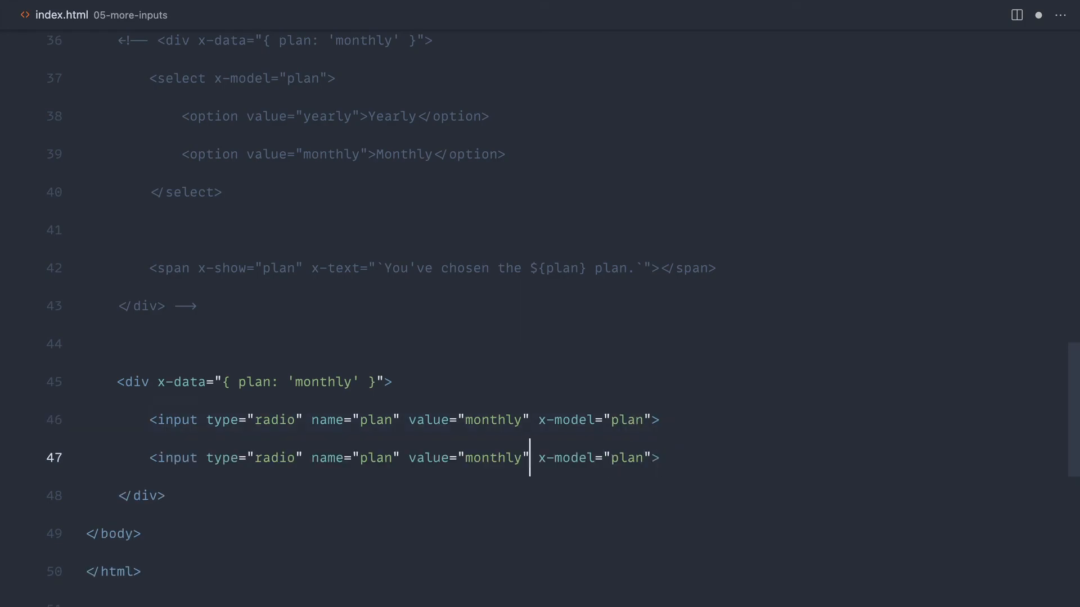
text(yearly)
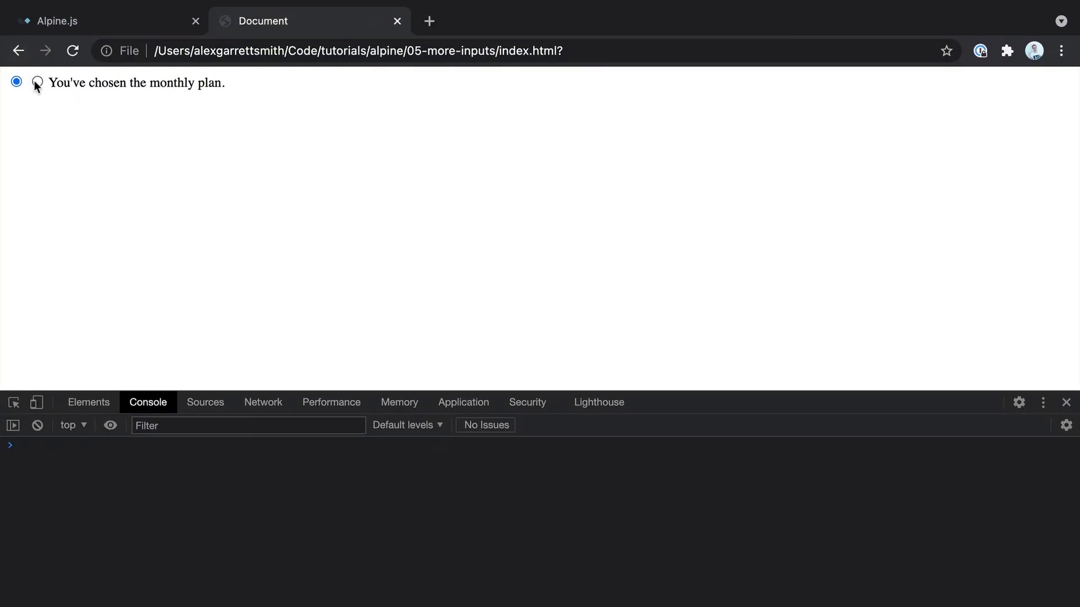
mouse_move(202, 102)
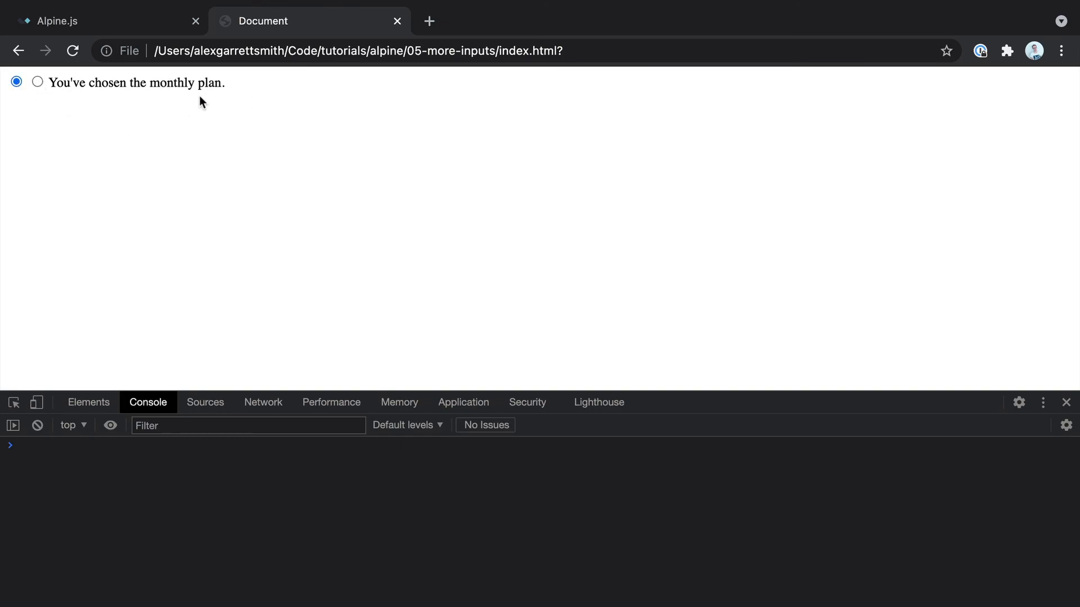